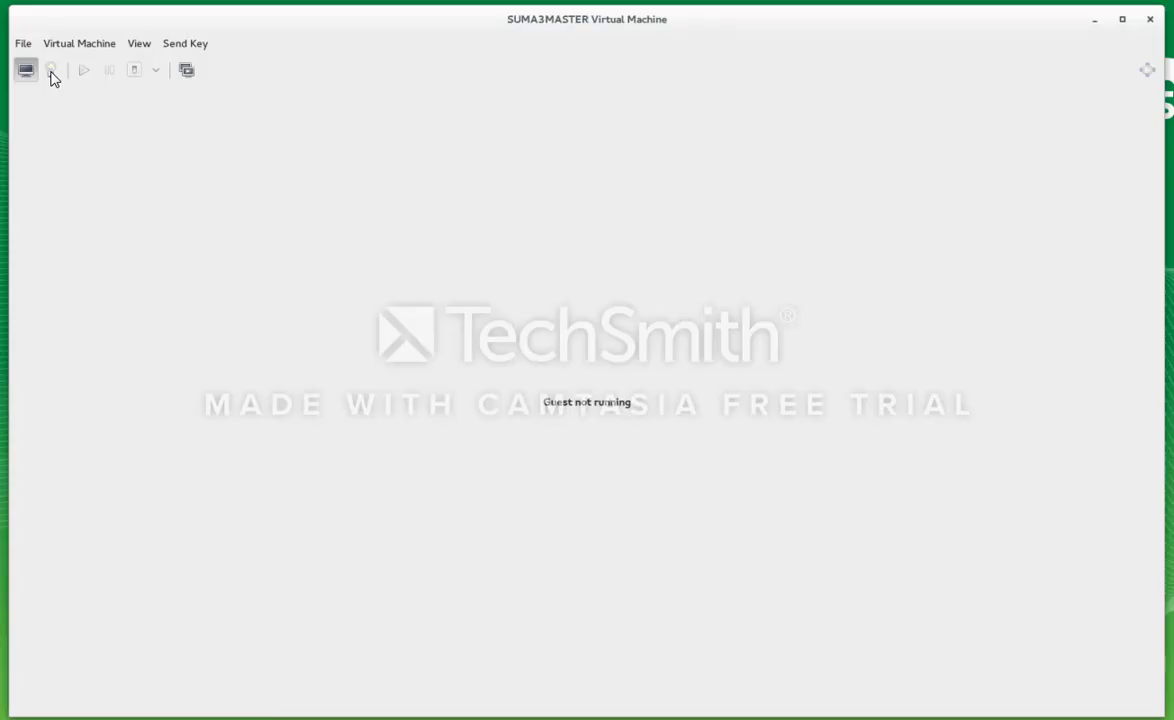
- Review the SUMA3MASTER guest's hardware: processor, memory, boot options, 60 GB and 400 GB disks, DVD drive and two network interfaces
{"action": "left_click", "coordinate": [50, 68]}
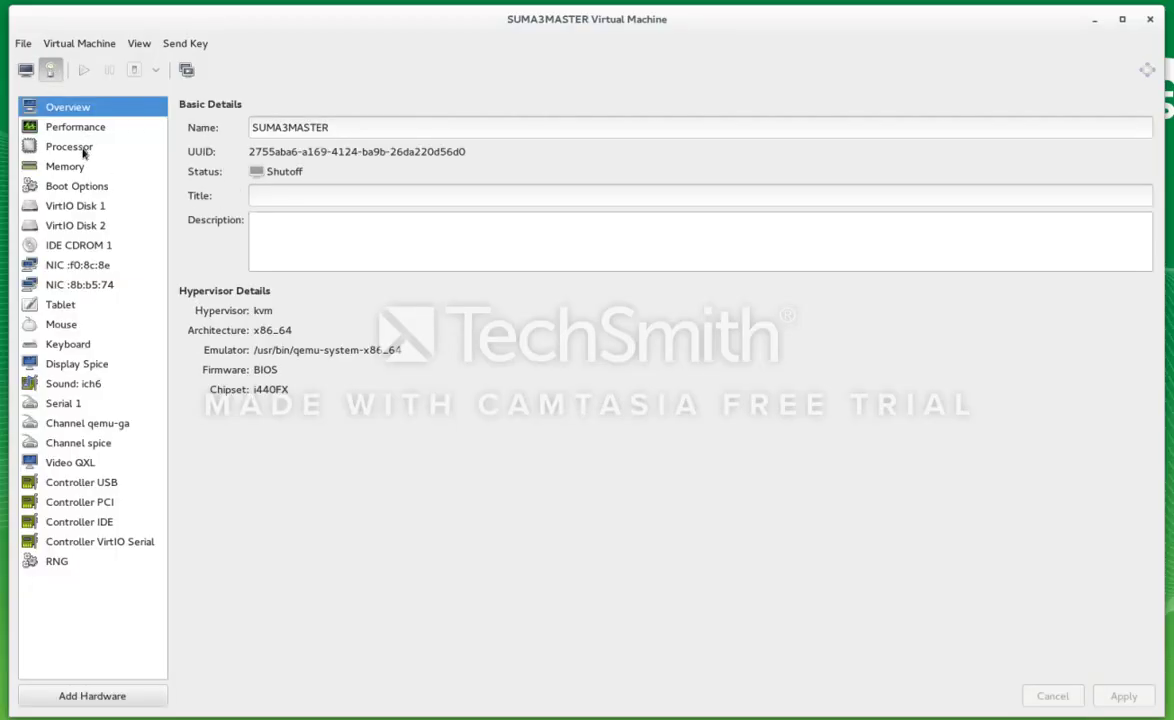
{"action": "left_click", "coordinate": [68, 146]}
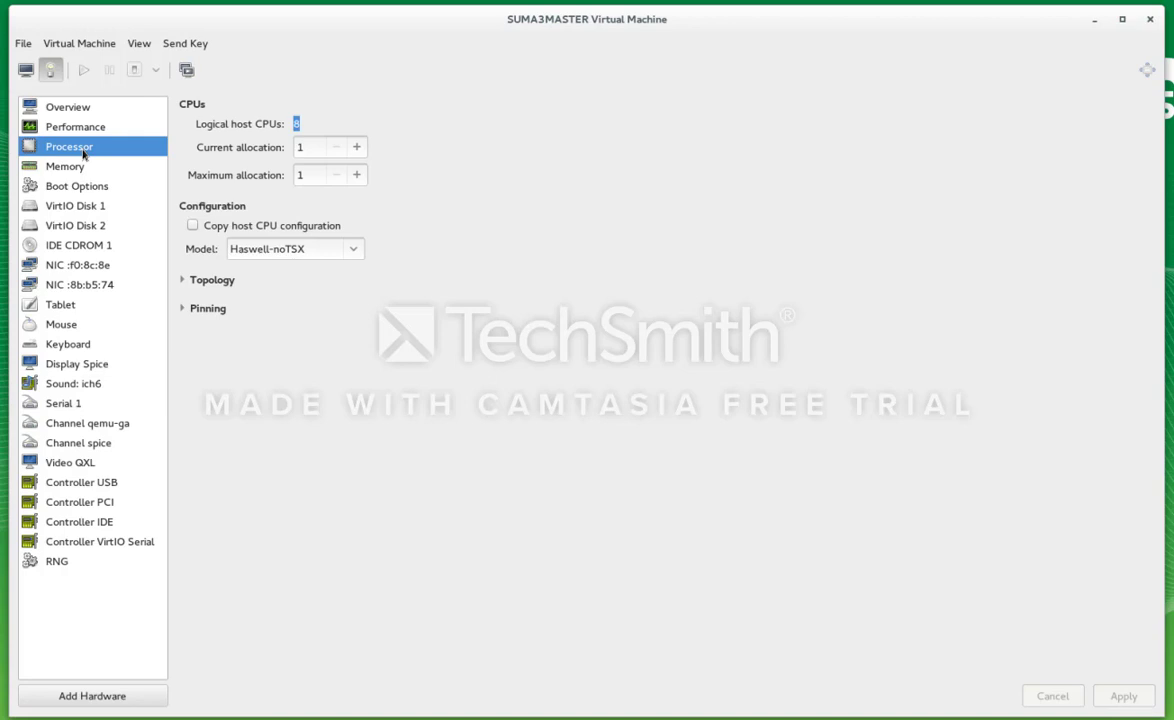
{"action": "mouse_move", "coordinate": [76, 178]}
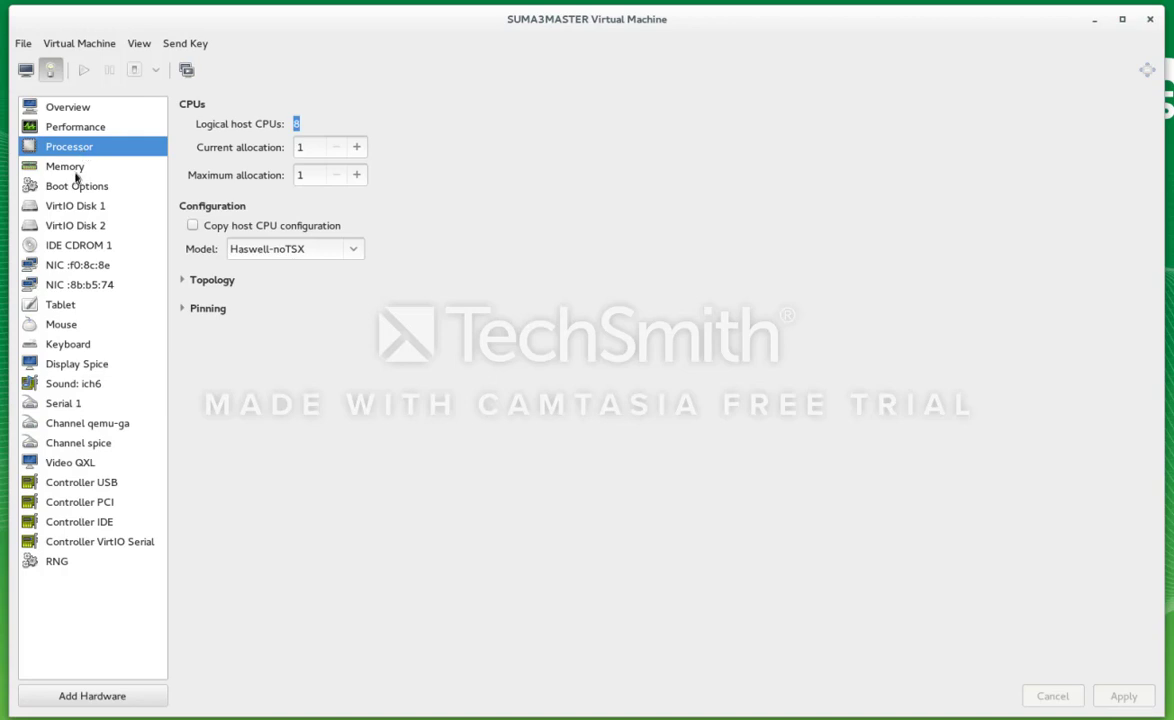
{"action": "left_click", "coordinate": [64, 166]}
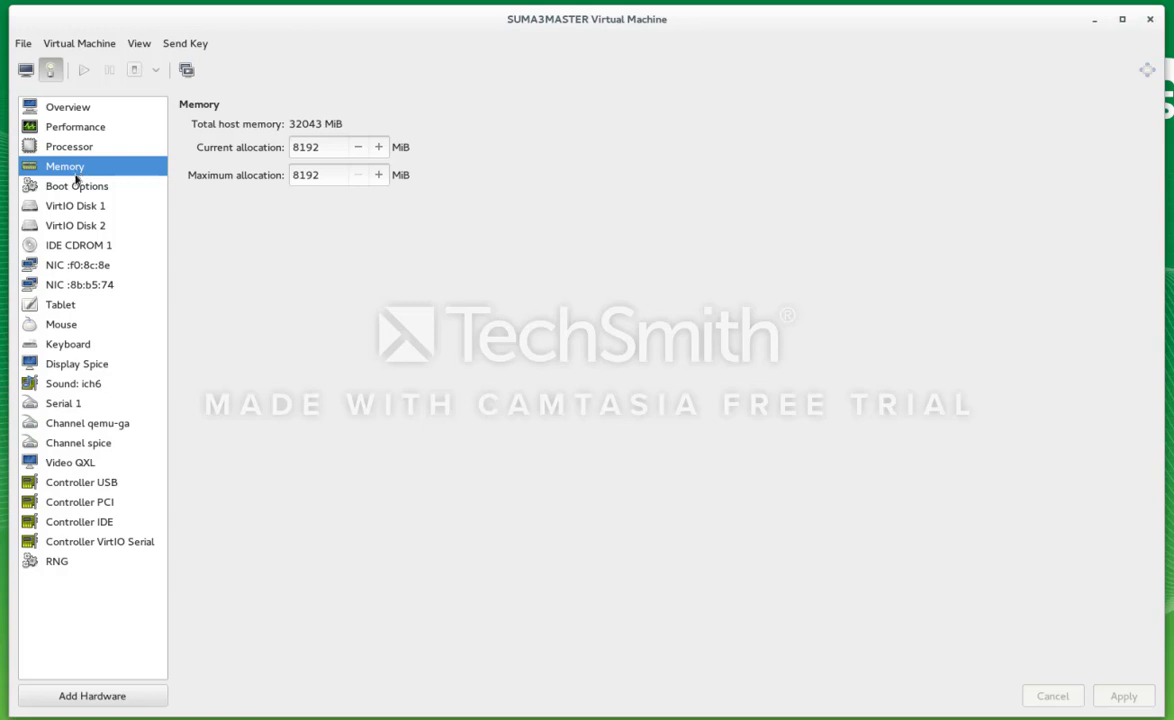
{"action": "left_click", "coordinate": [76, 186]}
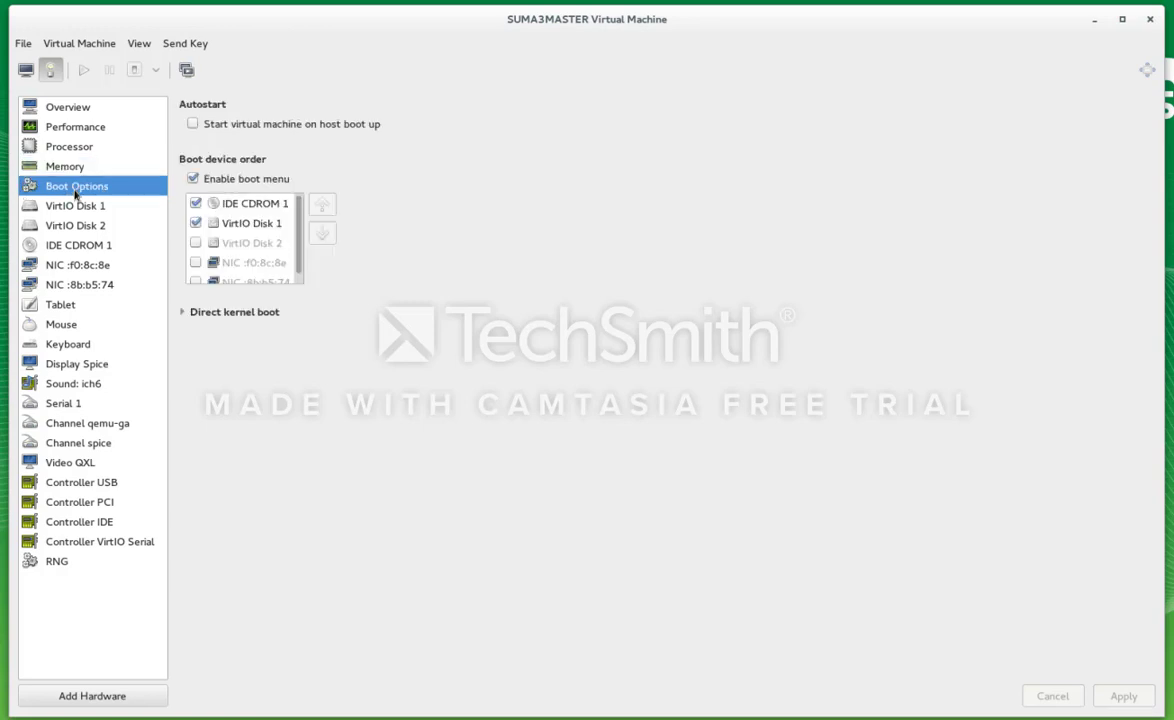
{"action": "left_click", "coordinate": [76, 204]}
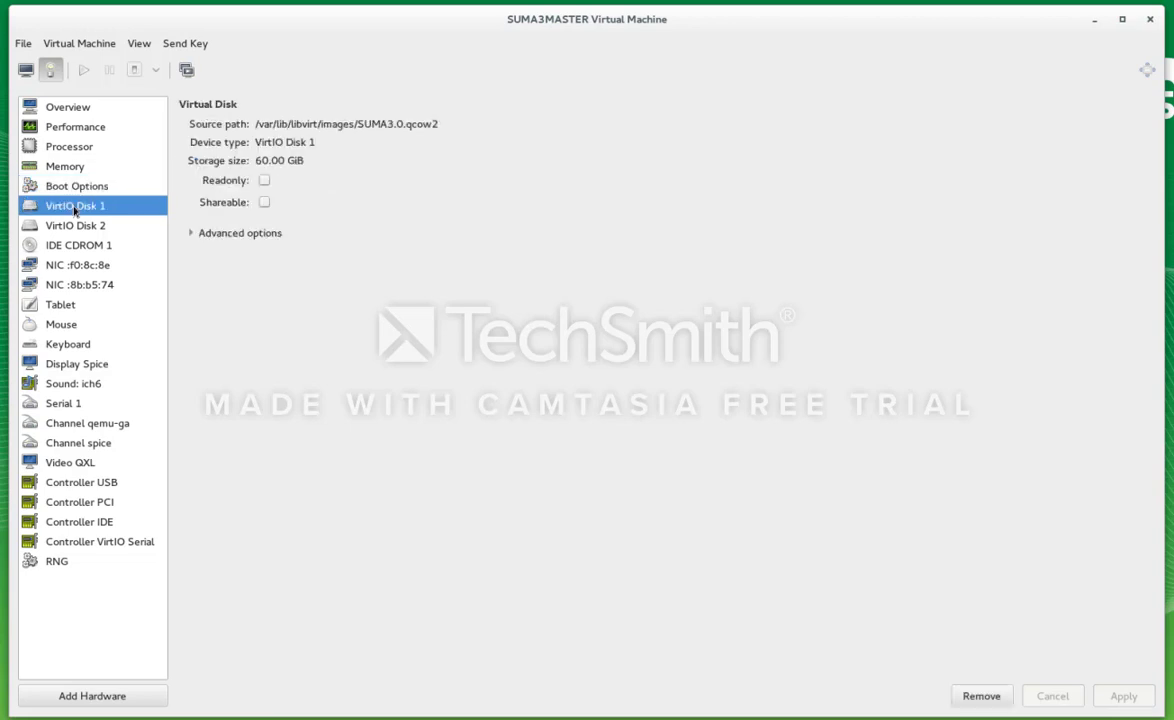
{"action": "mouse_move", "coordinate": [76, 232]}
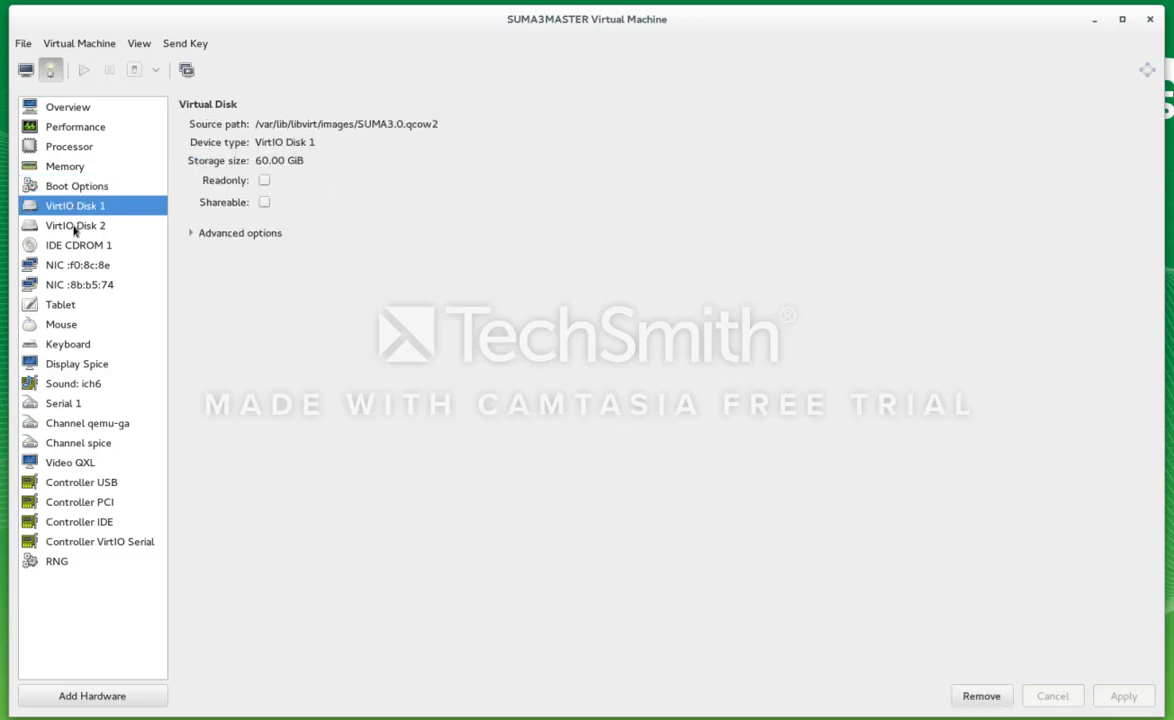
{"action": "left_click", "coordinate": [76, 224]}
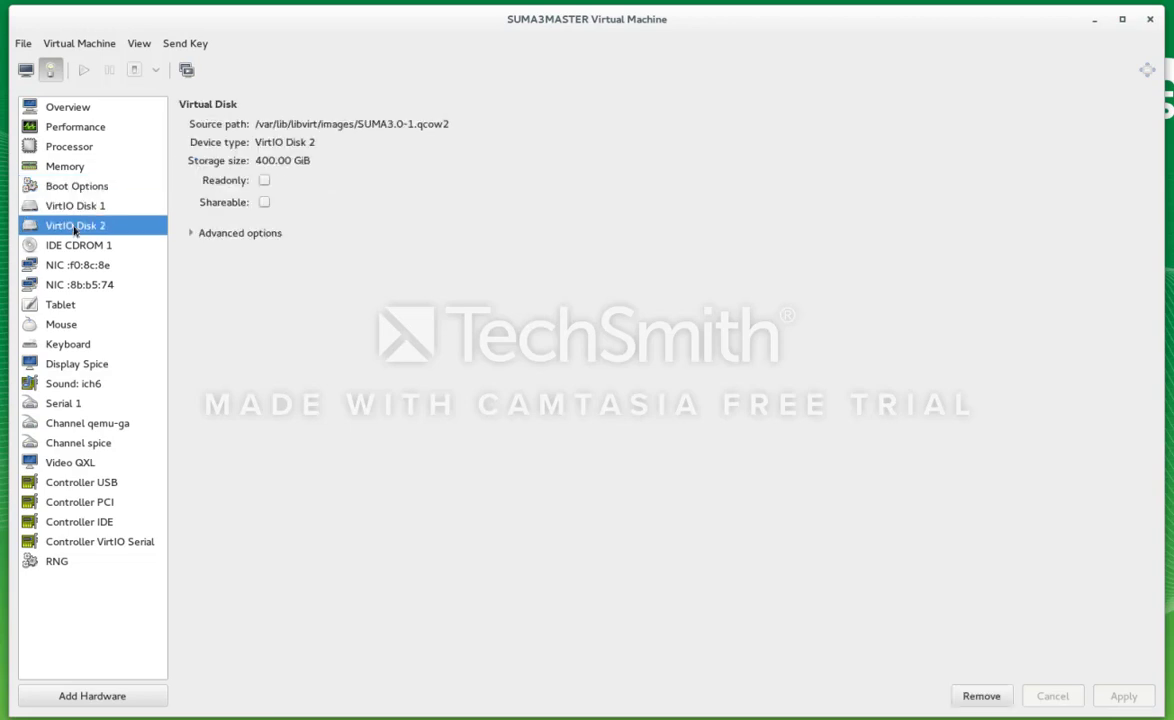
{"action": "left_click", "coordinate": [80, 244]}
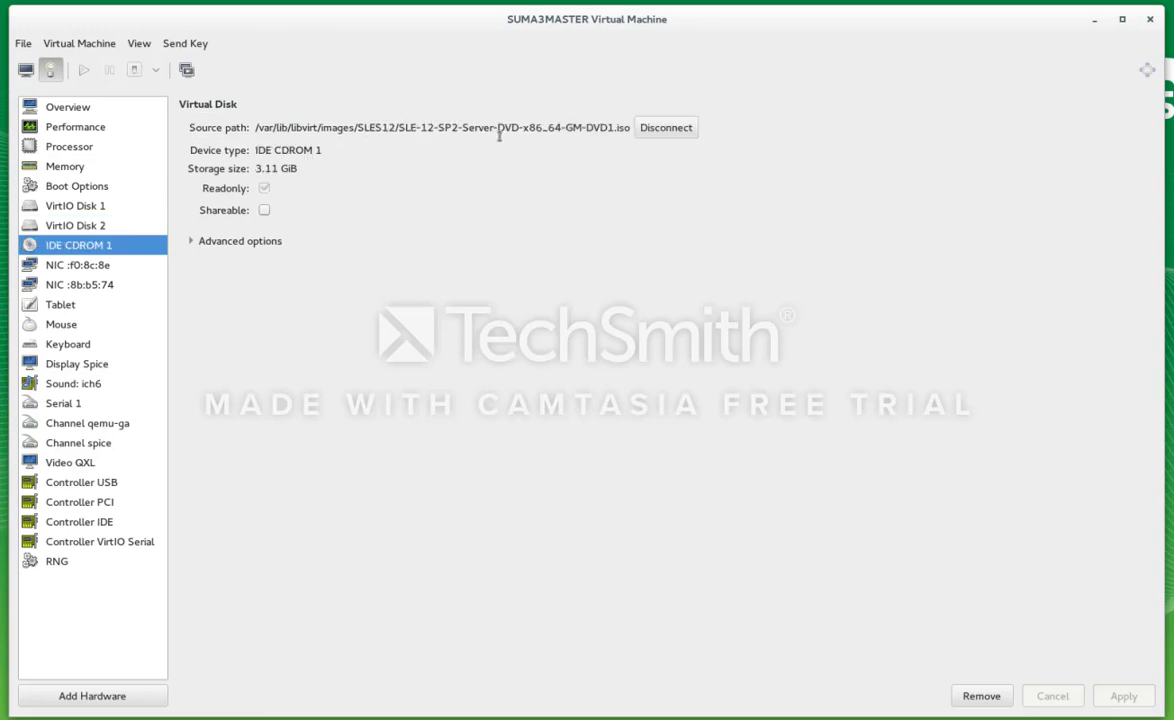
{"action": "mouse_move", "coordinate": [70, 272]}
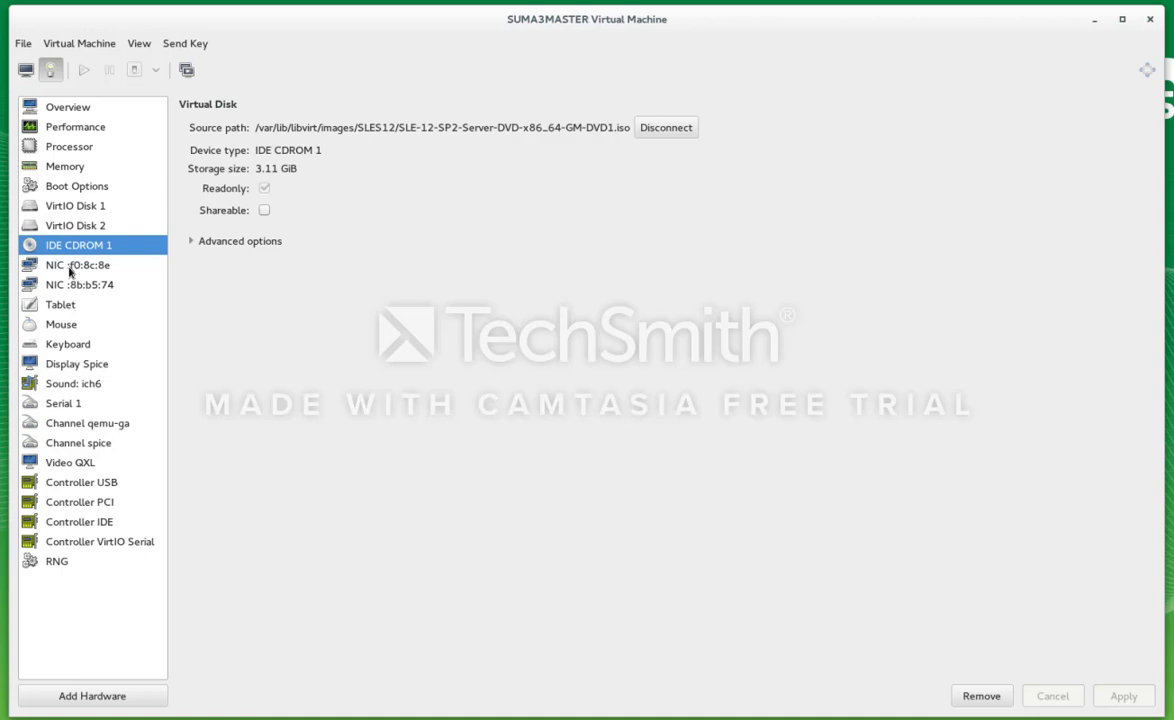
{"action": "left_click", "coordinate": [76, 264]}
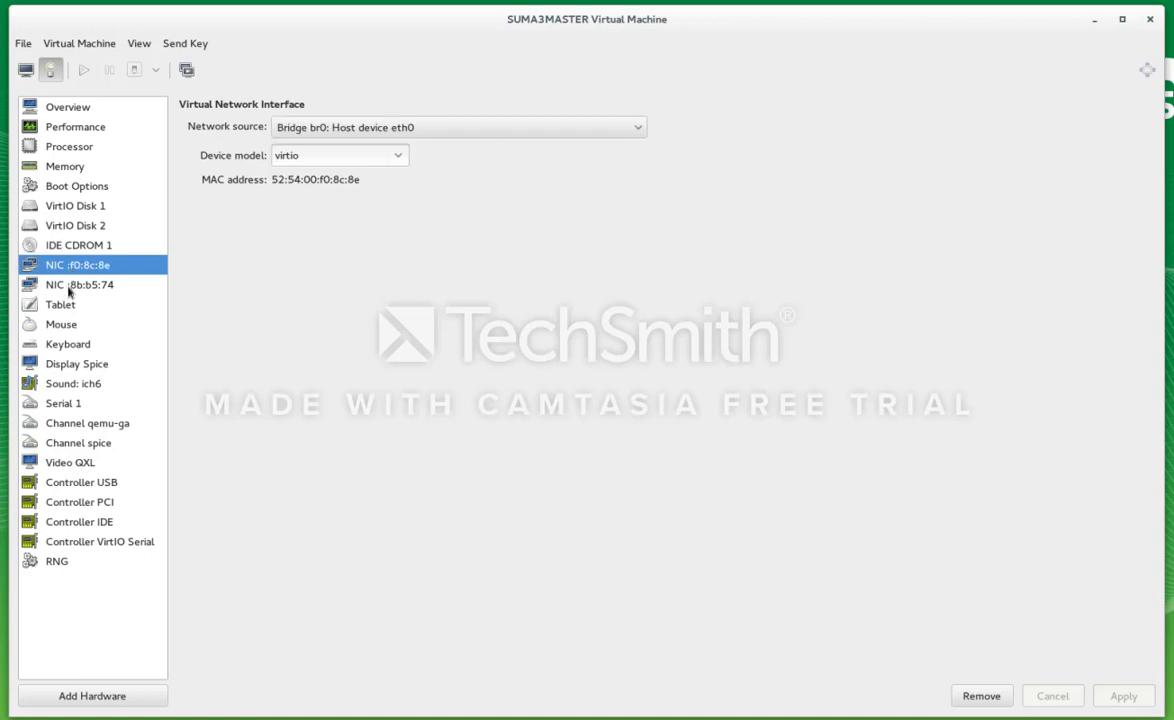
{"action": "left_click", "coordinate": [80, 284]}
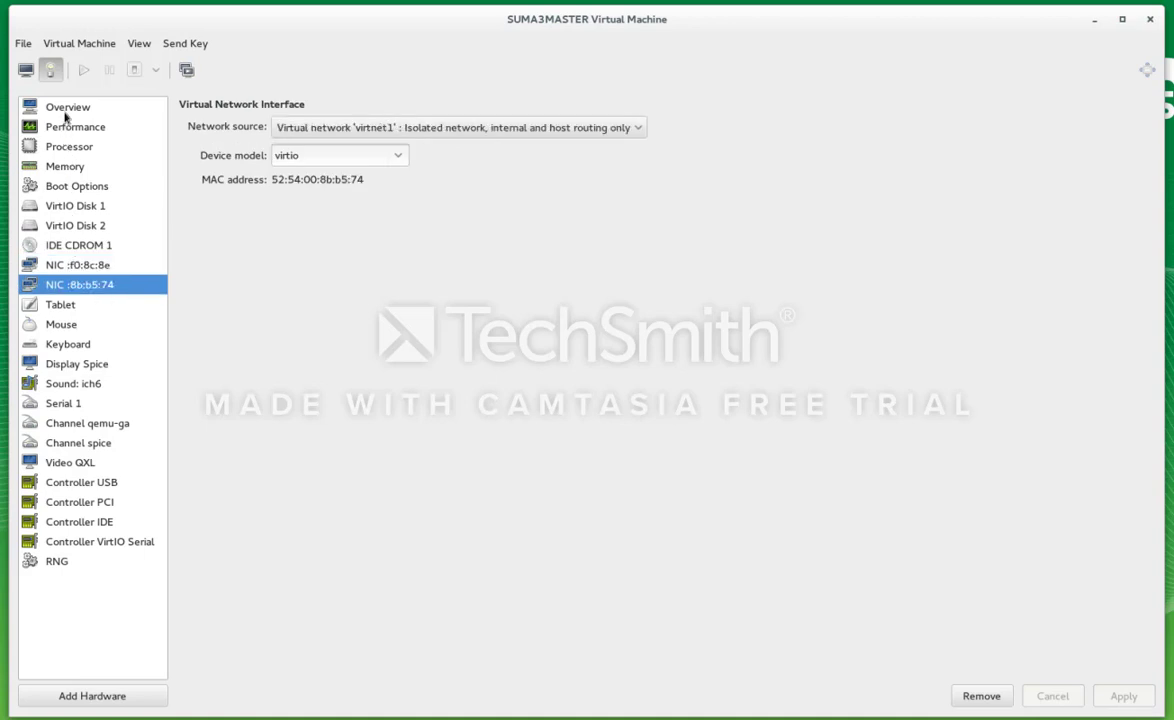
{"action": "left_click", "coordinate": [68, 106]}
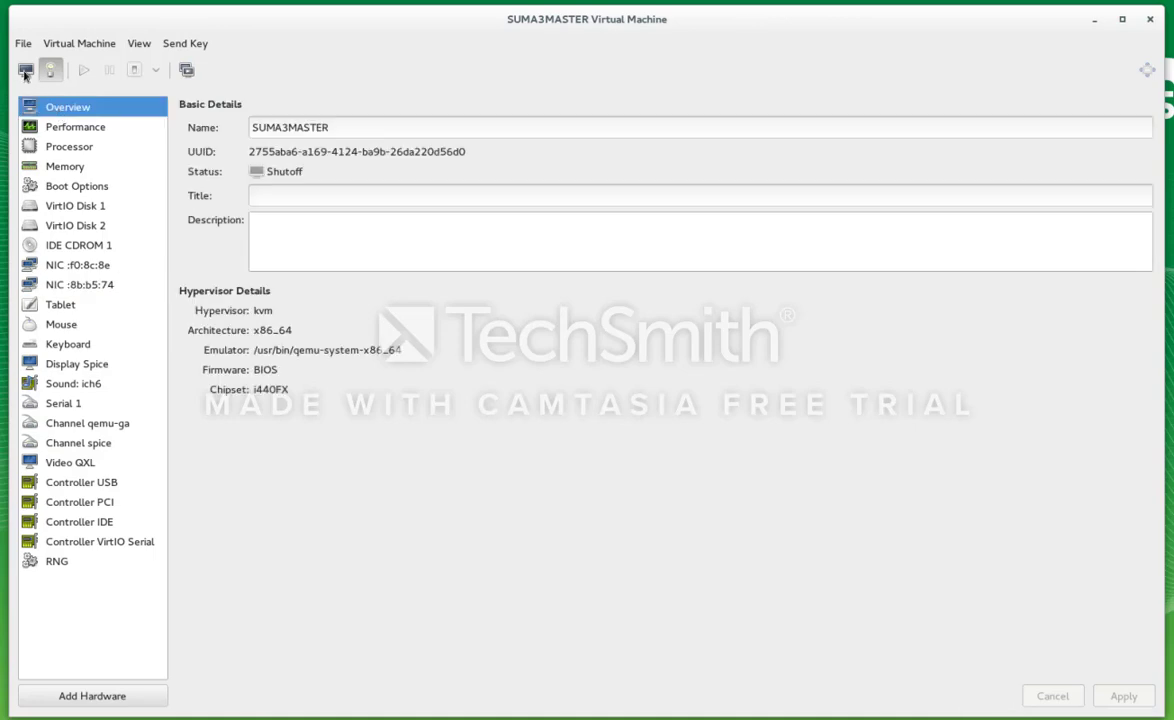
{"action": "left_click", "coordinate": [24, 68]}
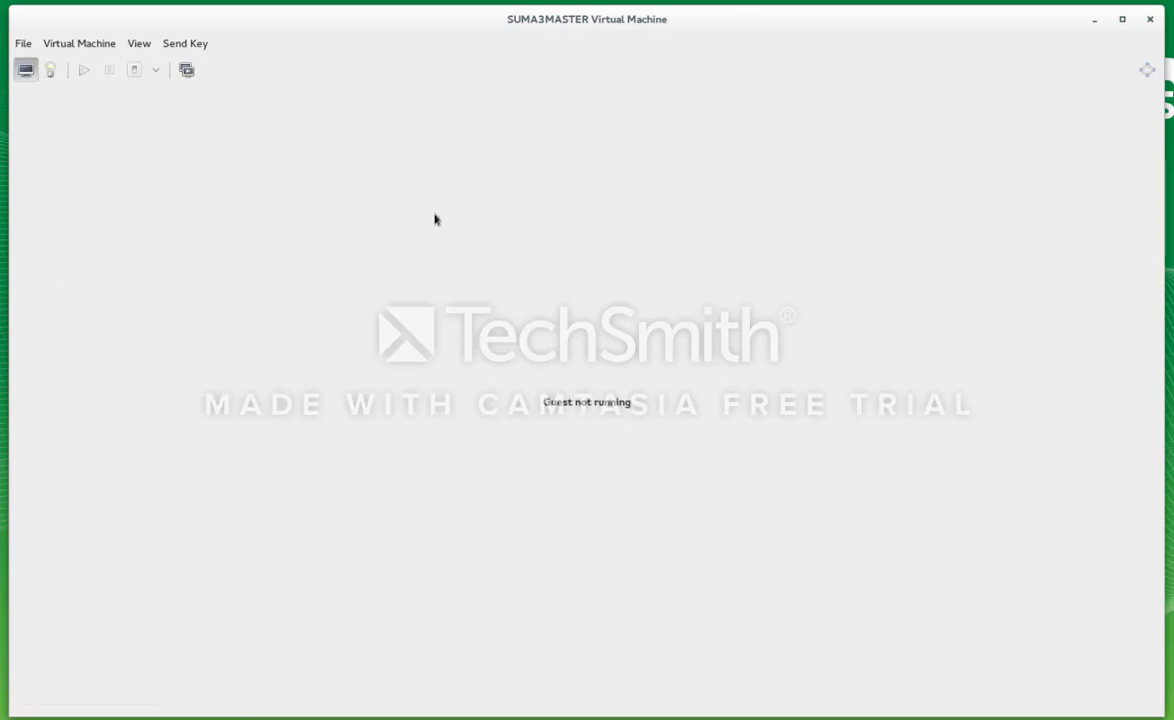
- Power on the guest, accept the SLES license terms and continue to the Registration step
{"action": "left_click", "coordinate": [84, 68]}
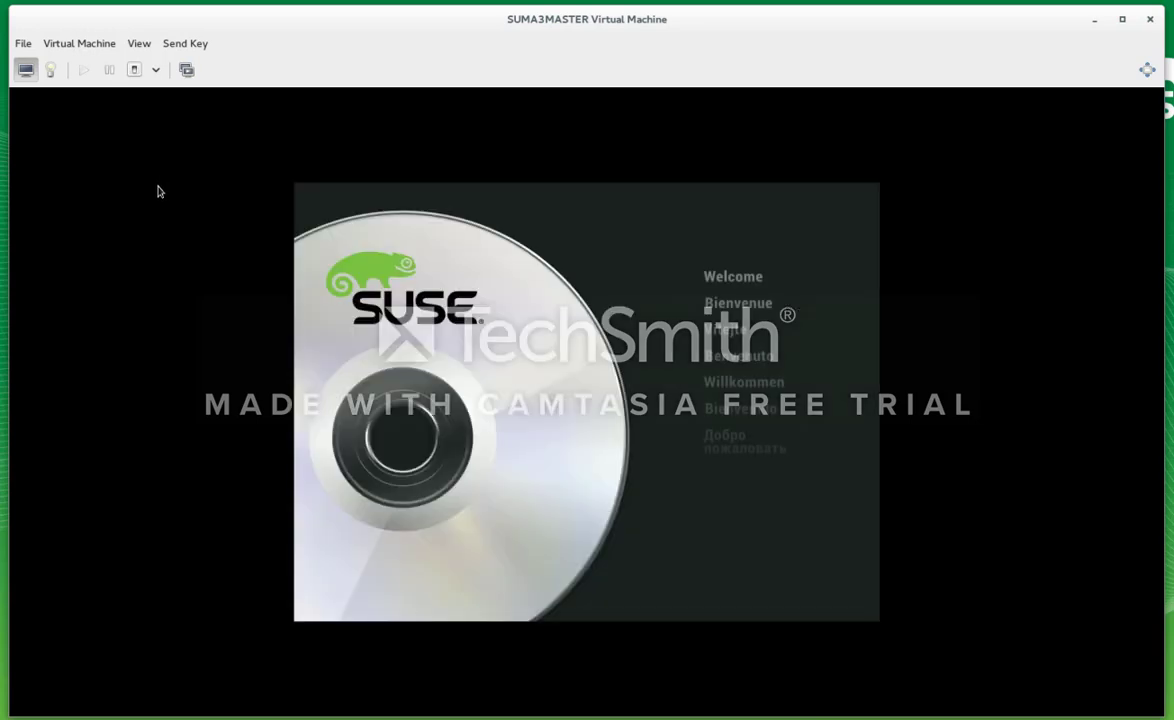
{"action": "mouse_move", "coordinate": [240, 248]}
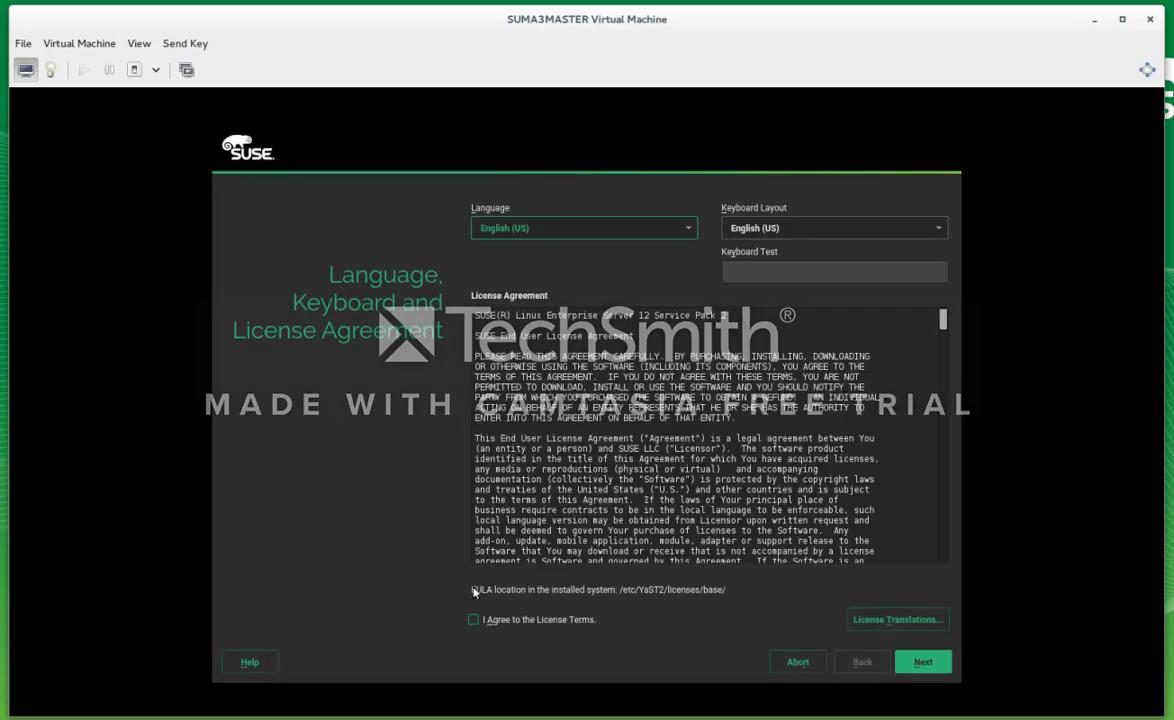
{"action": "left_click", "coordinate": [474, 620]}
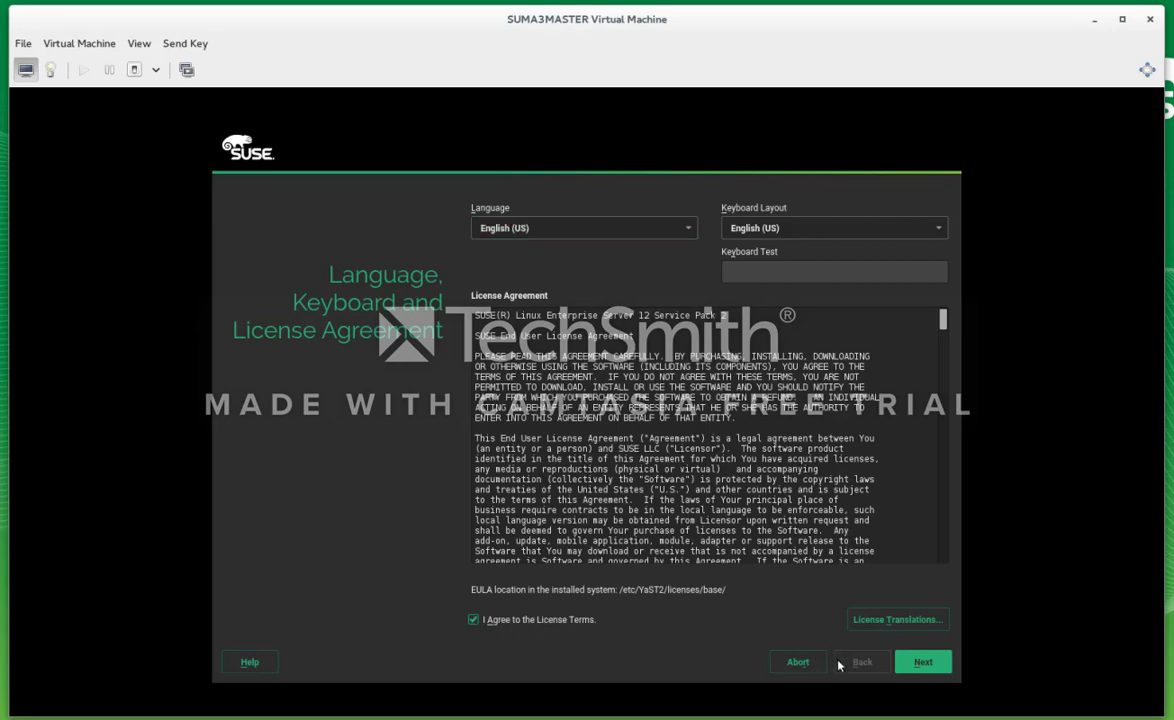
{"action": "mouse_move", "coordinate": [878, 536]}
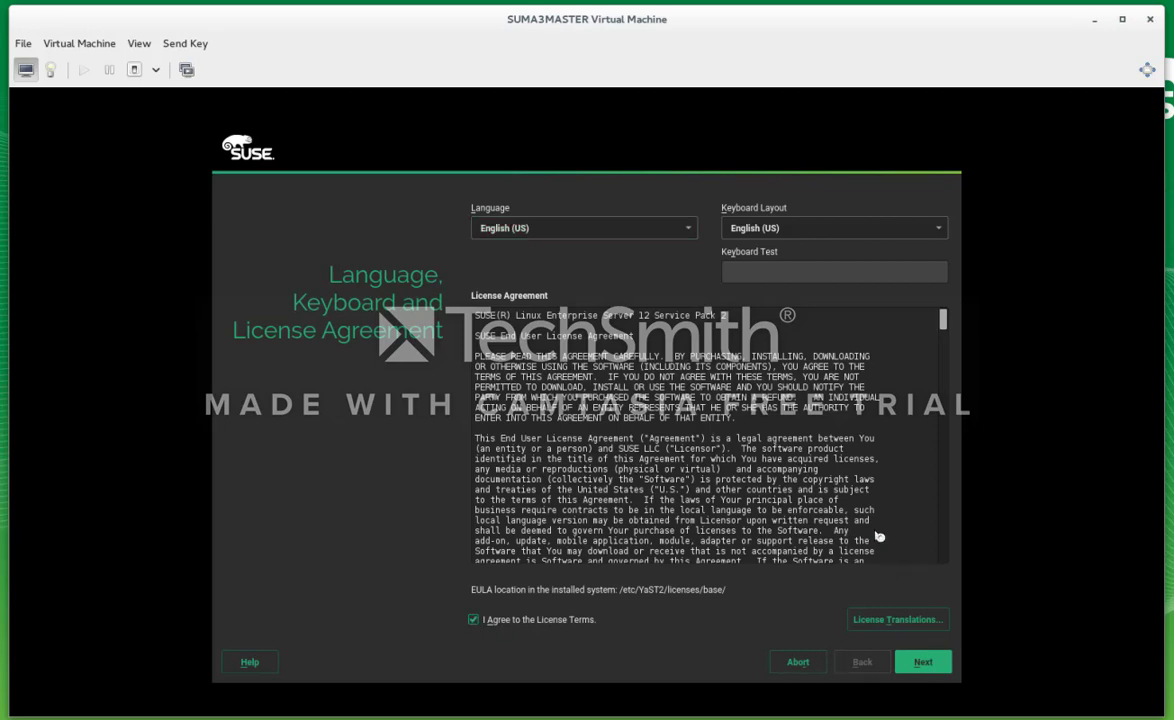
{"action": "left_click", "coordinate": [920, 660]}
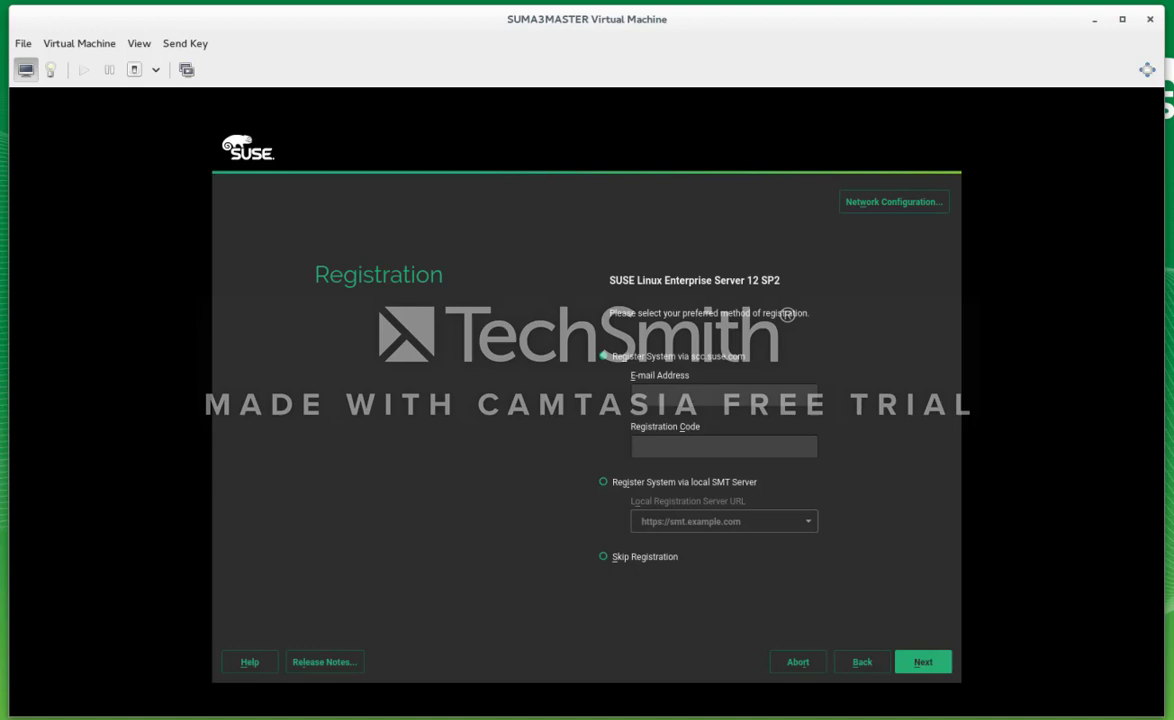
- Continue past Registration and answer Yes to enabling update repositories
{"action": "left_click", "coordinate": [920, 660]}
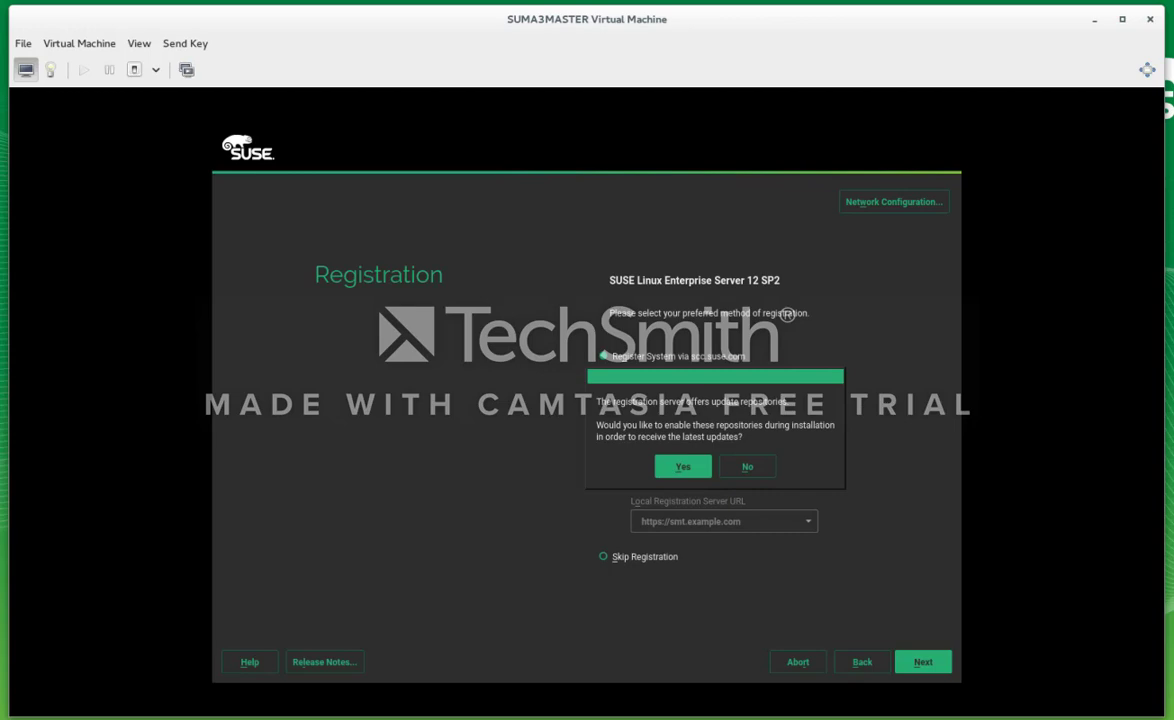
{"action": "left_click", "coordinate": [682, 466]}
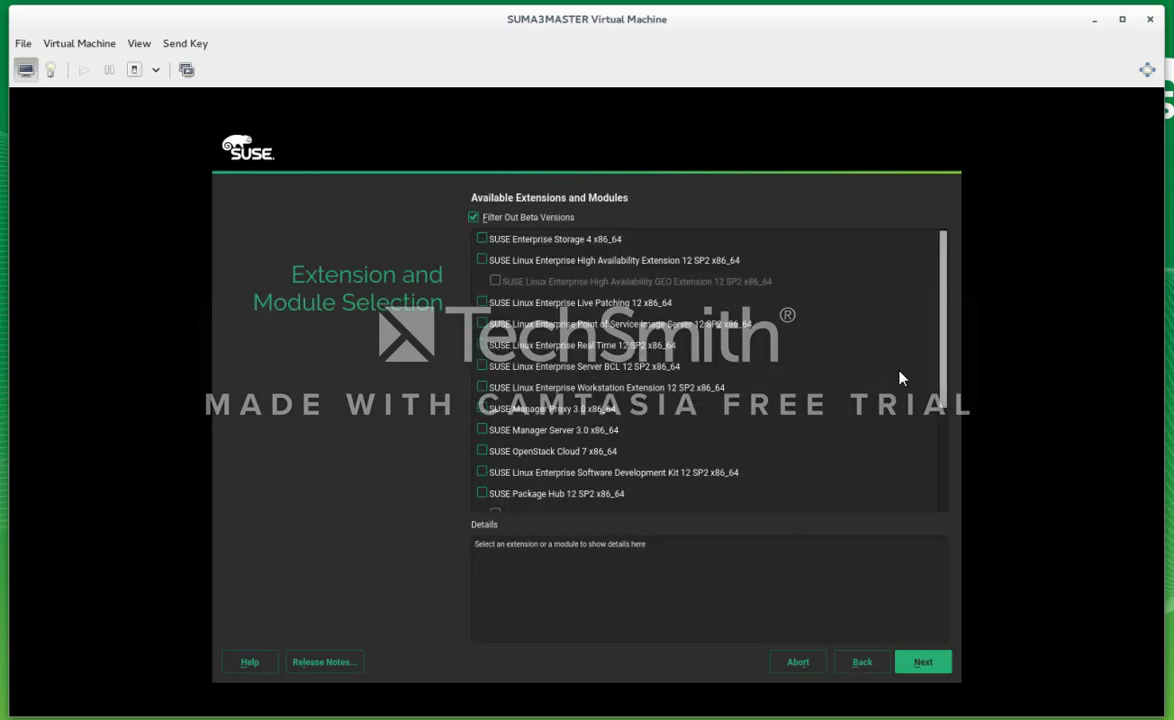
- Select the SUSE Manager Server 3.0 x86_64 extension and continue to its license agreement
{"action": "scroll", "scroll_direction": "down", "scroll_amount": 3}
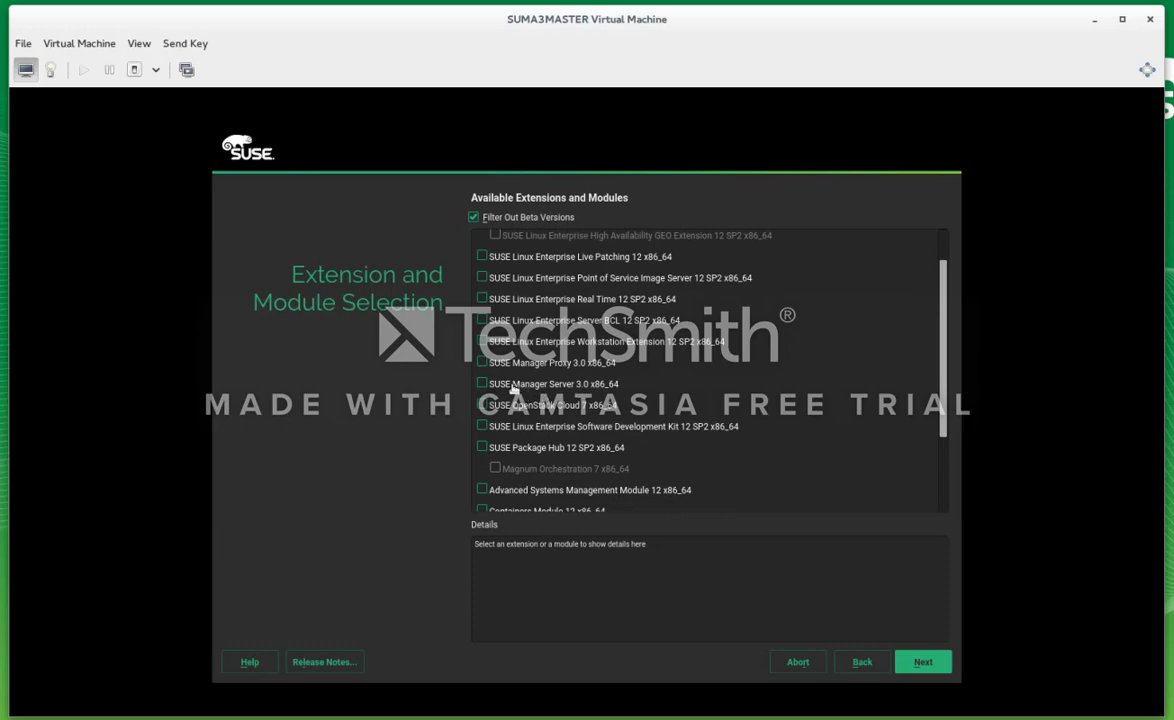
{"action": "left_click", "coordinate": [480, 428]}
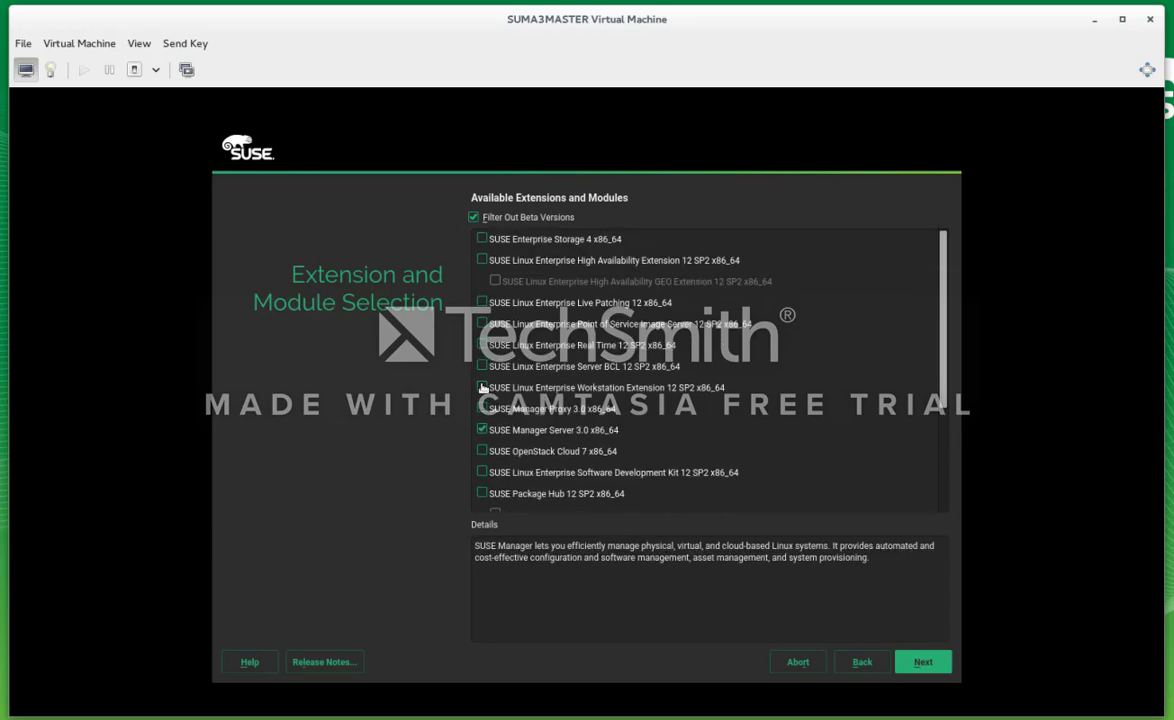
{"action": "mouse_move", "coordinate": [590, 434]}
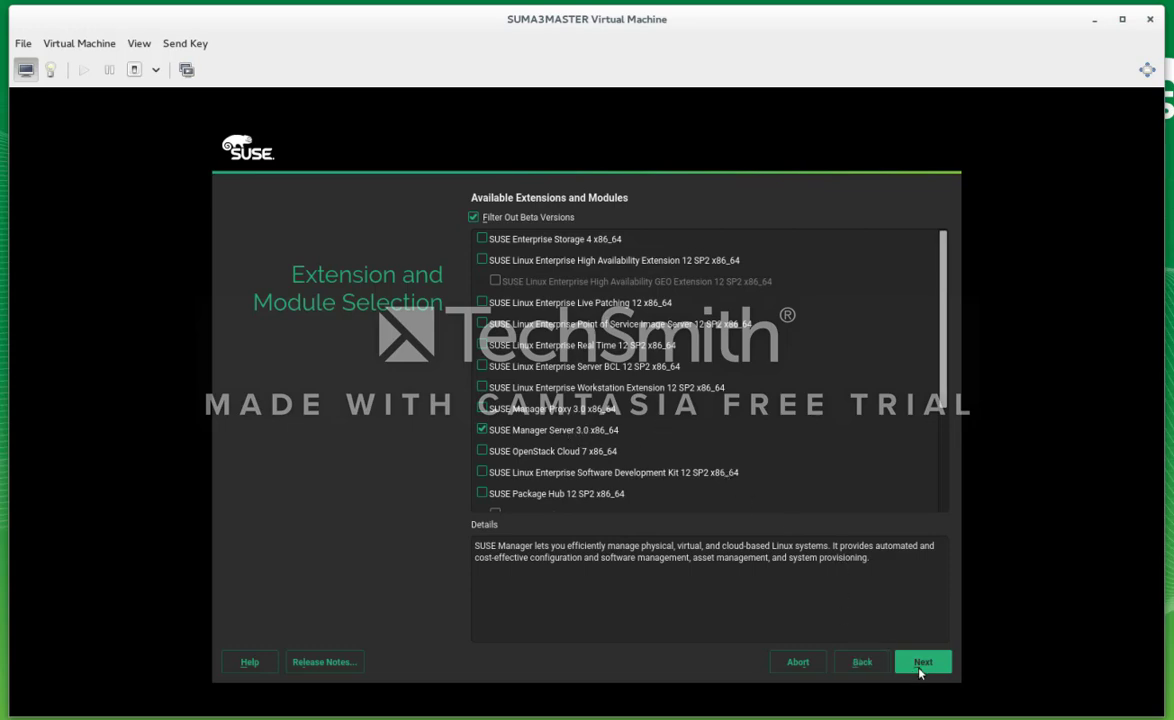
{"action": "left_click", "coordinate": [922, 662]}
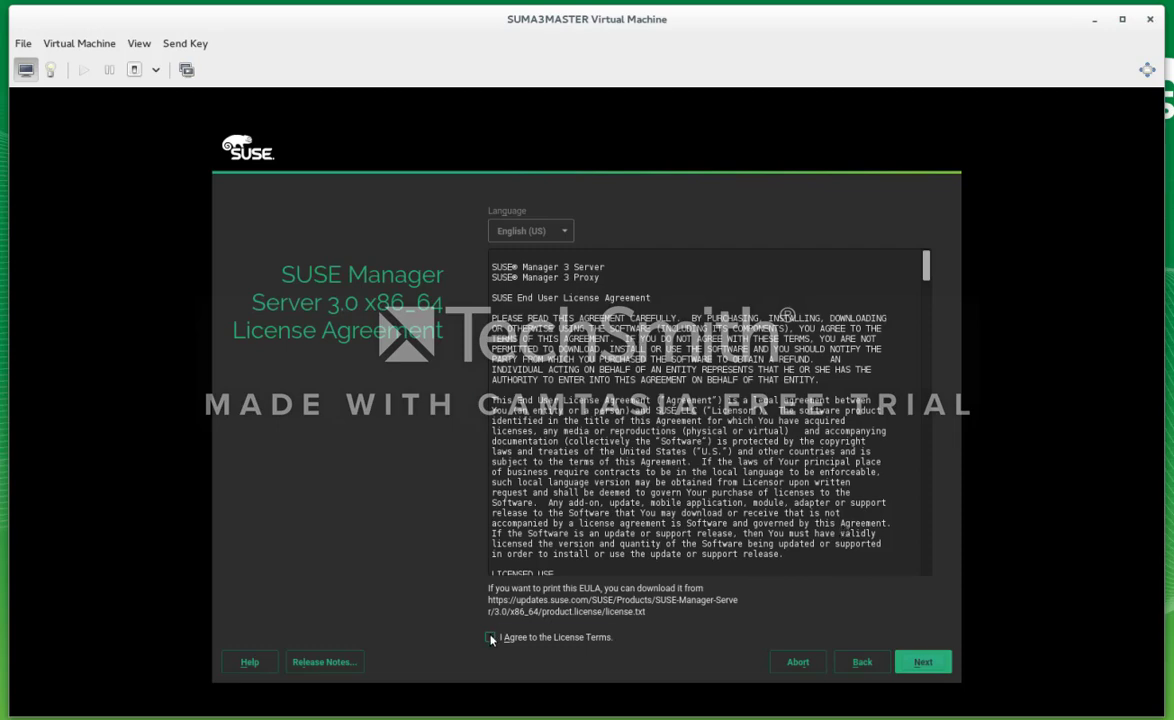
- Accept the SUSE Manager 3.0 license terms and continue to the Add On Product step
{"action": "left_click", "coordinate": [490, 636]}
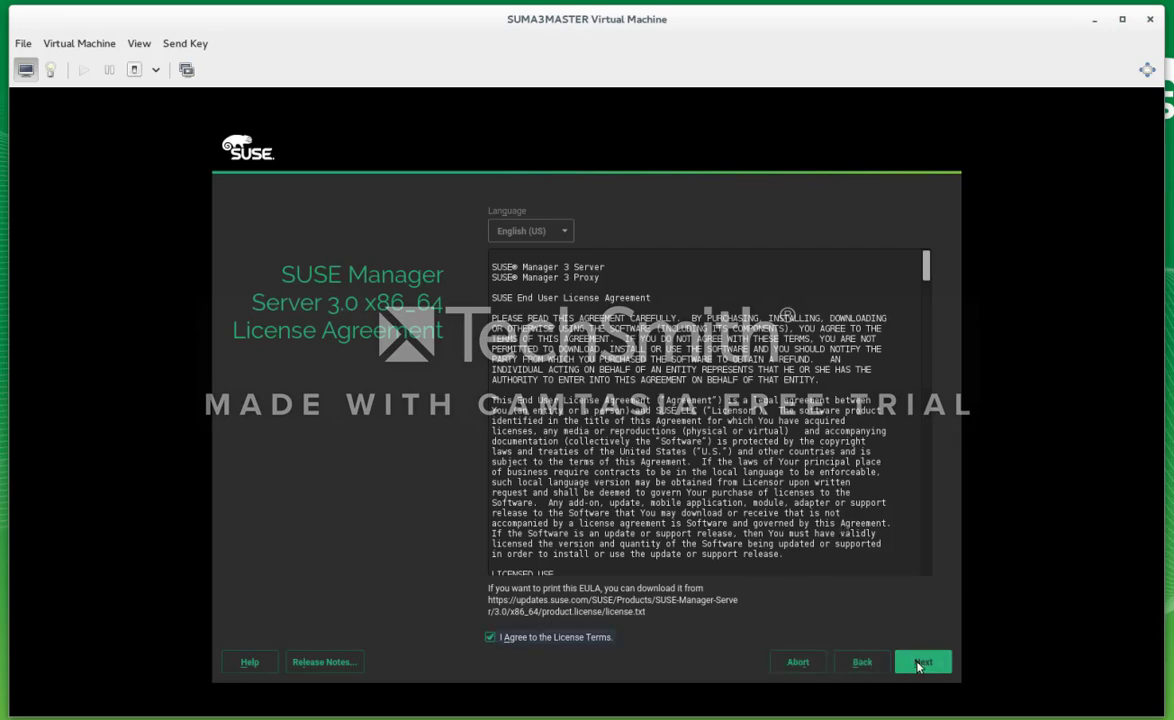
{"action": "left_click", "coordinate": [920, 660]}
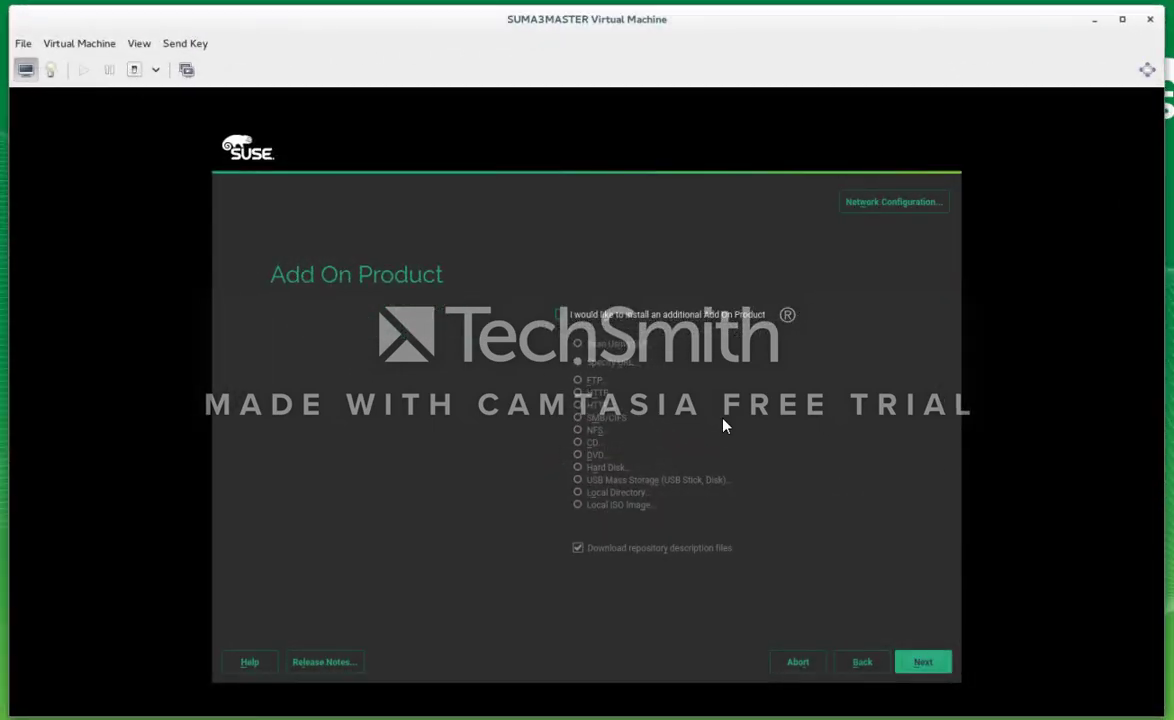
{"action": "mouse_move", "coordinate": [868, 206]}
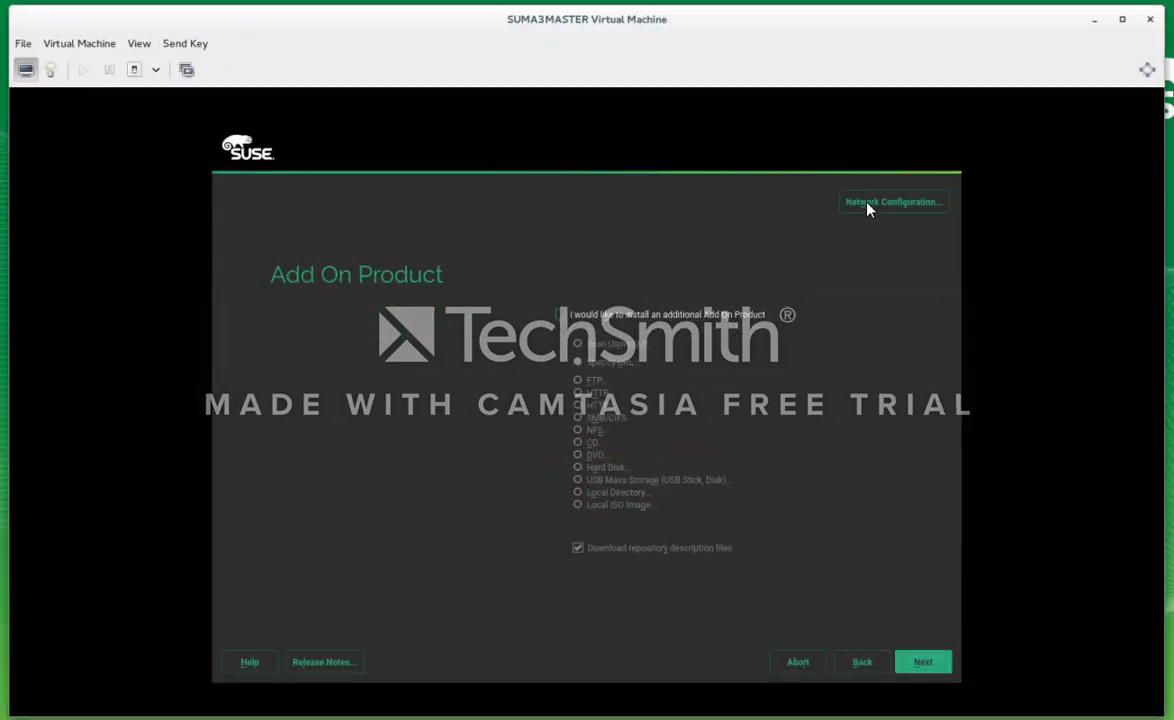
- In the Hostname/DNS settings enter hostname suma3master and domain digitalairlines.com, then return to the card overview
{"action": "left_click", "coordinate": [892, 200]}
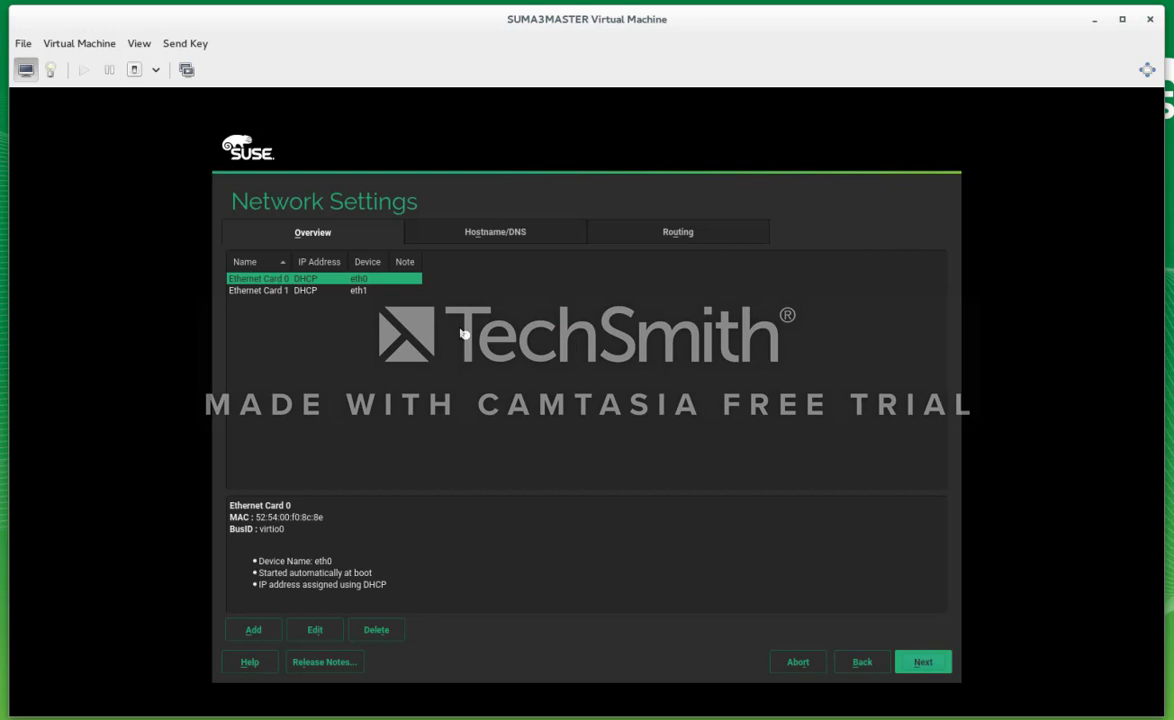
{"action": "left_click", "coordinate": [494, 232]}
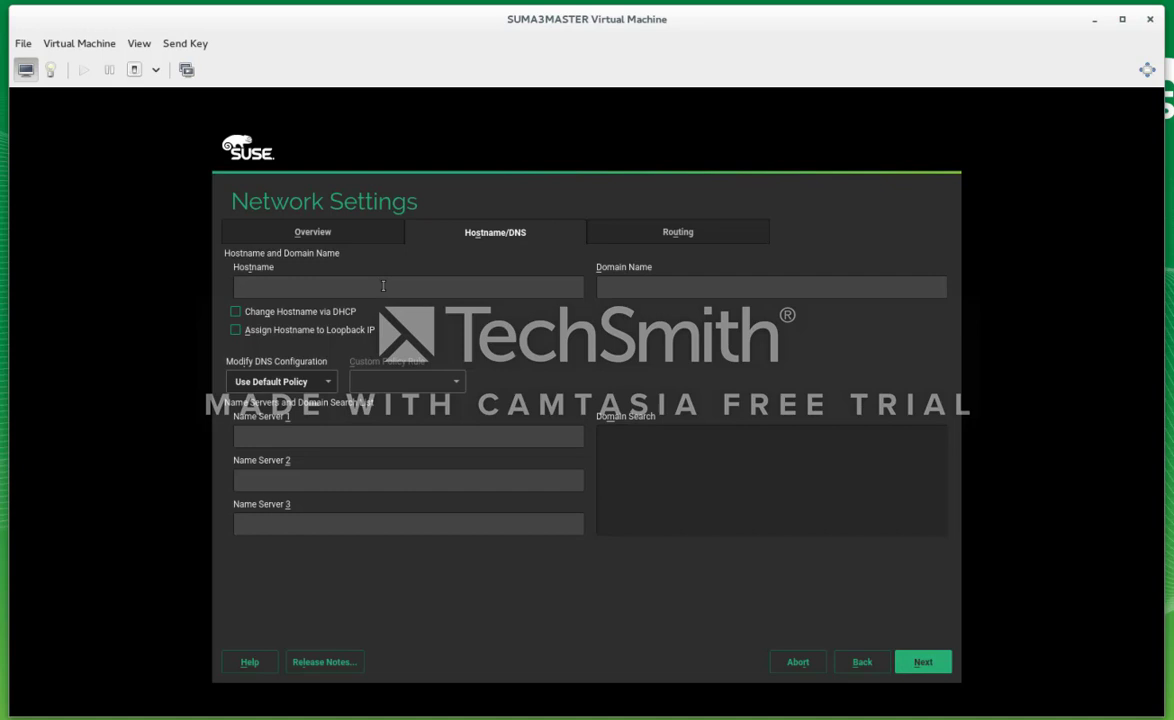
{"action": "type", "text": "suma3master"}
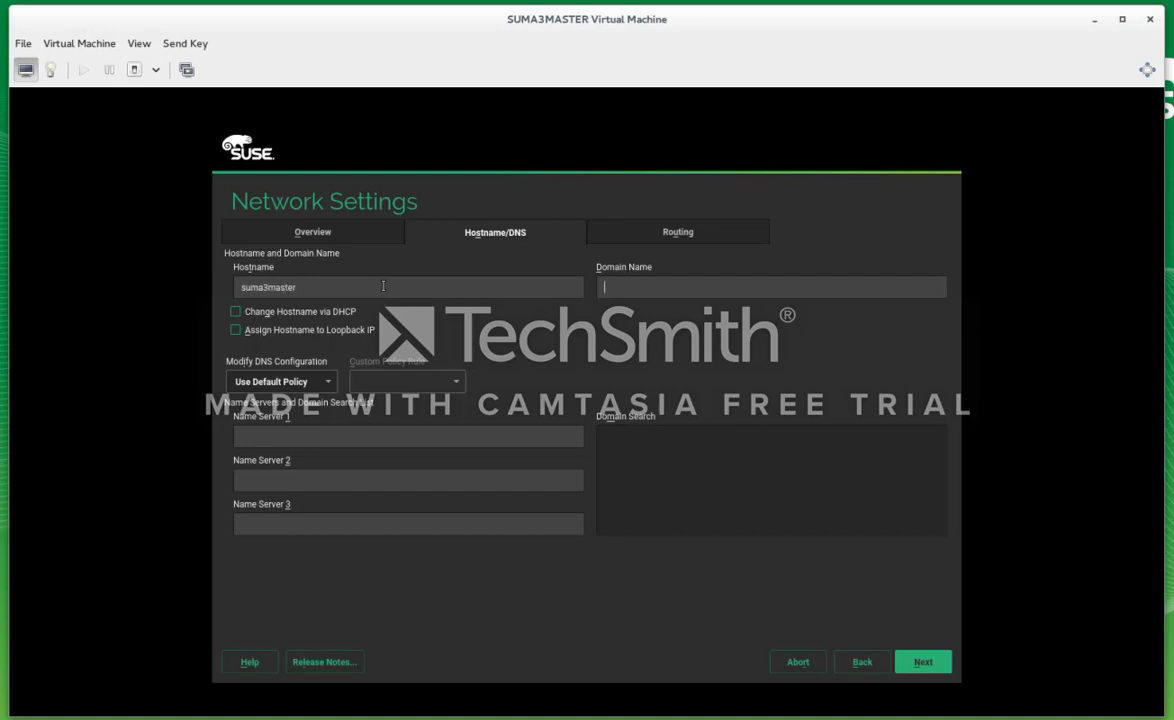
{"action": "type", "text": "digitalairlines.com"}
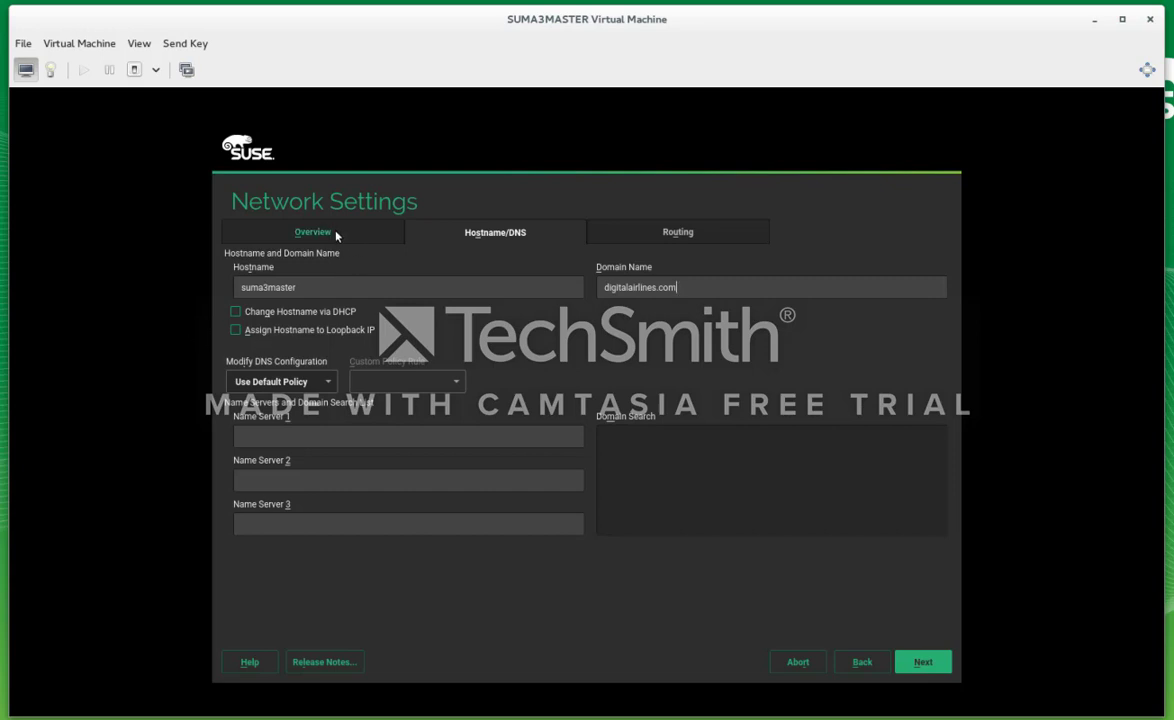
{"action": "left_click", "coordinate": [312, 232]}
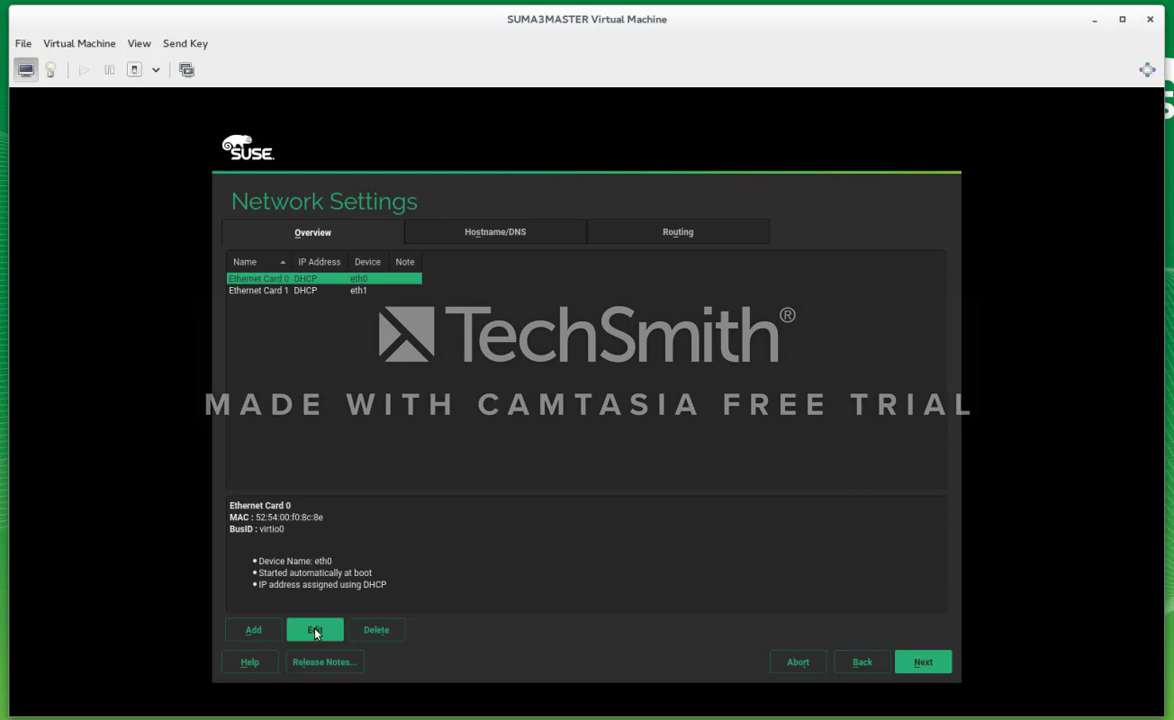
- Give Ethernet Card 0 static IP 192.168.1.154, netmask 255.255.255.0 and hostname suma3master.digitalairlines.com, then save the network settings
{"action": "left_click", "coordinate": [314, 628]}
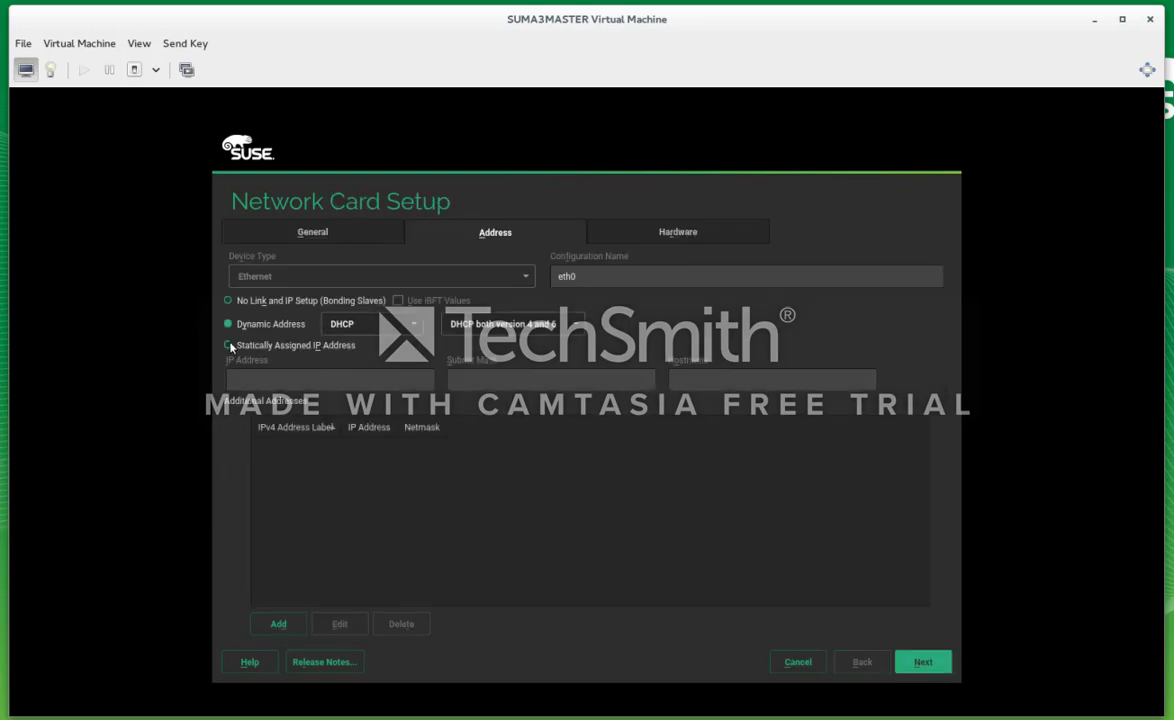
{"action": "left_click", "coordinate": [228, 344]}
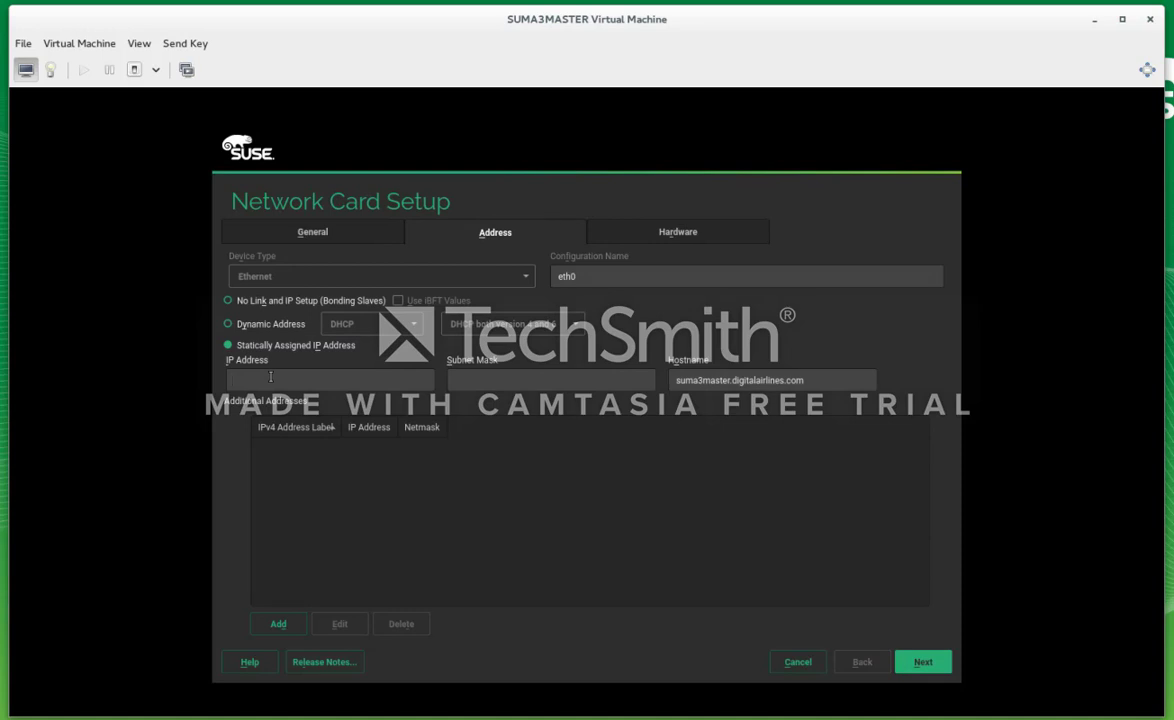
{"action": "type", "text": "192.168.1.154"}
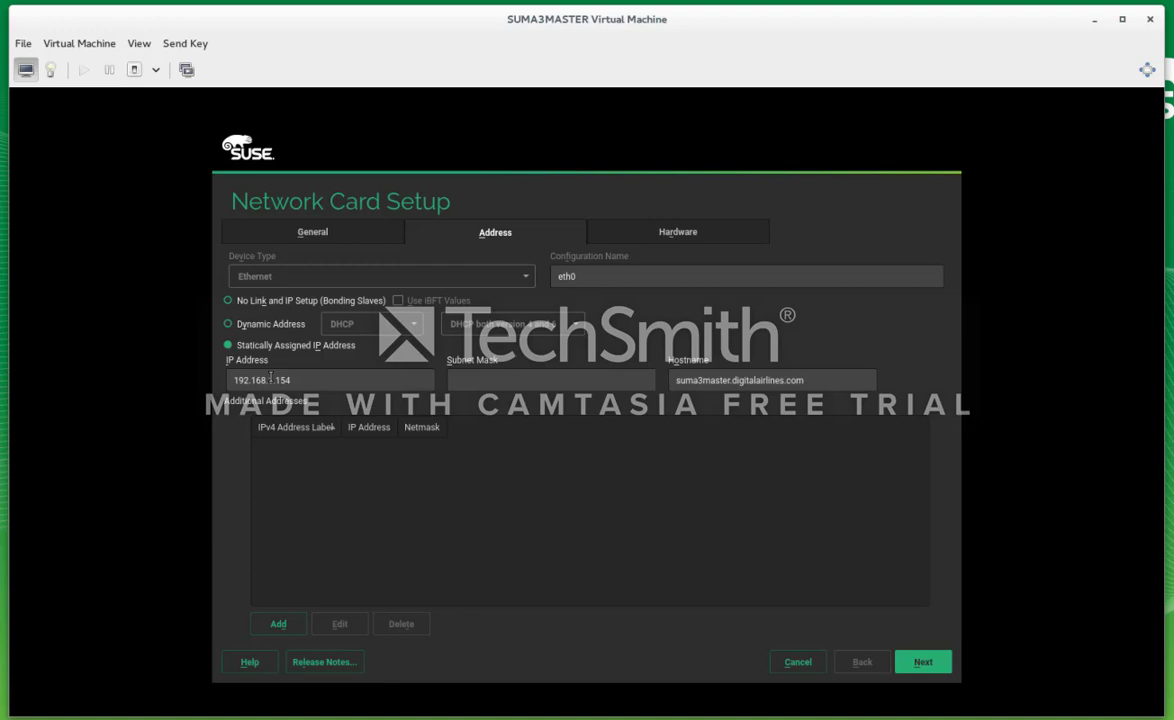
{"action": "type", "text": "255.255.255.0"}
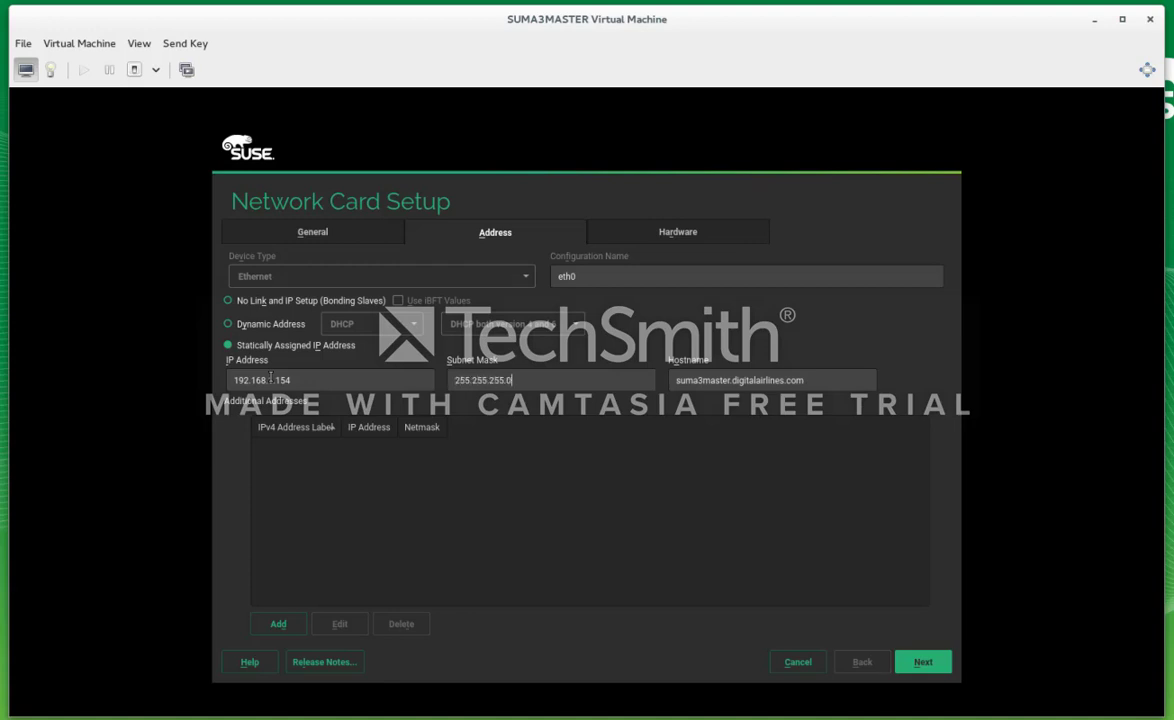
{"action": "triple_click", "coordinate": [770, 380]}
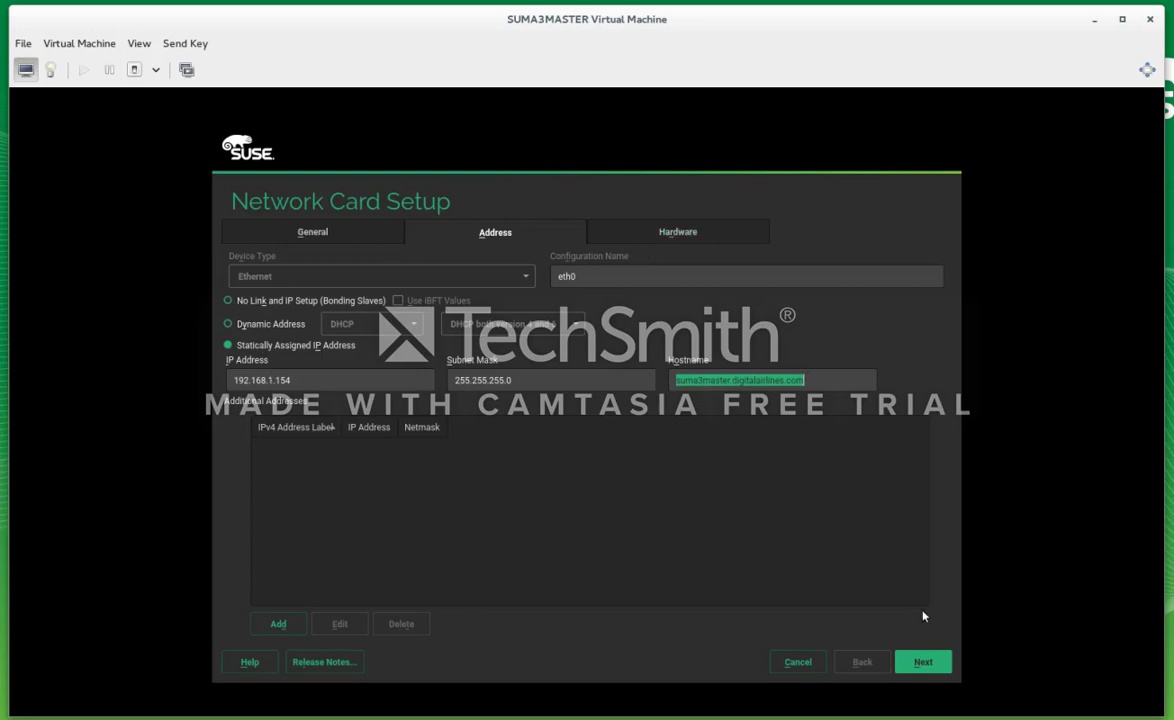
{"action": "left_click", "coordinate": [922, 660]}
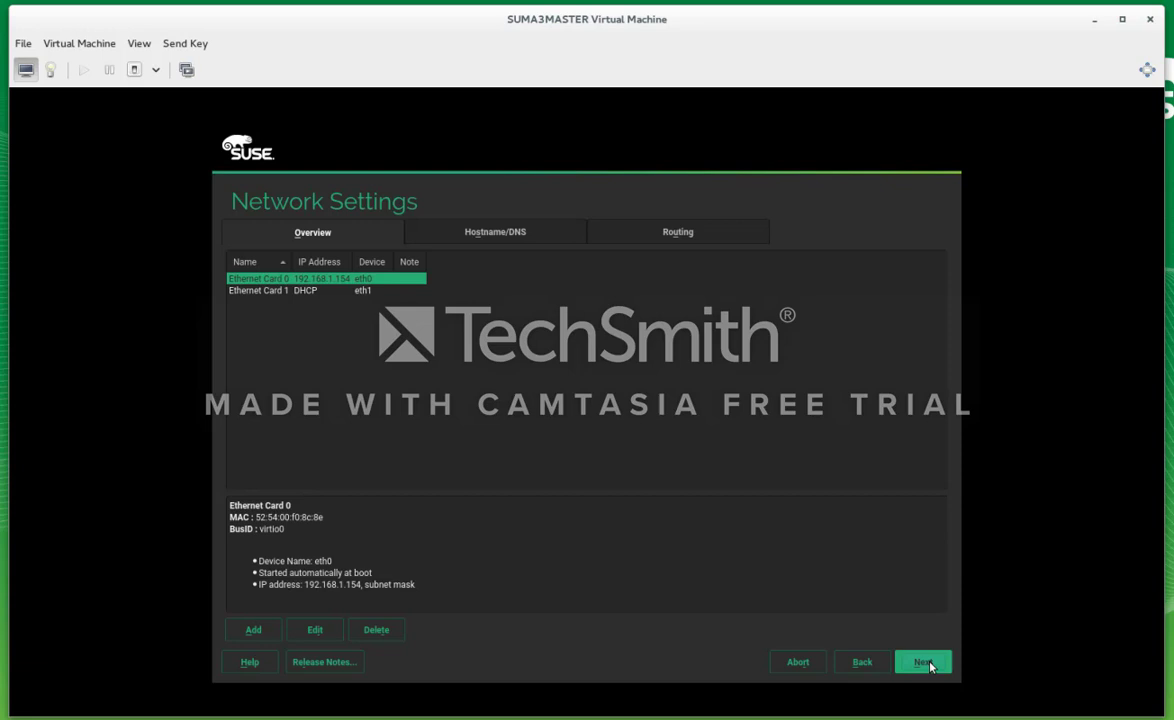
{"action": "left_click", "coordinate": [922, 660]}
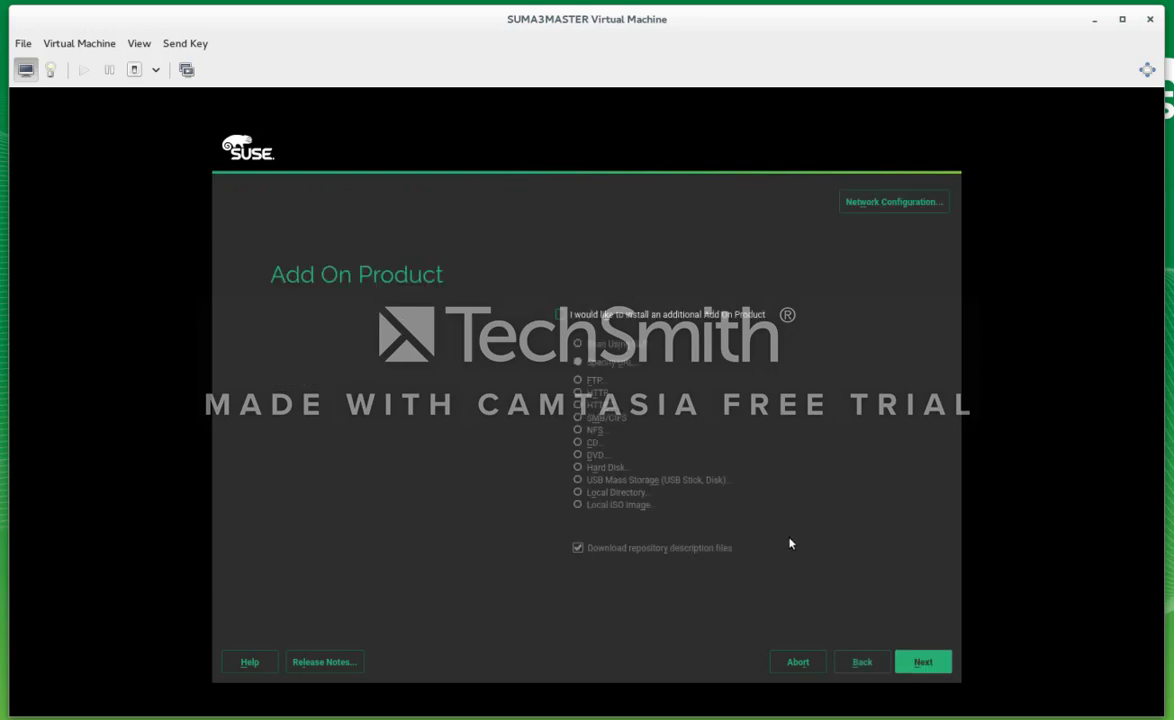
- Skip extra add-on products and keep the default System Role, reaching Suggested Partitioning
{"action": "left_click", "coordinate": [920, 660]}
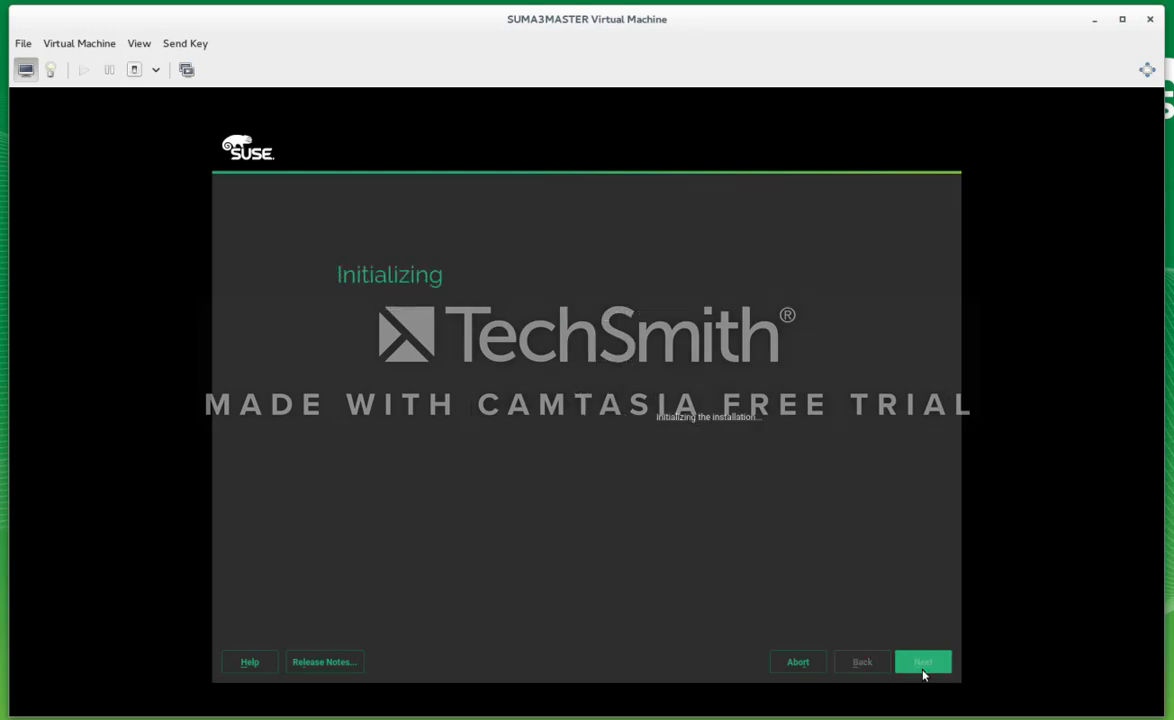
{"action": "left_click", "coordinate": [920, 660]}
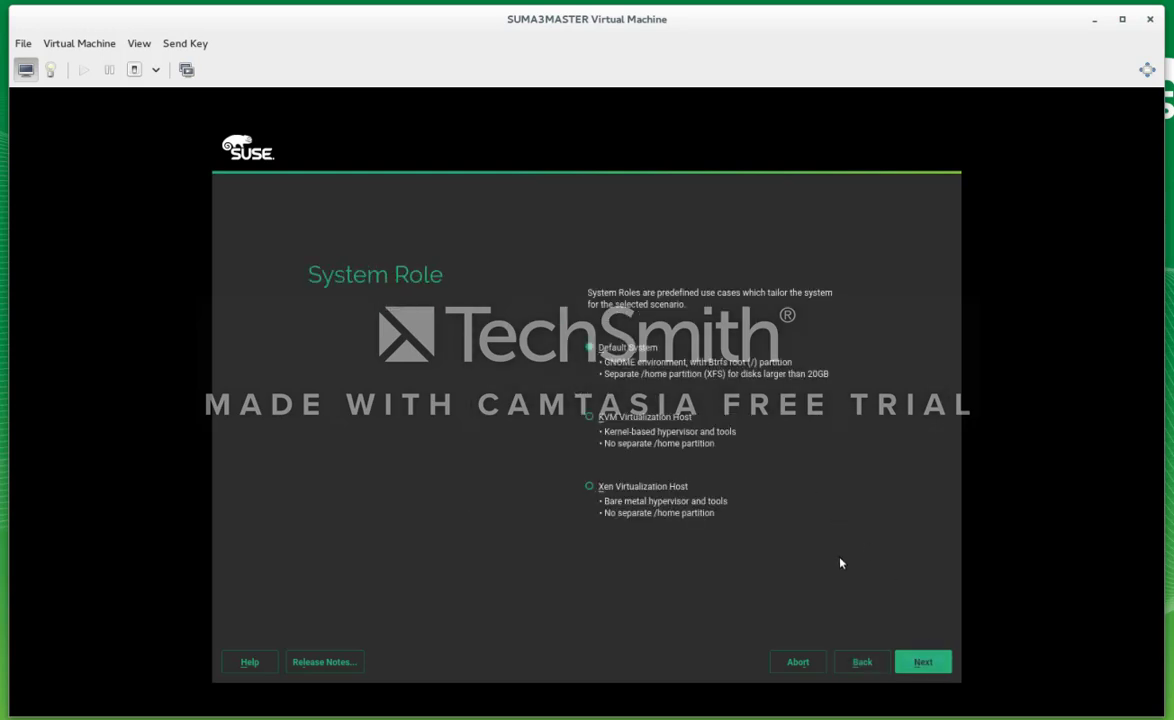
{"action": "mouse_move", "coordinate": [840, 478]}
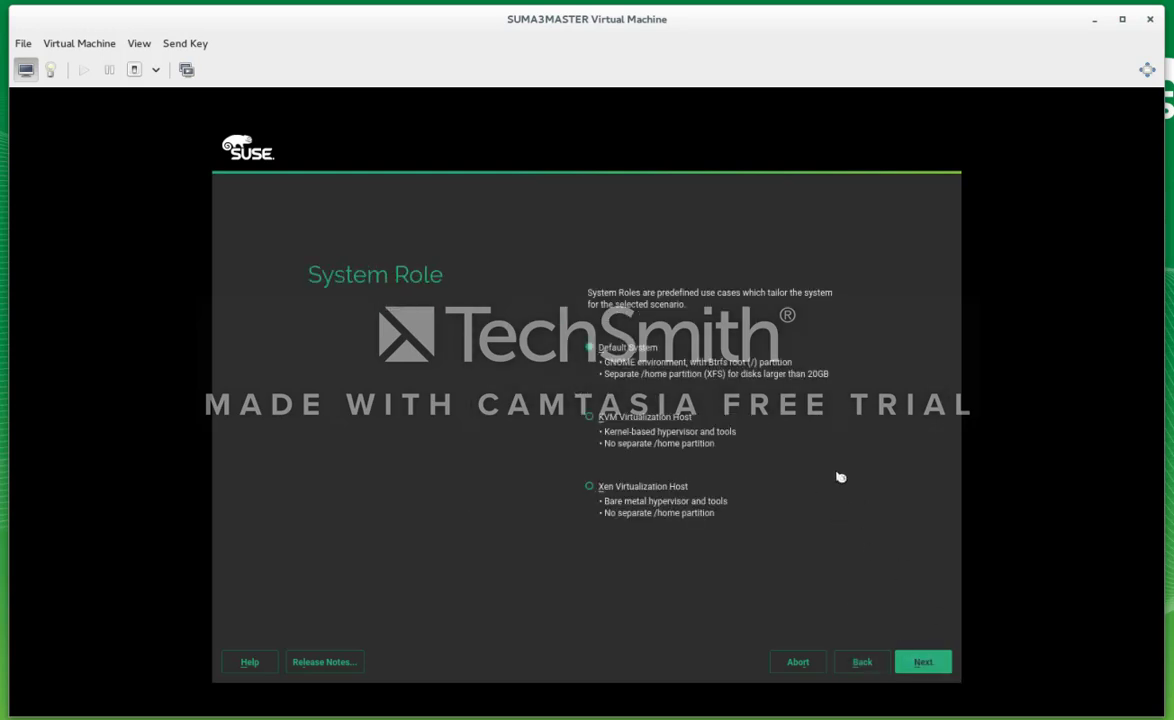
{"action": "left_click", "coordinate": [920, 660]}
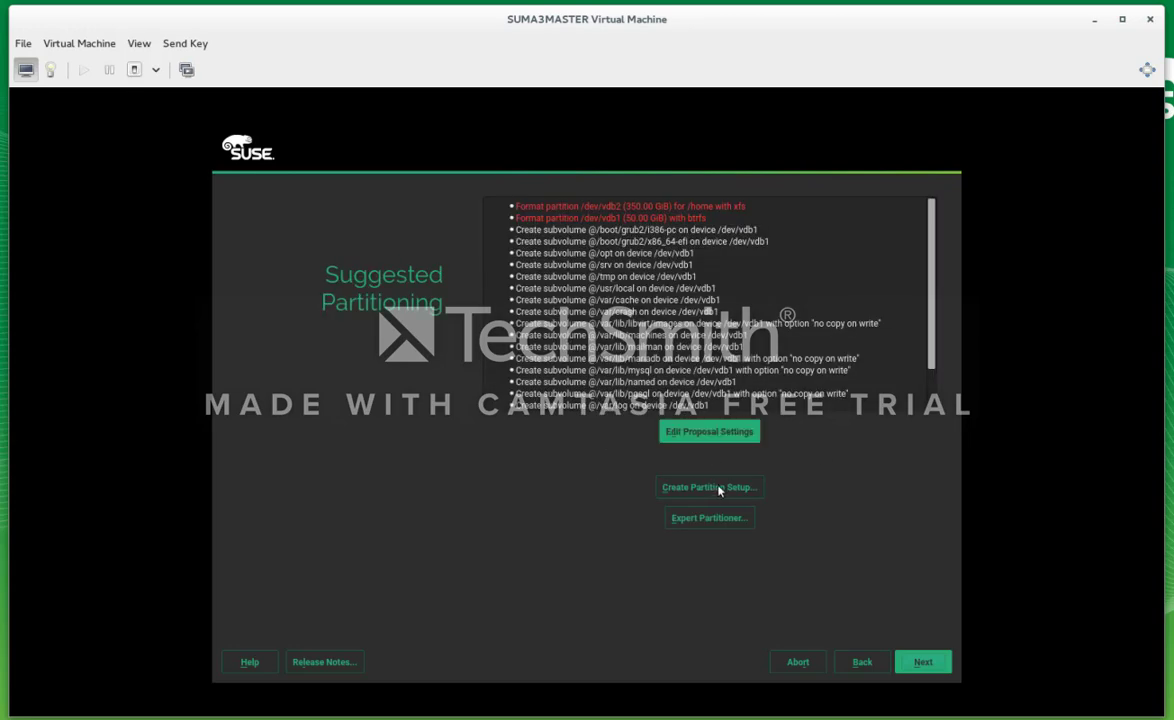
- Enter the Expert Partitioner and expand the hard disk tree to show vdb's partition layout
{"action": "left_click", "coordinate": [708, 516]}
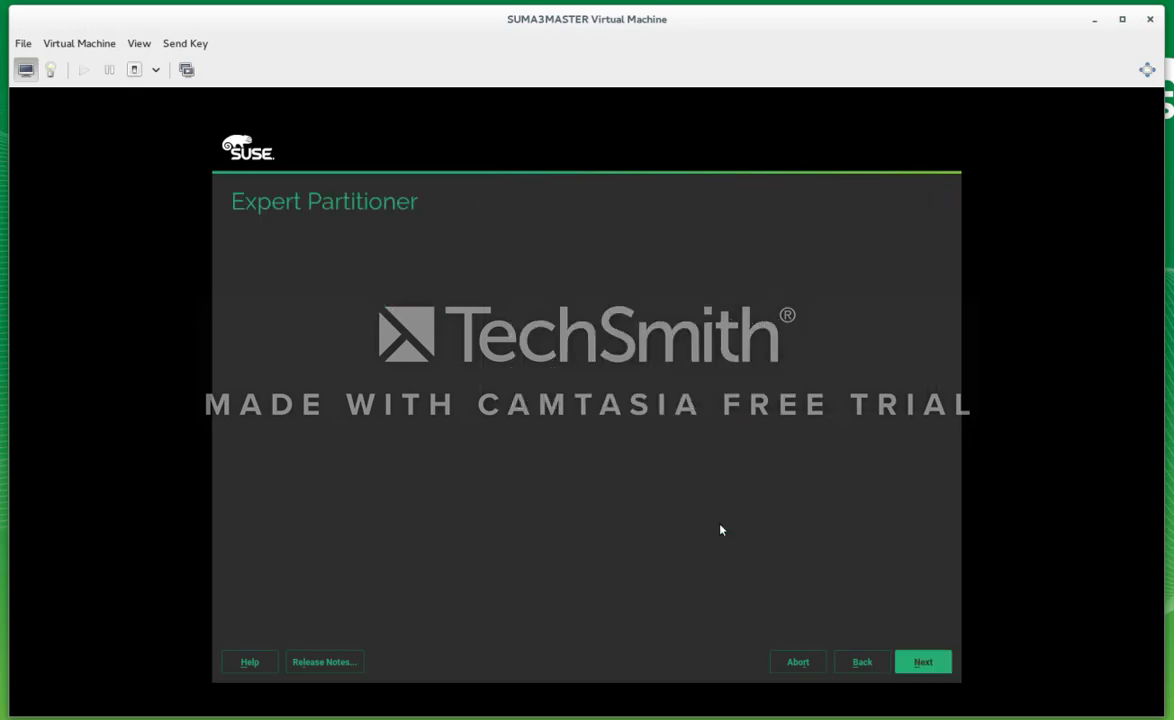
{"action": "left_click", "coordinate": [920, 660]}
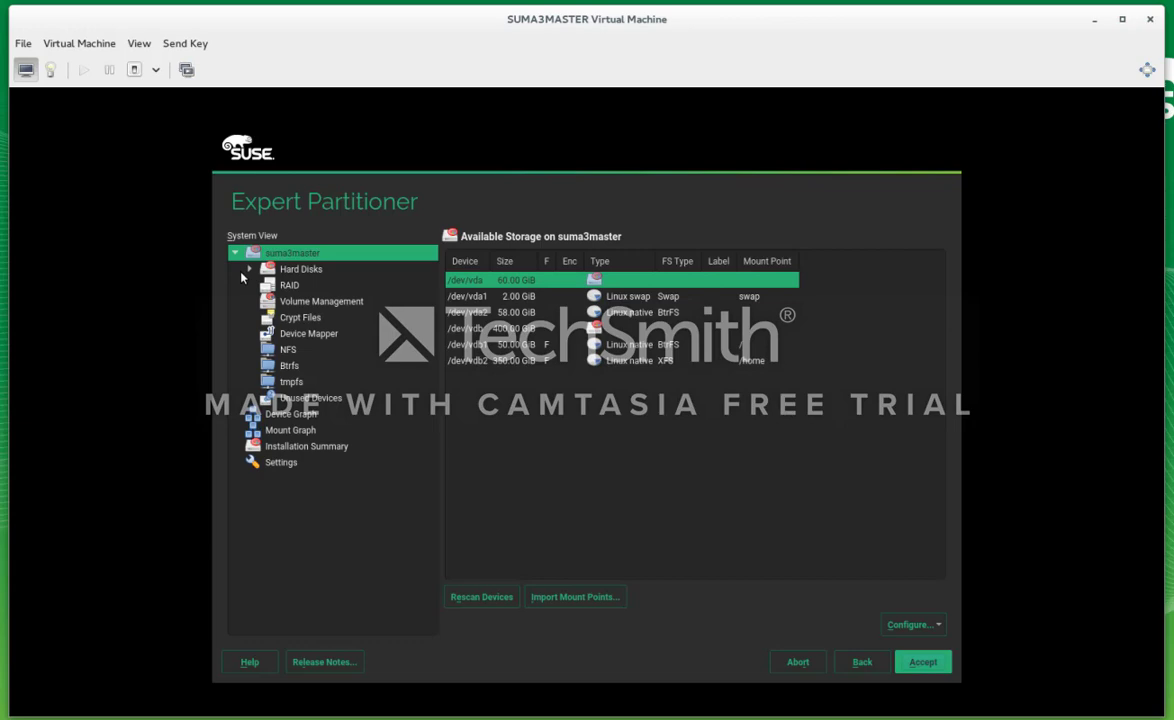
{"action": "left_click", "coordinate": [248, 268]}
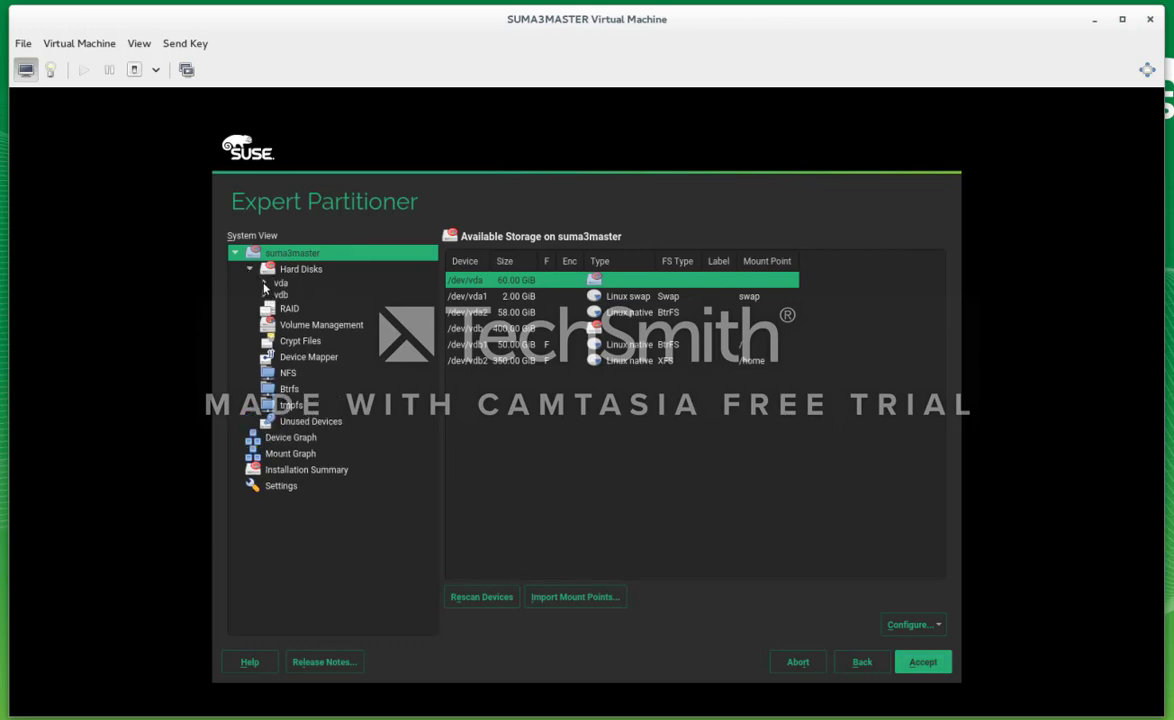
{"action": "left_click", "coordinate": [266, 284]}
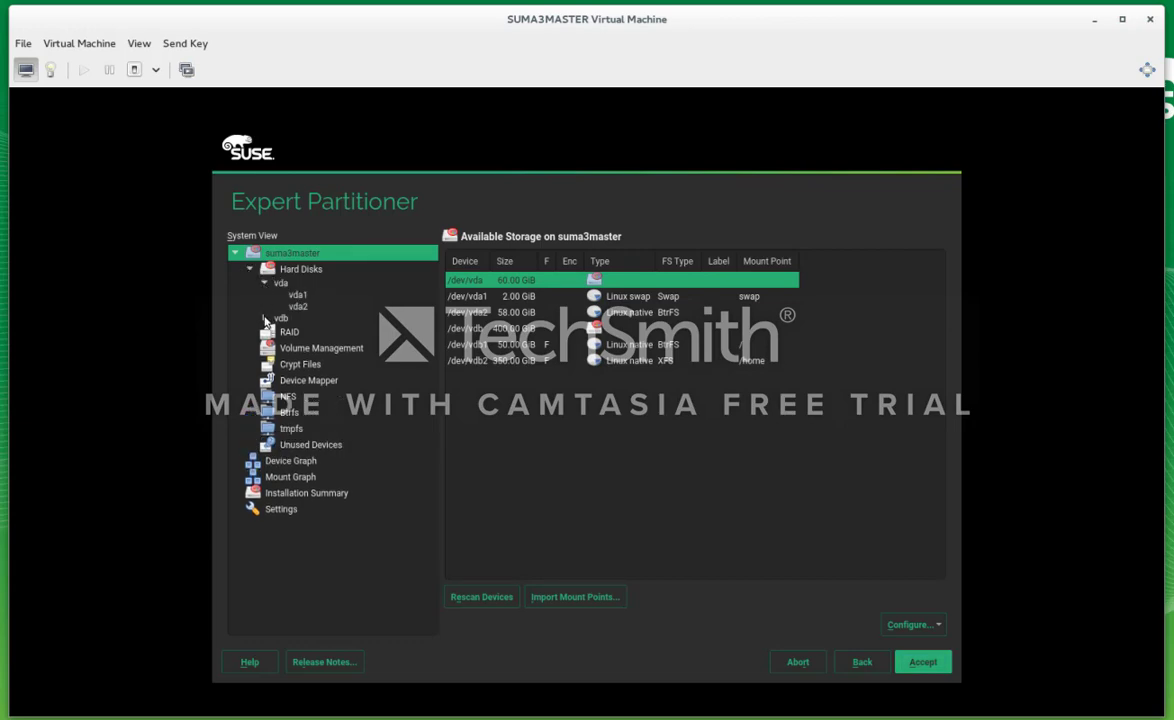
{"action": "left_click", "coordinate": [266, 316]}
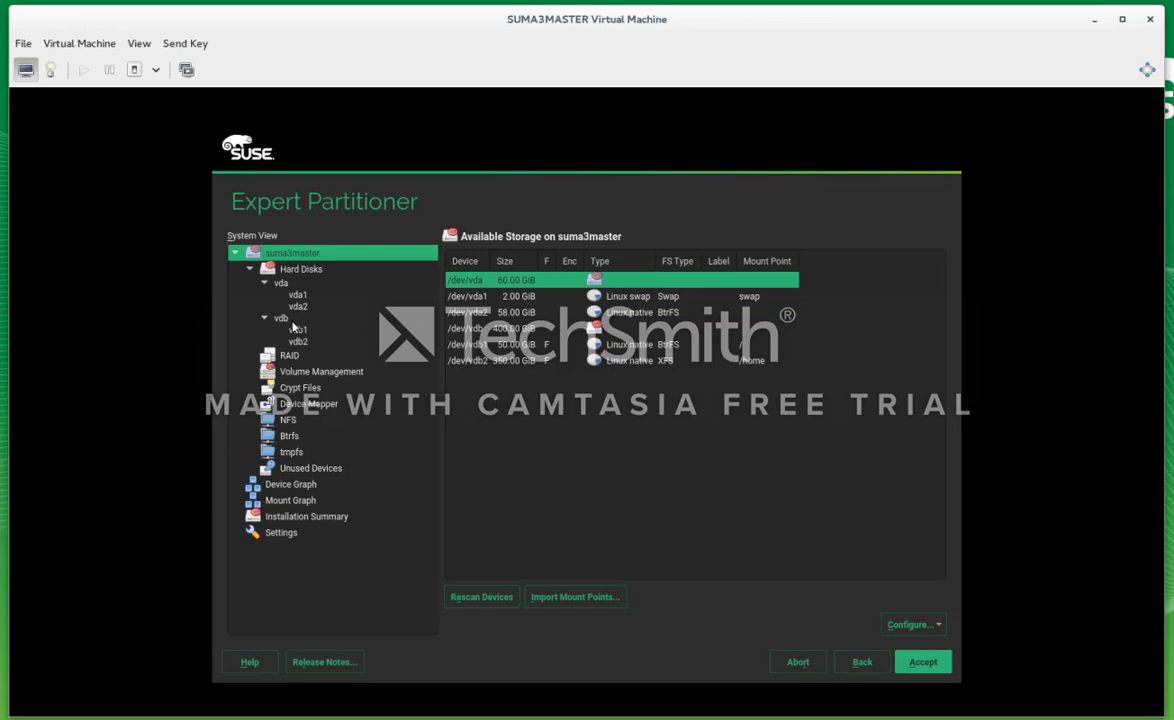
{"action": "left_click", "coordinate": [280, 316]}
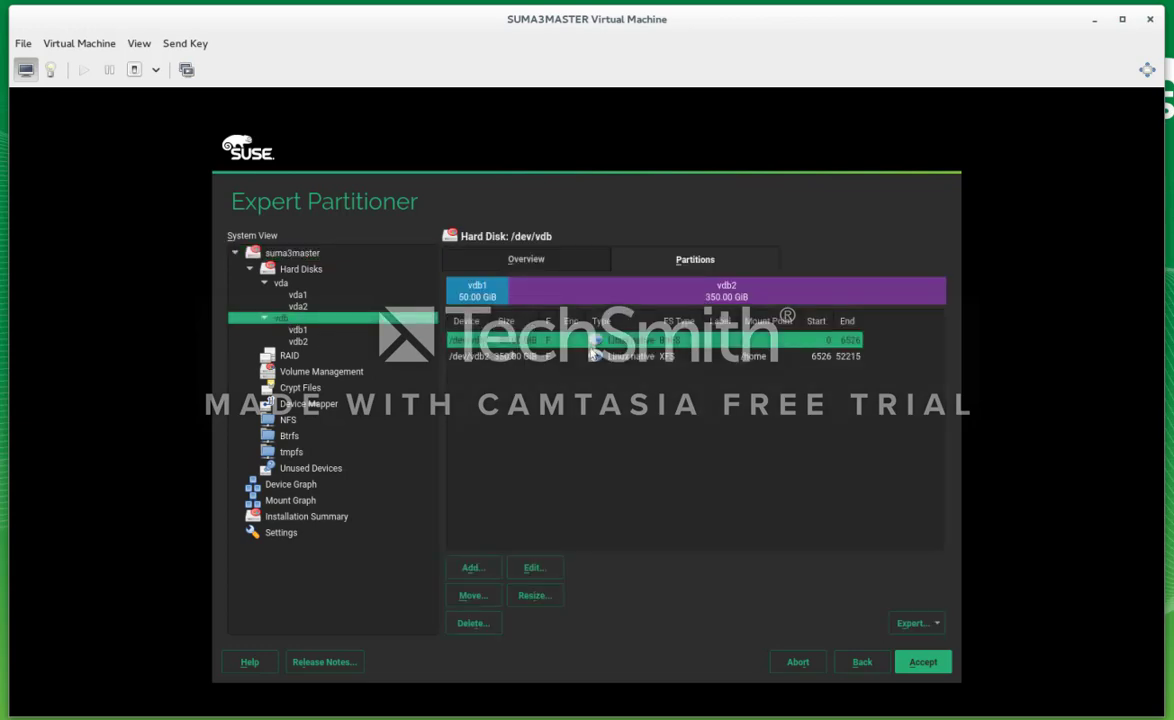
{"action": "mouse_move", "coordinate": [724, 368]}
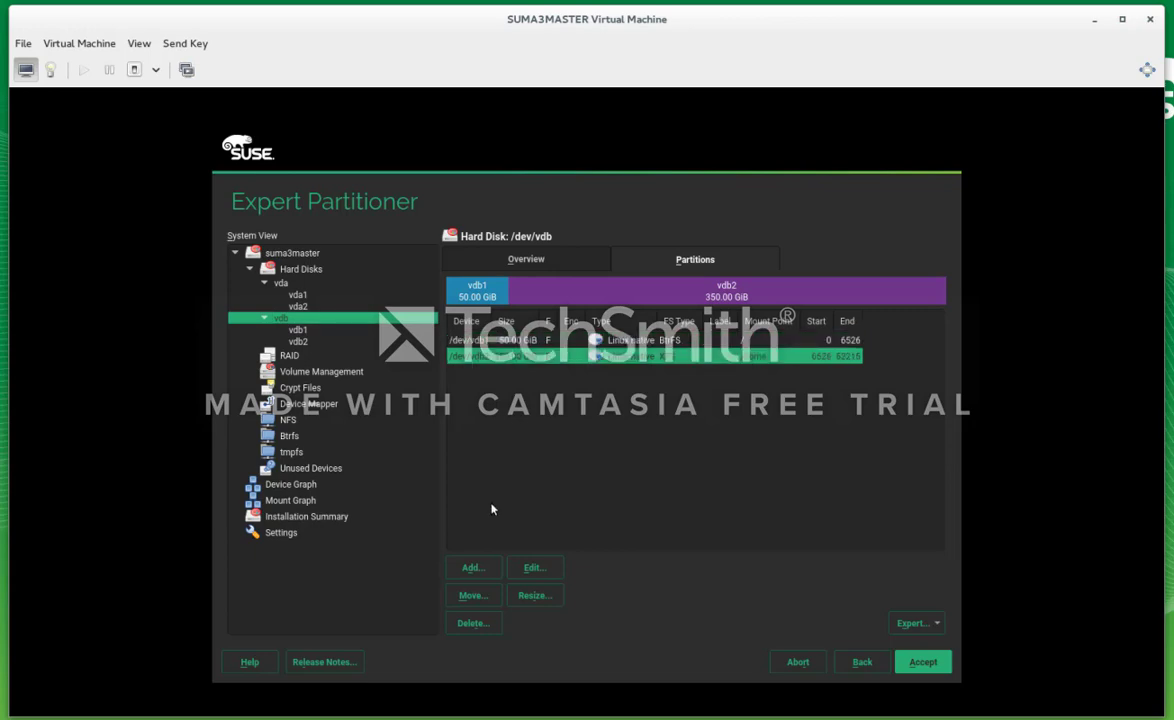
- Delete vdb2 and vdb1 so the 400 GB disk is fully unpartitioned, then view vda's layout
{"action": "left_click", "coordinate": [472, 622]}
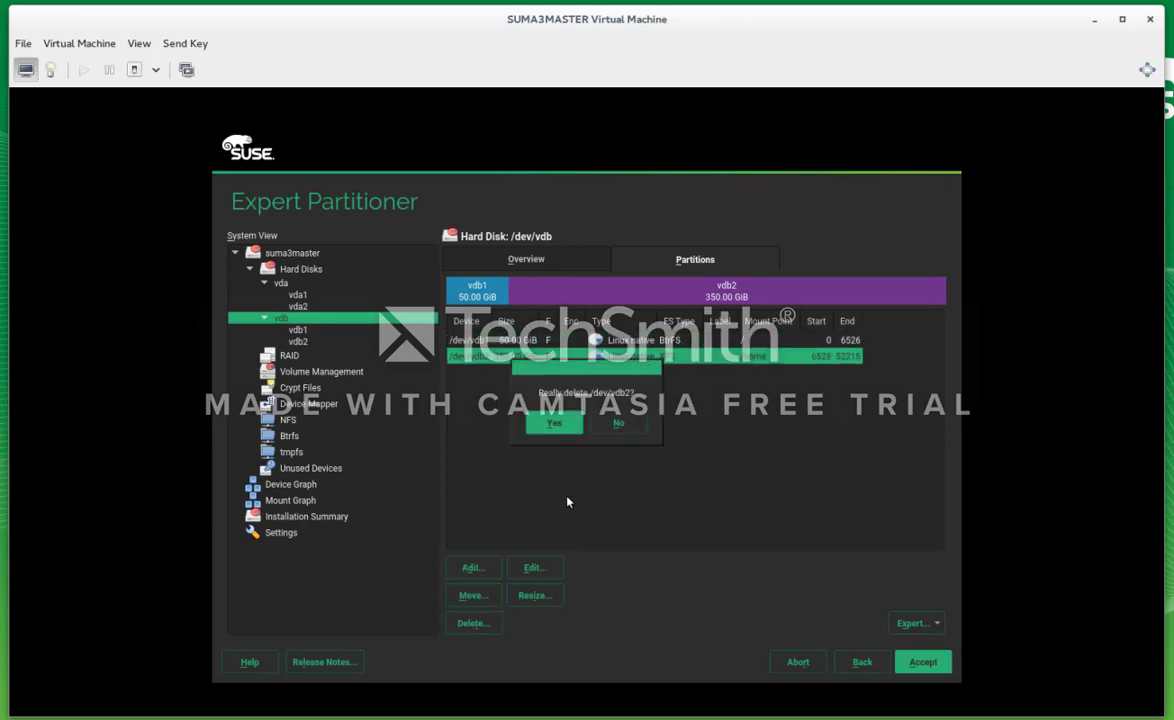
{"action": "left_click", "coordinate": [554, 422]}
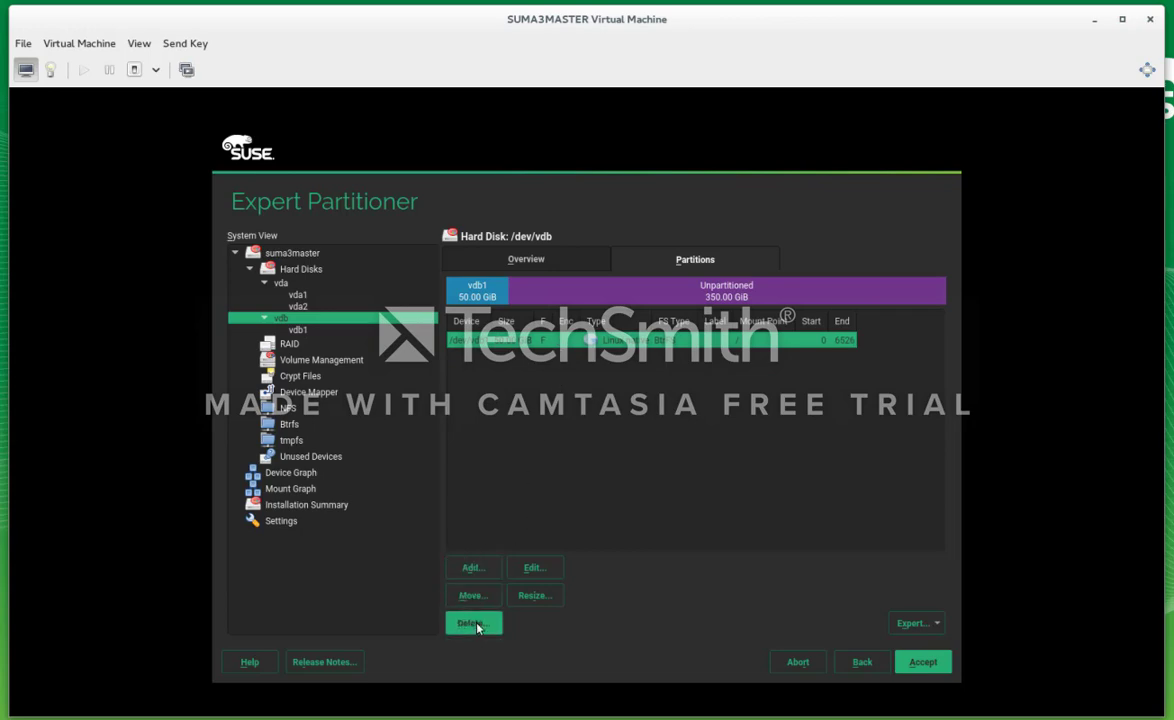
{"action": "left_click", "coordinate": [472, 622]}
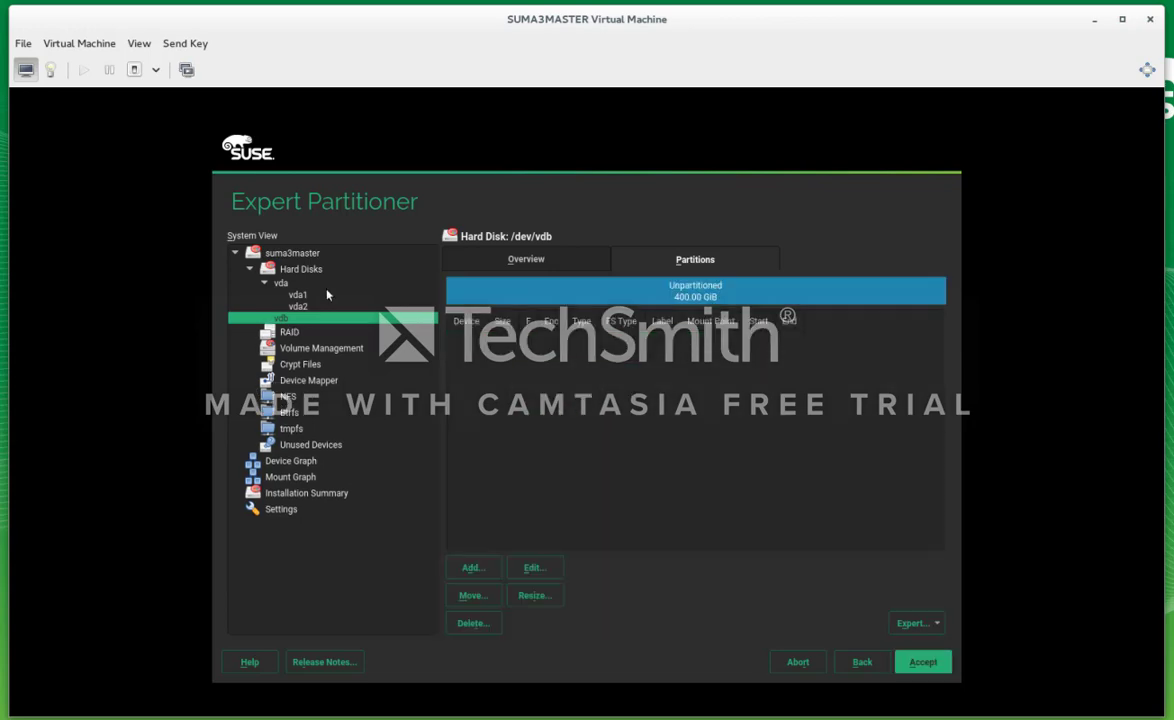
{"action": "left_click", "coordinate": [280, 282]}
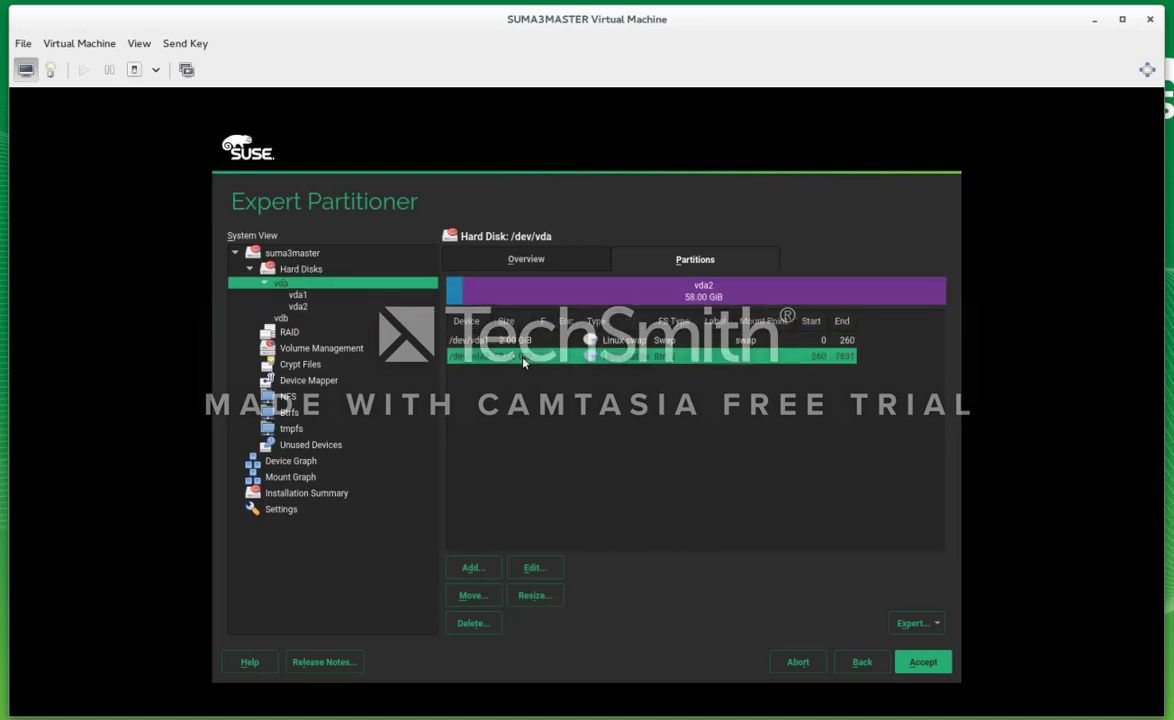
- Review the vda2 Btrfs root partition settings unchanged and return to the empty vdb disk
{"action": "left_click", "coordinate": [534, 568]}
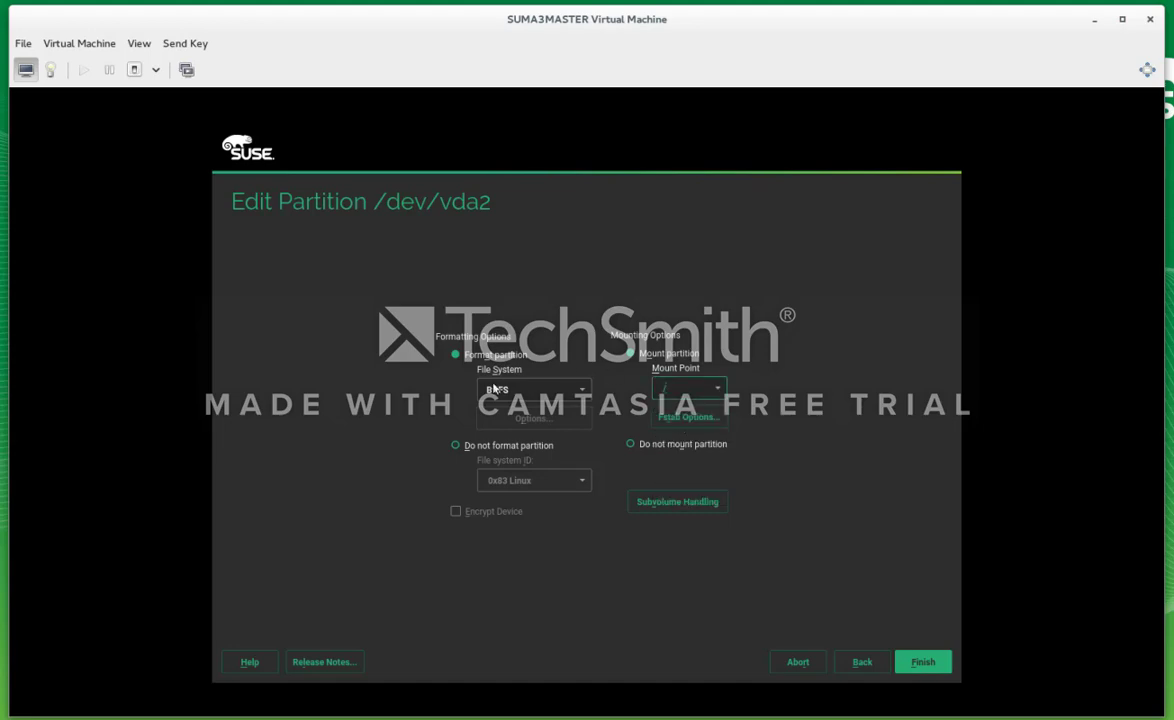
{"action": "left_click", "coordinate": [920, 660]}
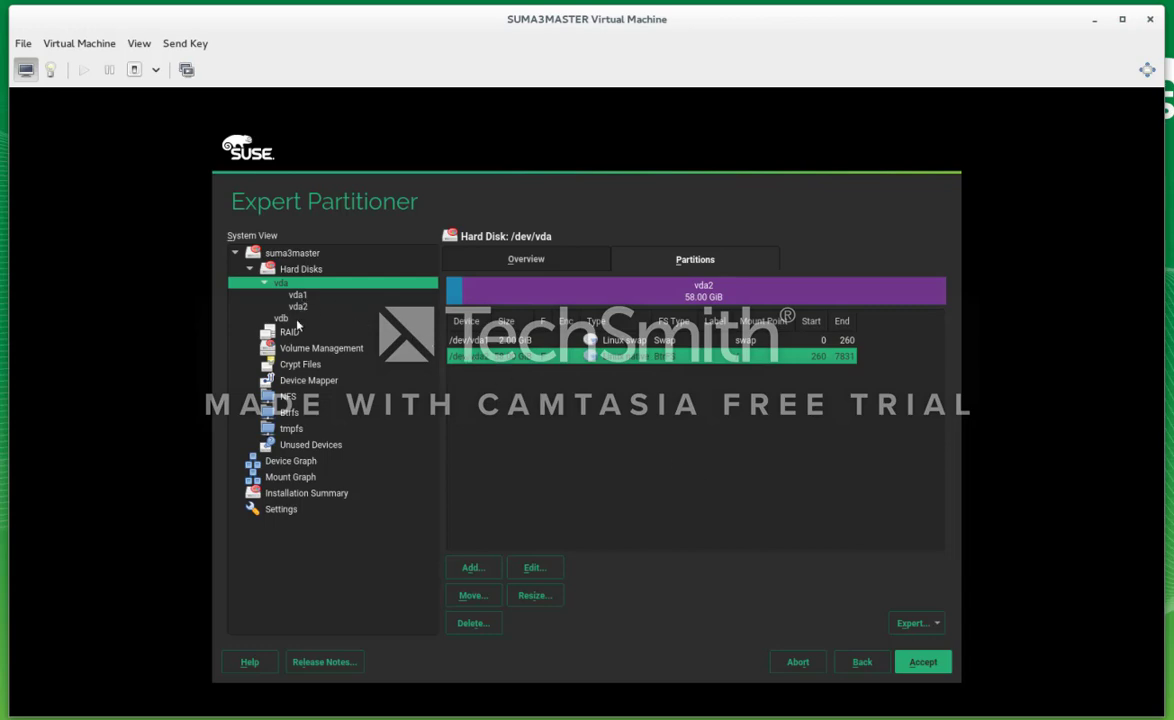
{"action": "left_click", "coordinate": [280, 316]}
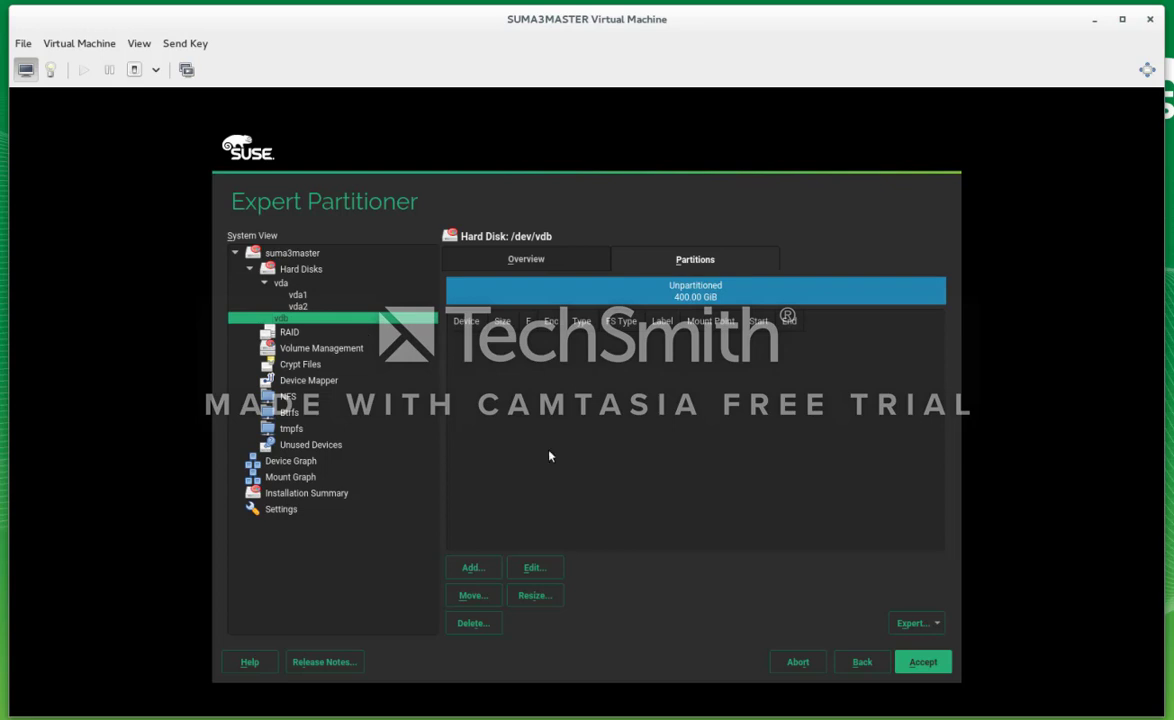
- Add a 50 GB primary XFS data partition on vdb mounted at /var/lib/pgsql
{"action": "left_click", "coordinate": [472, 568]}
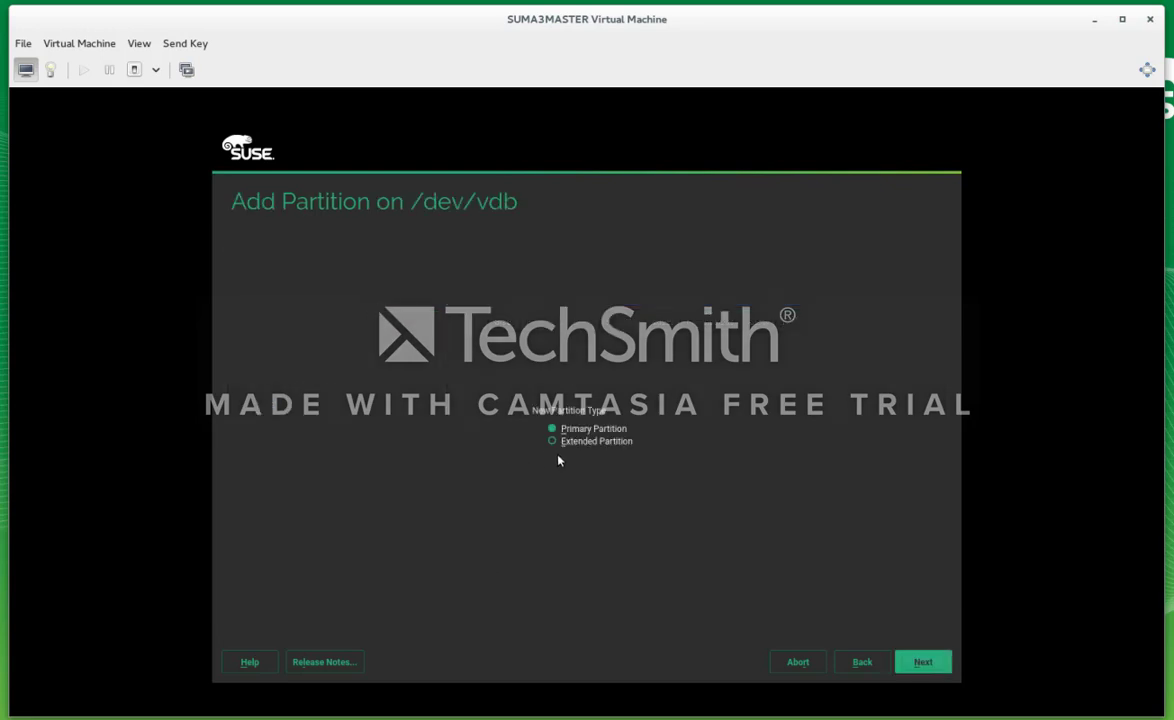
{"action": "left_click", "coordinate": [920, 660]}
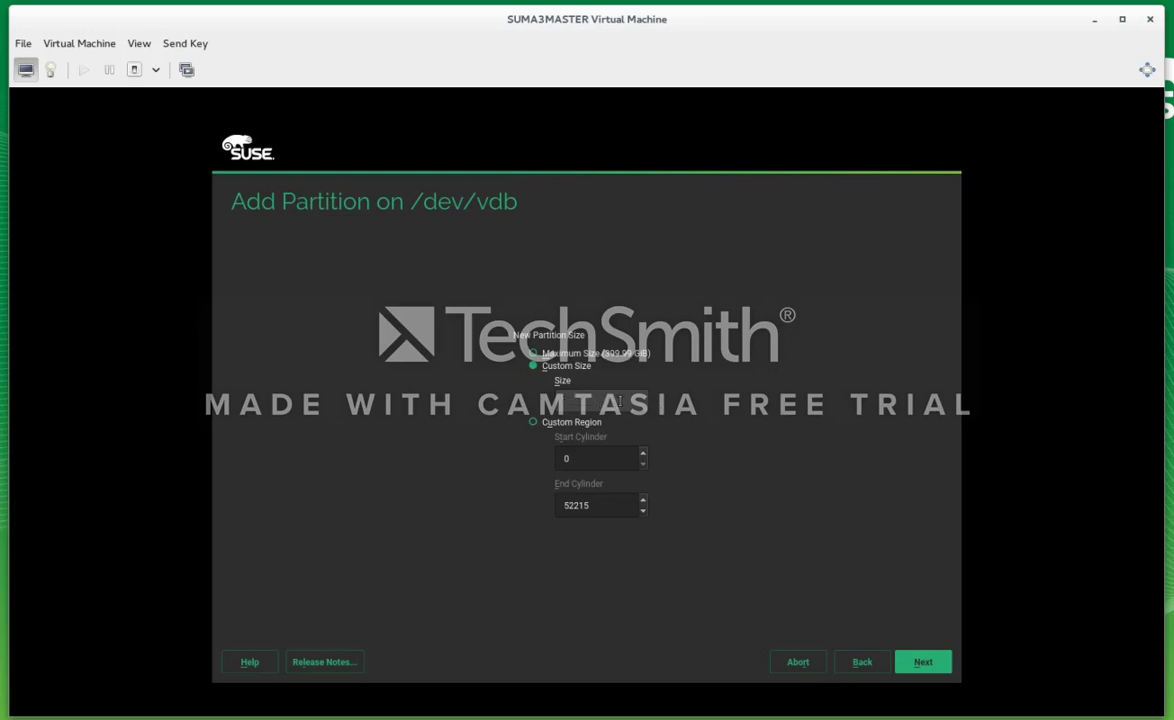
{"action": "type", "text": "50 GB"}
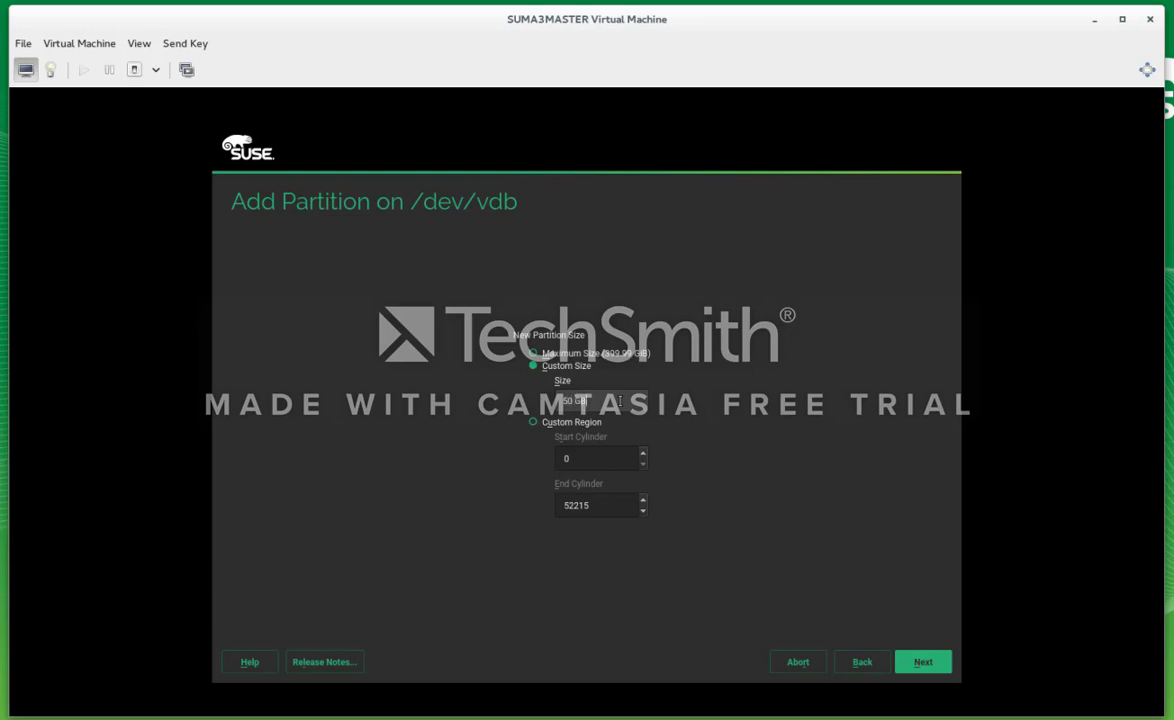
{"action": "mouse_move", "coordinate": [904, 644]}
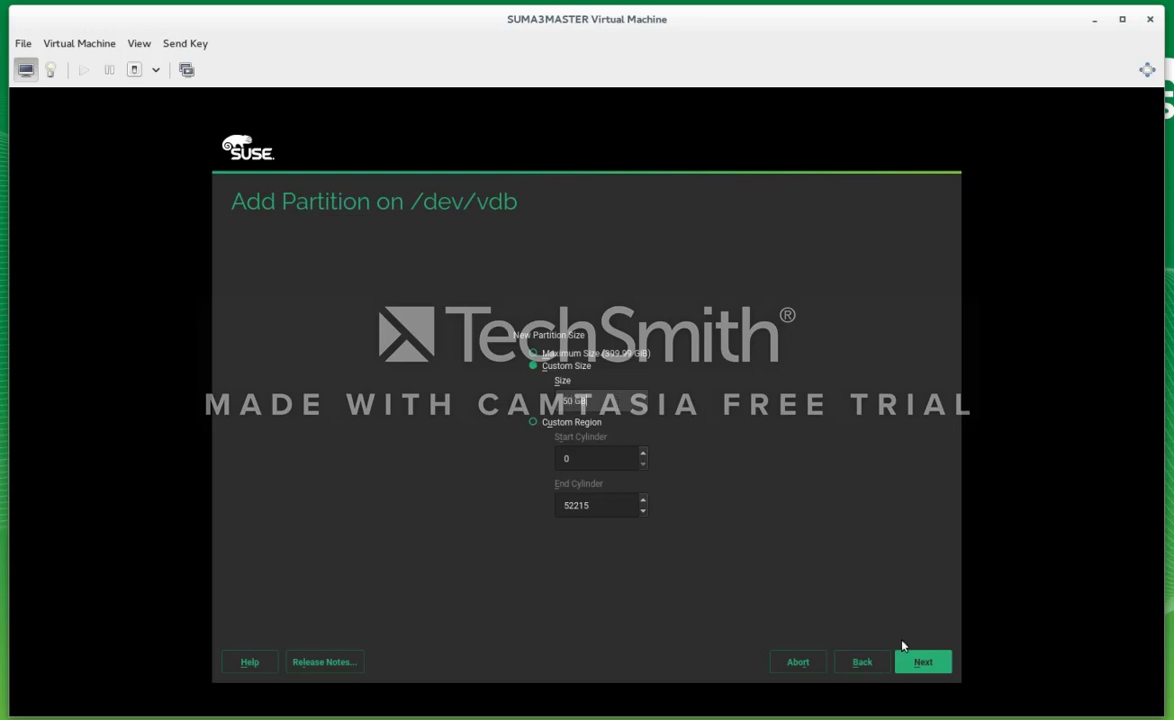
{"action": "left_click", "coordinate": [920, 660]}
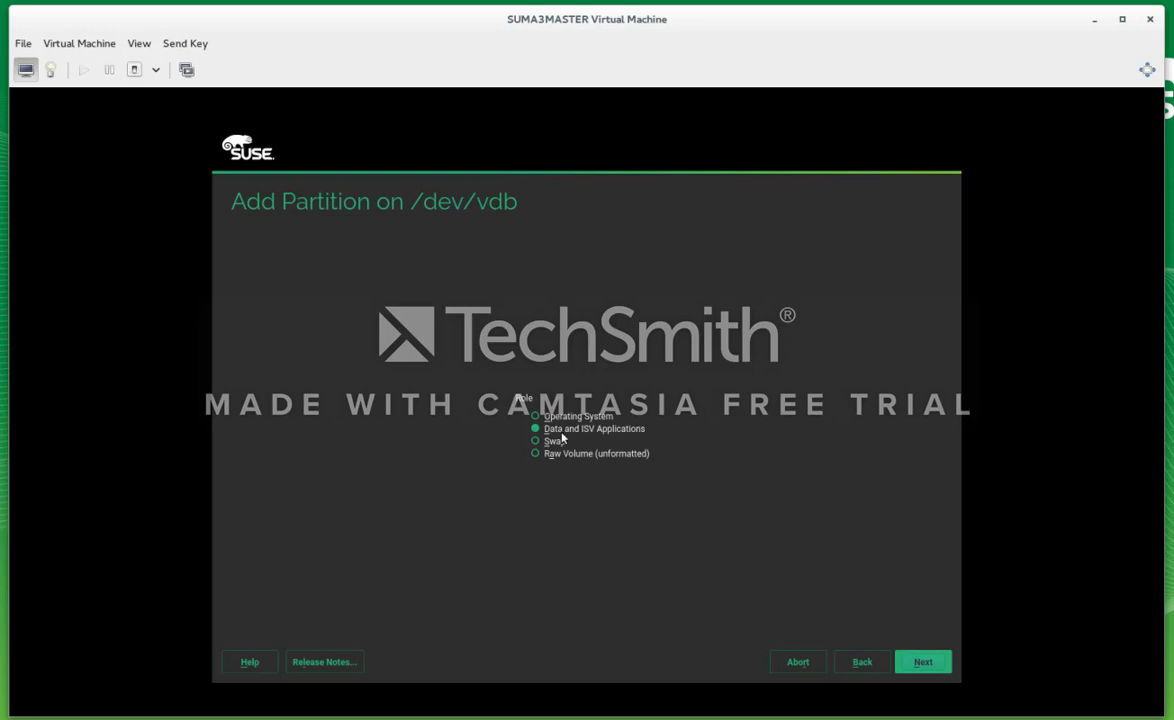
{"action": "left_click", "coordinate": [920, 660]}
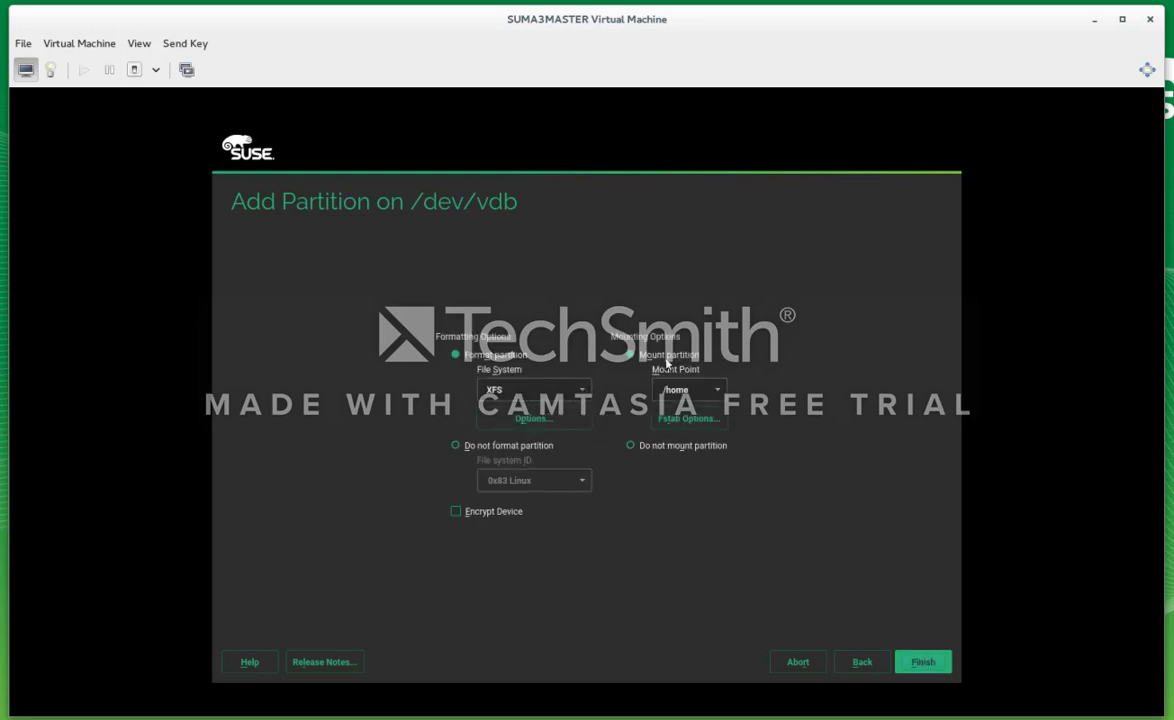
{"action": "left_click", "coordinate": [684, 388]}
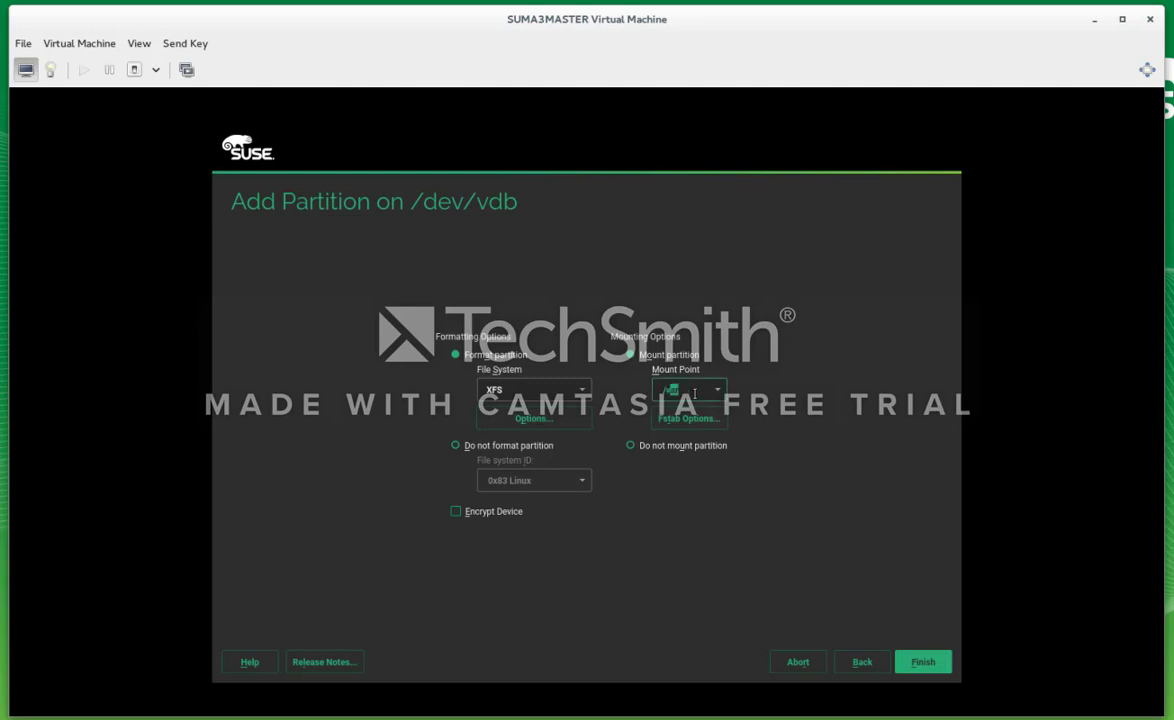
{"action": "type", "text": "/var/lib"}
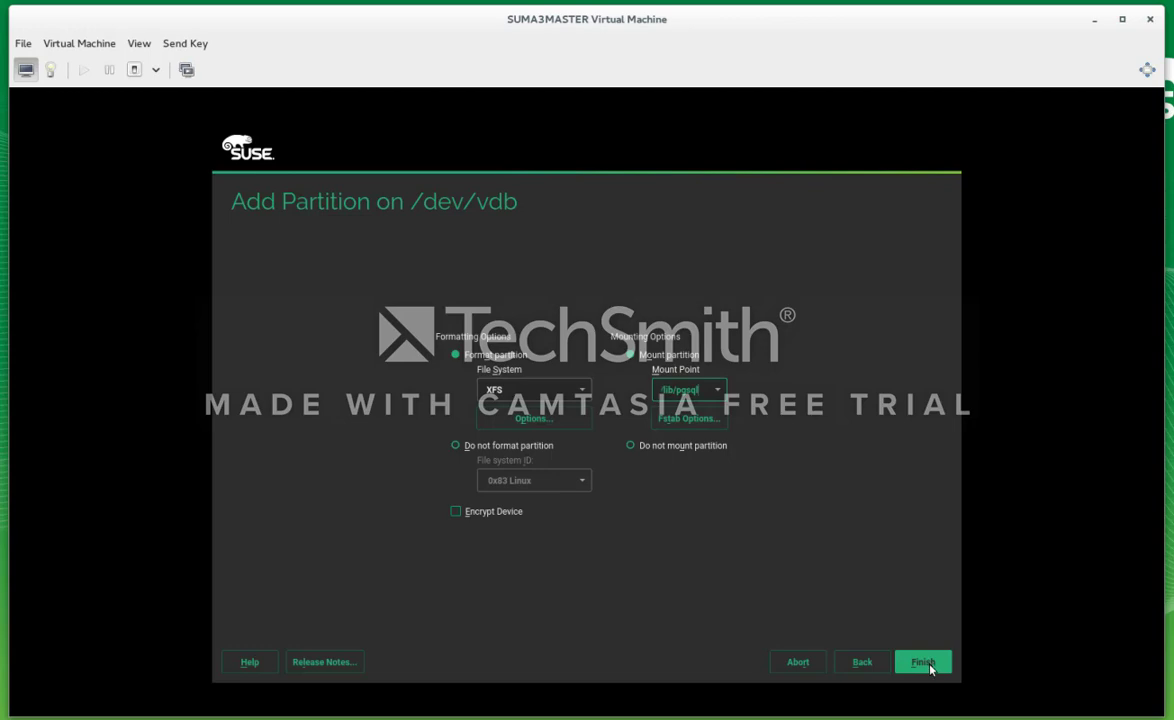
{"action": "left_click", "coordinate": [920, 660]}
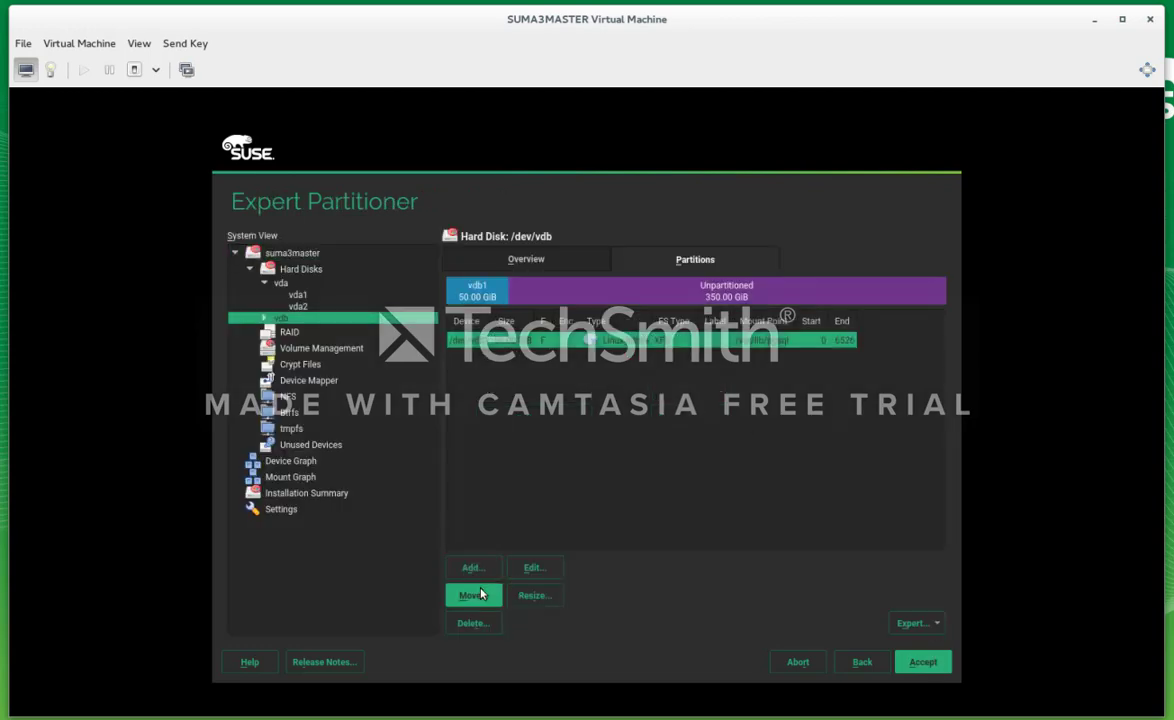
- Add a primary partition vdb2 using the remaining 350 GB as XFS mounted at /var/spacewalk
{"action": "left_click", "coordinate": [472, 568]}
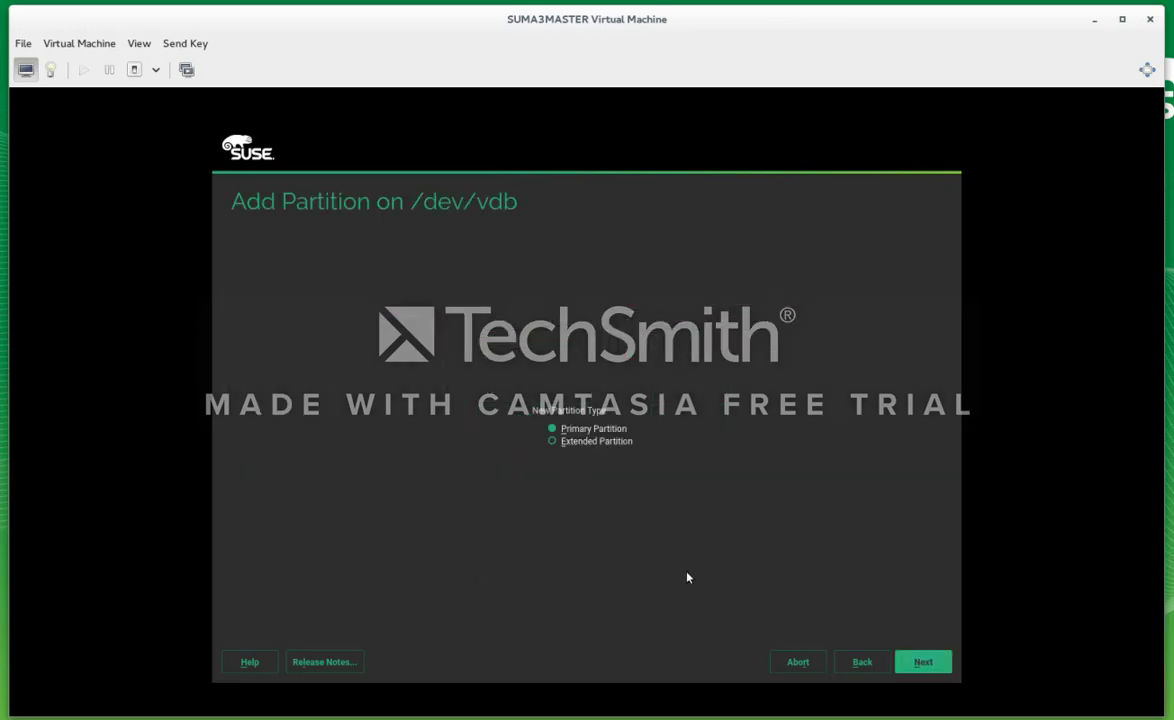
{"action": "left_click", "coordinate": [920, 660]}
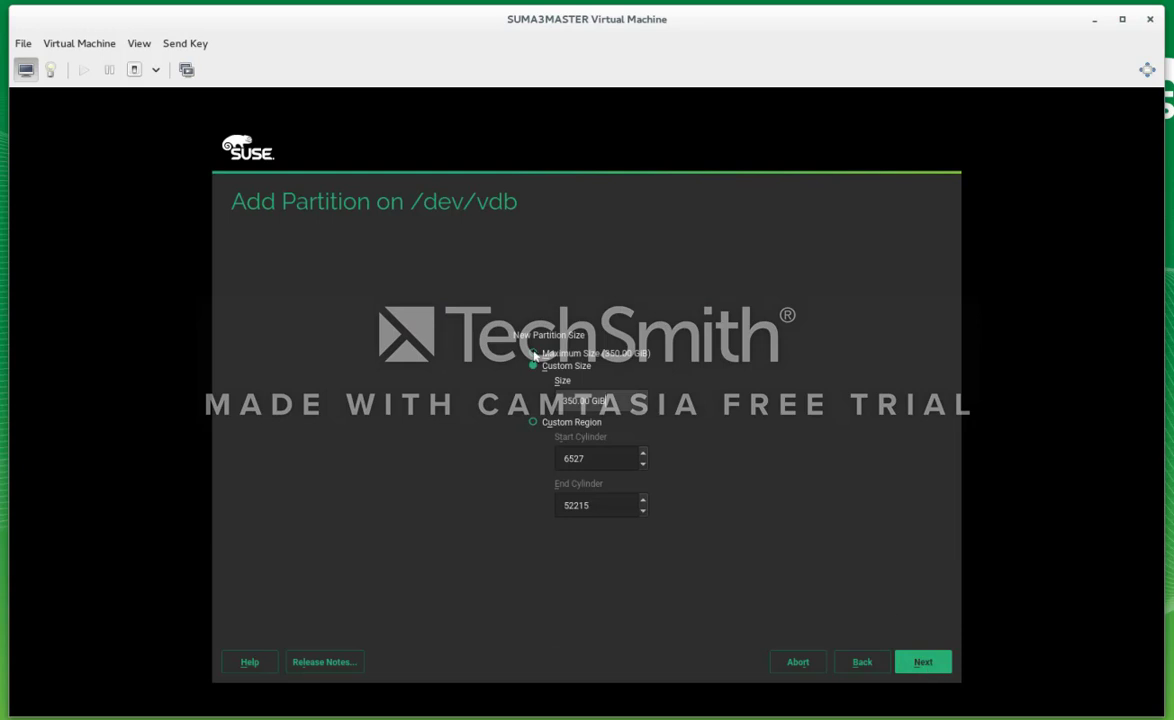
{"action": "left_click", "coordinate": [922, 662]}
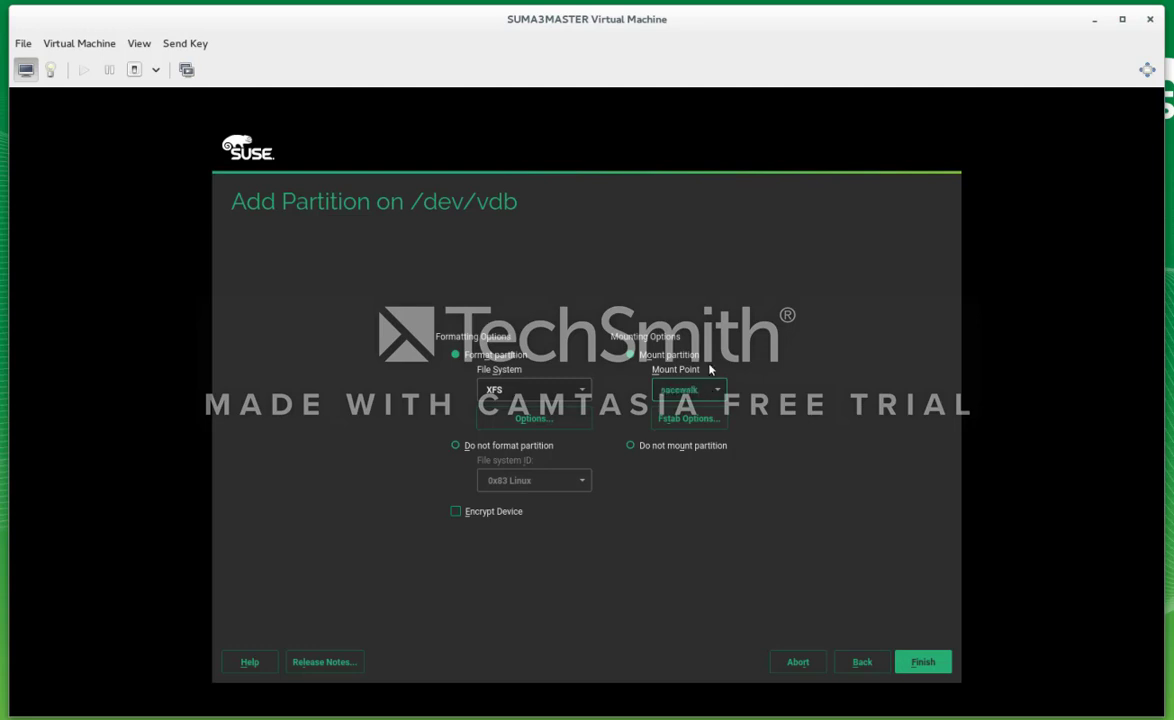
{"action": "left_click", "coordinate": [920, 660]}
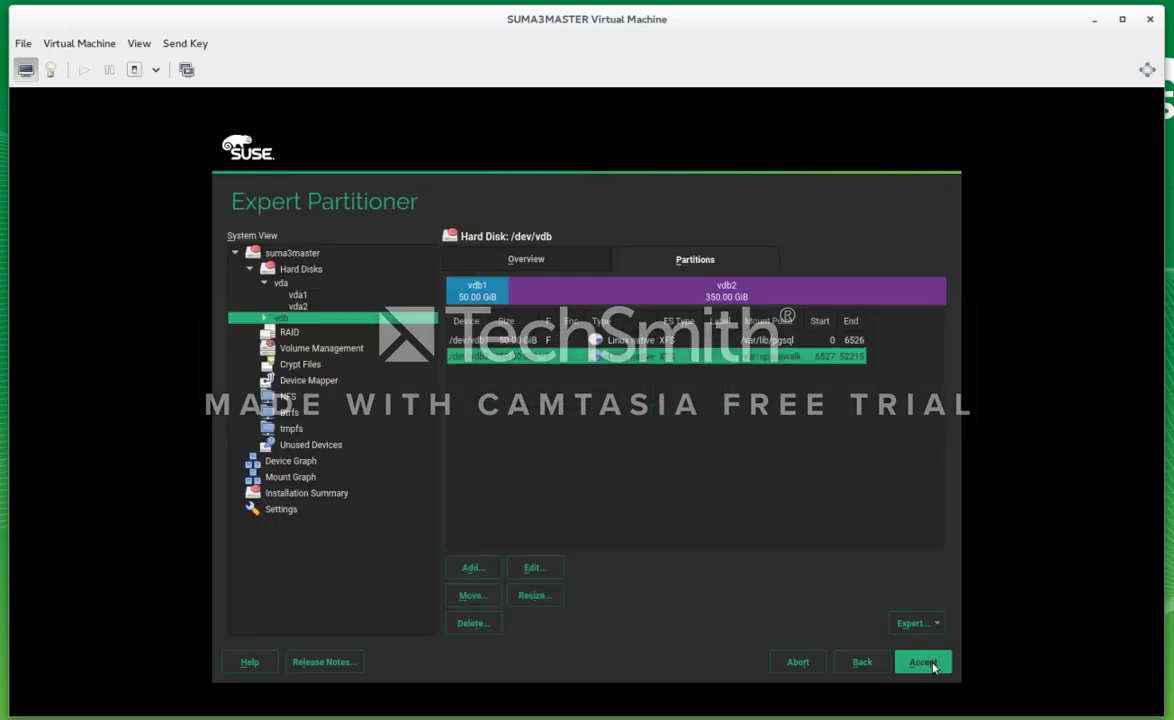
- Accept the partition layout and time zone, skip local user creation, and proceed to the root password
{"action": "left_click", "coordinate": [920, 662]}
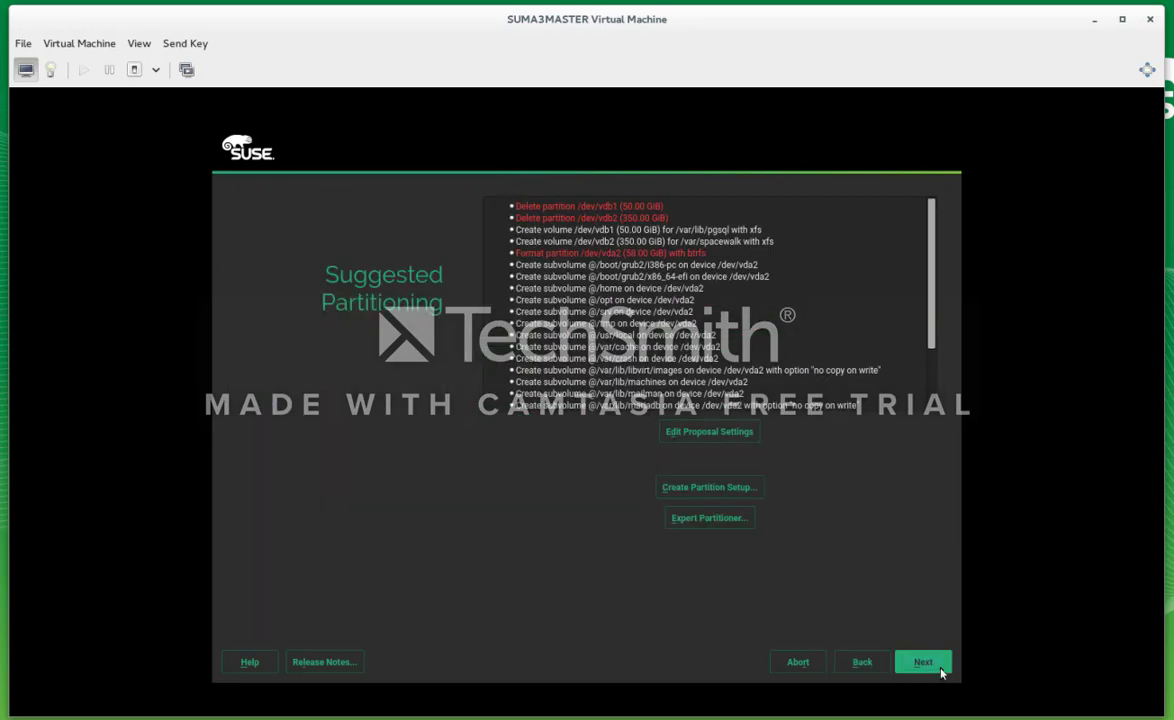
{"action": "left_click", "coordinate": [922, 662]}
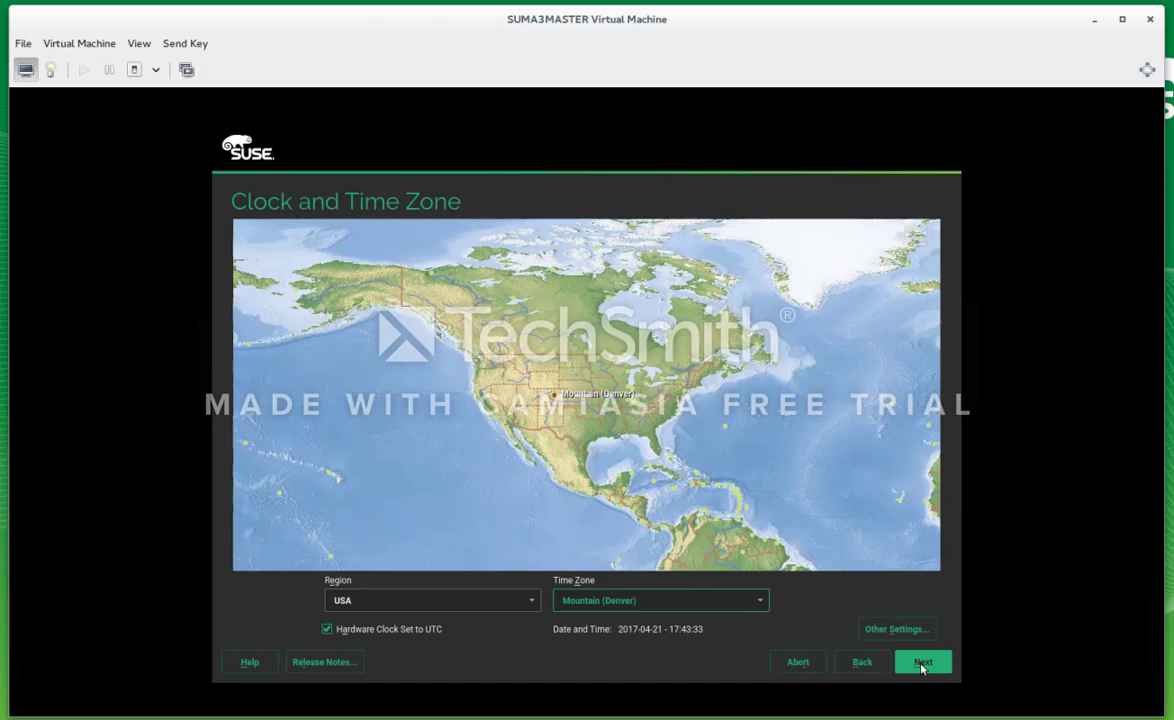
{"action": "left_click", "coordinate": [922, 662]}
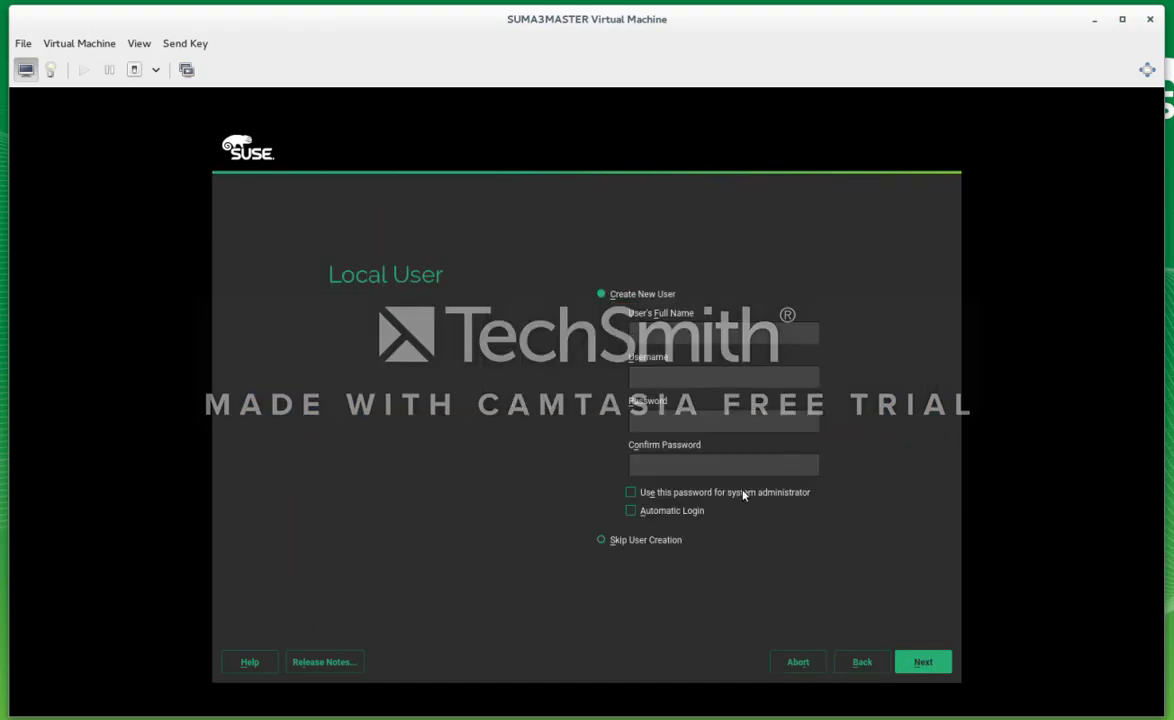
{"action": "left_click", "coordinate": [600, 540]}
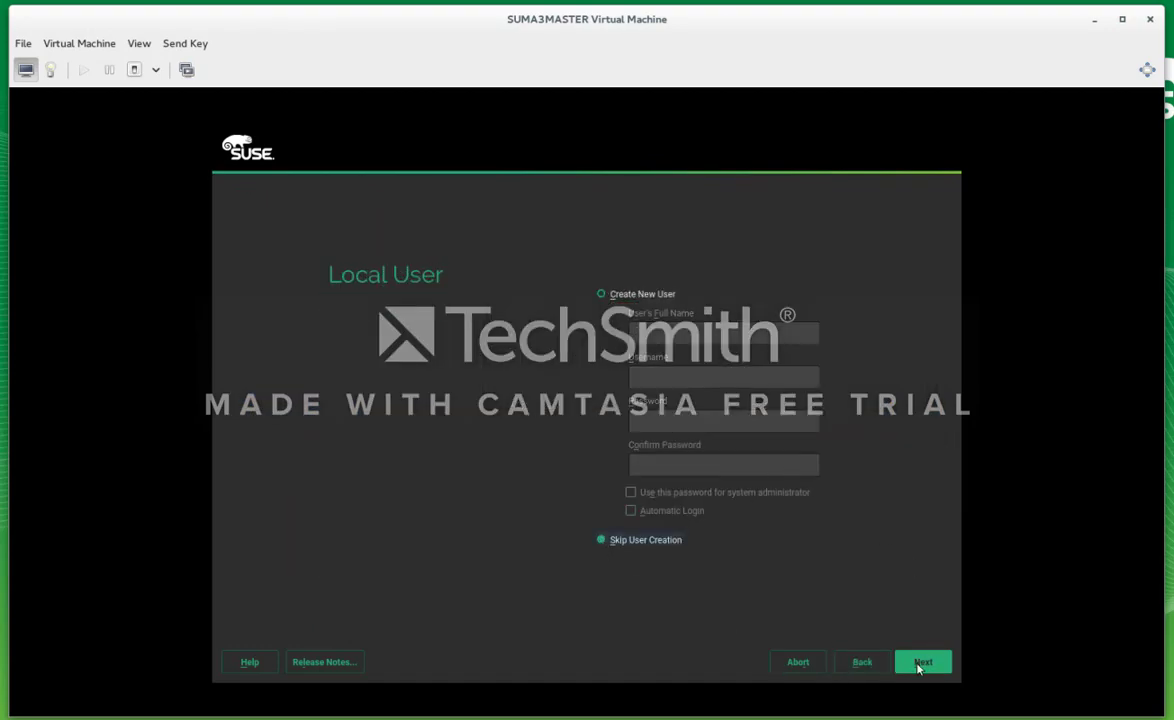
{"action": "left_click", "coordinate": [920, 660]}
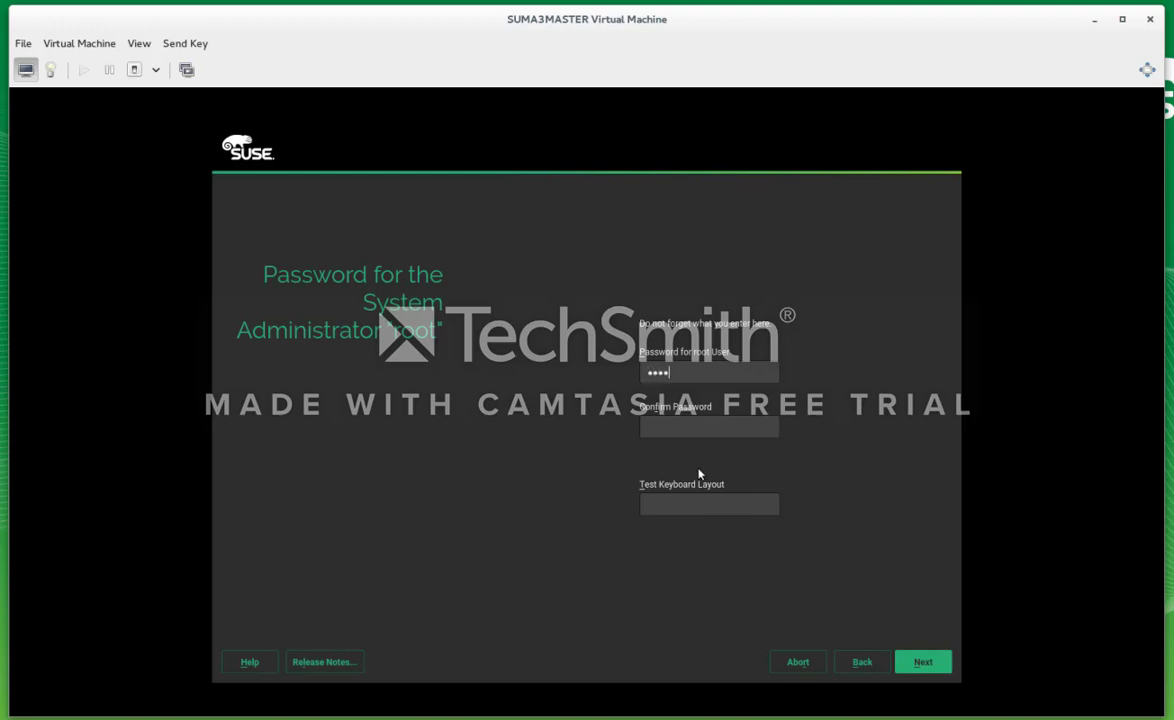
- Set the root password and accept the too-simple password warning
{"action": "type", "text": "•••••"}
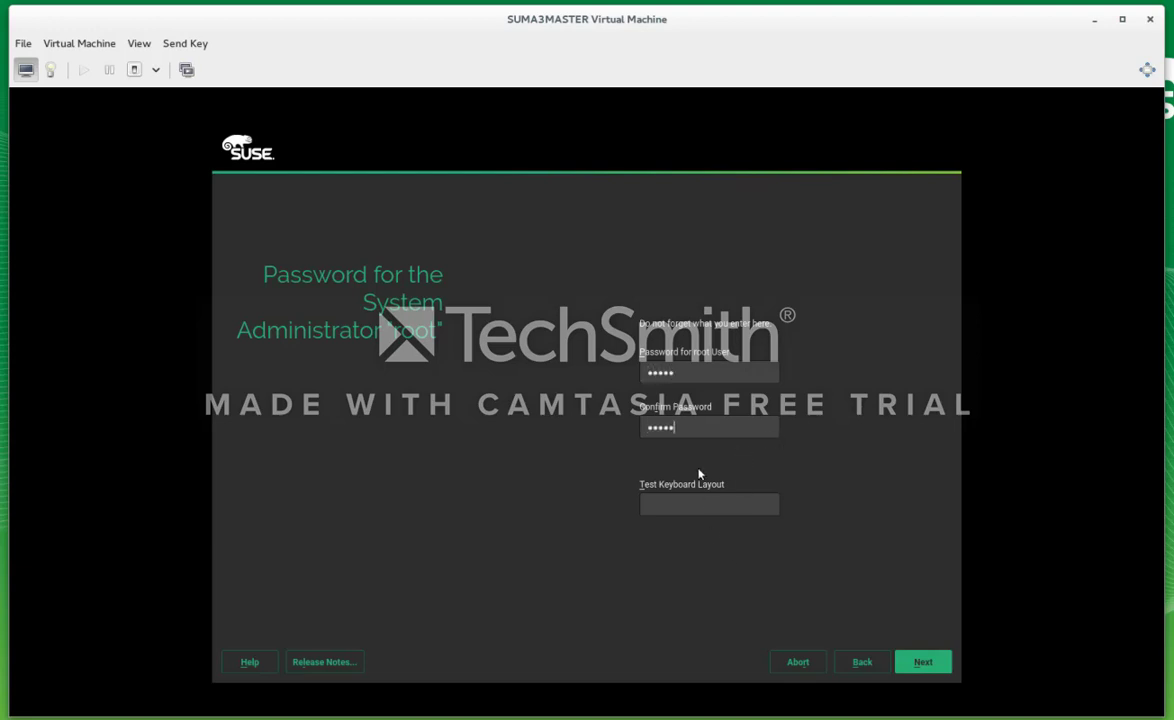
{"action": "left_click", "coordinate": [920, 660]}
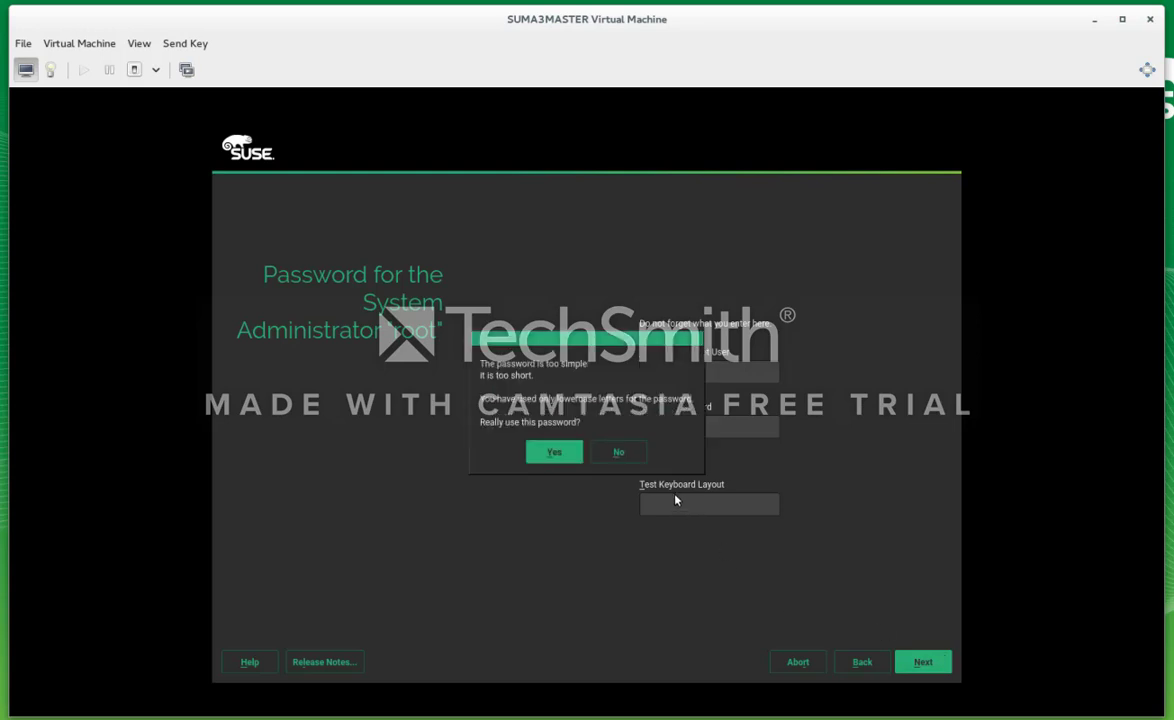
{"action": "left_click", "coordinate": [552, 452]}
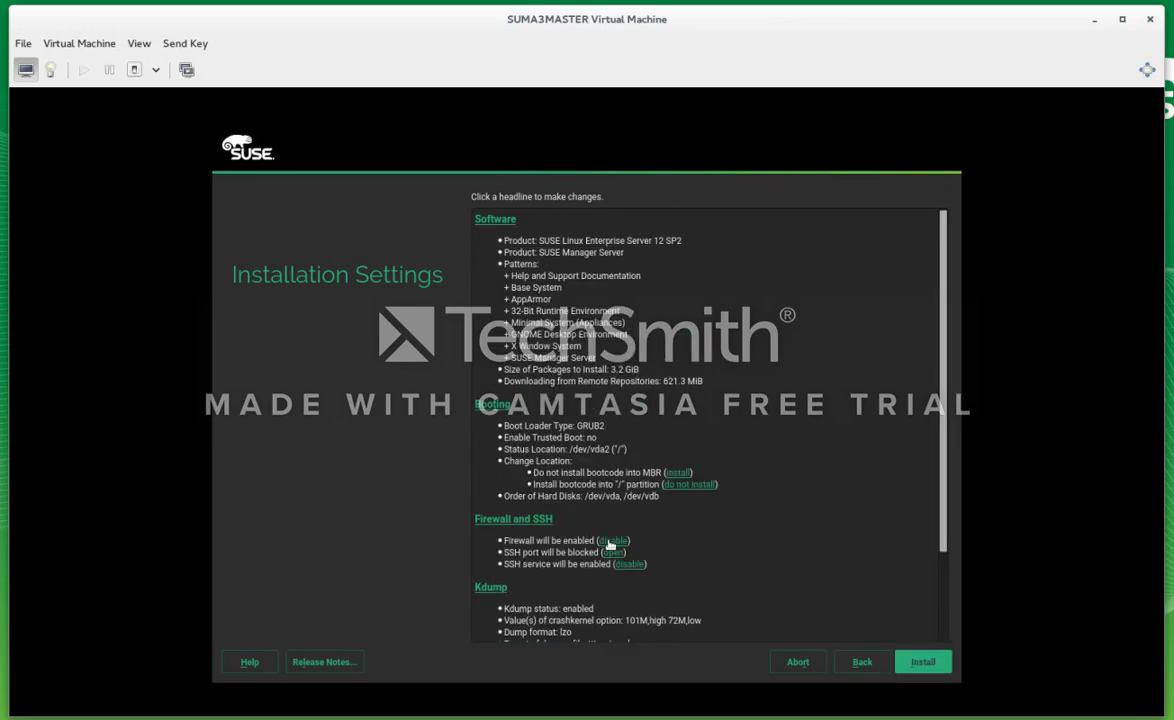
- Disable the firewall, agree to the package license, and confirm starting the installation
{"action": "left_click", "coordinate": [612, 540]}
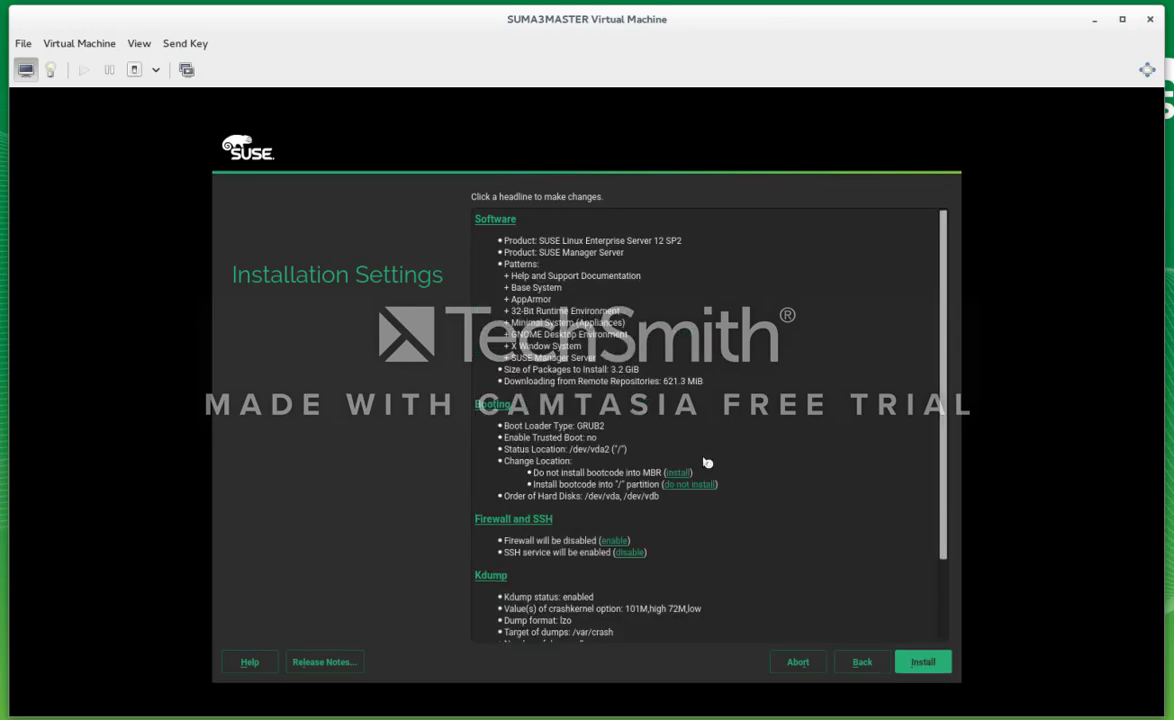
{"action": "scroll", "scroll_direction": "down", "scroll_amount": 3}
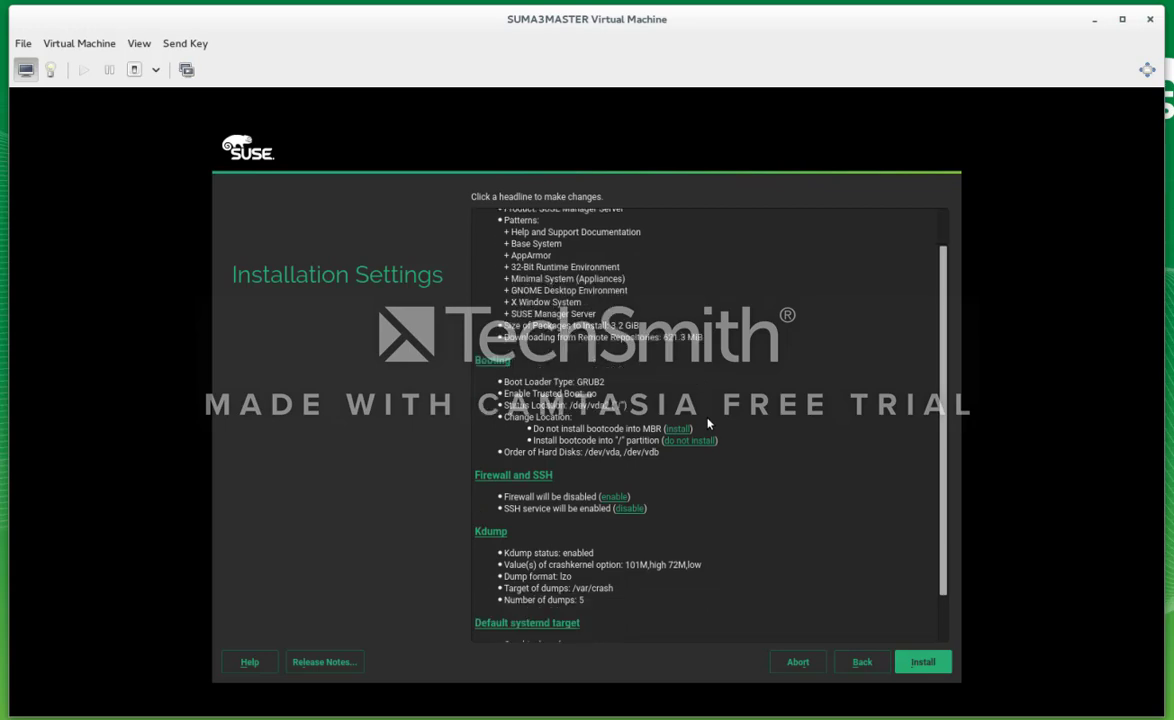
{"action": "scroll", "scroll_direction": "down", "scroll_amount": 3}
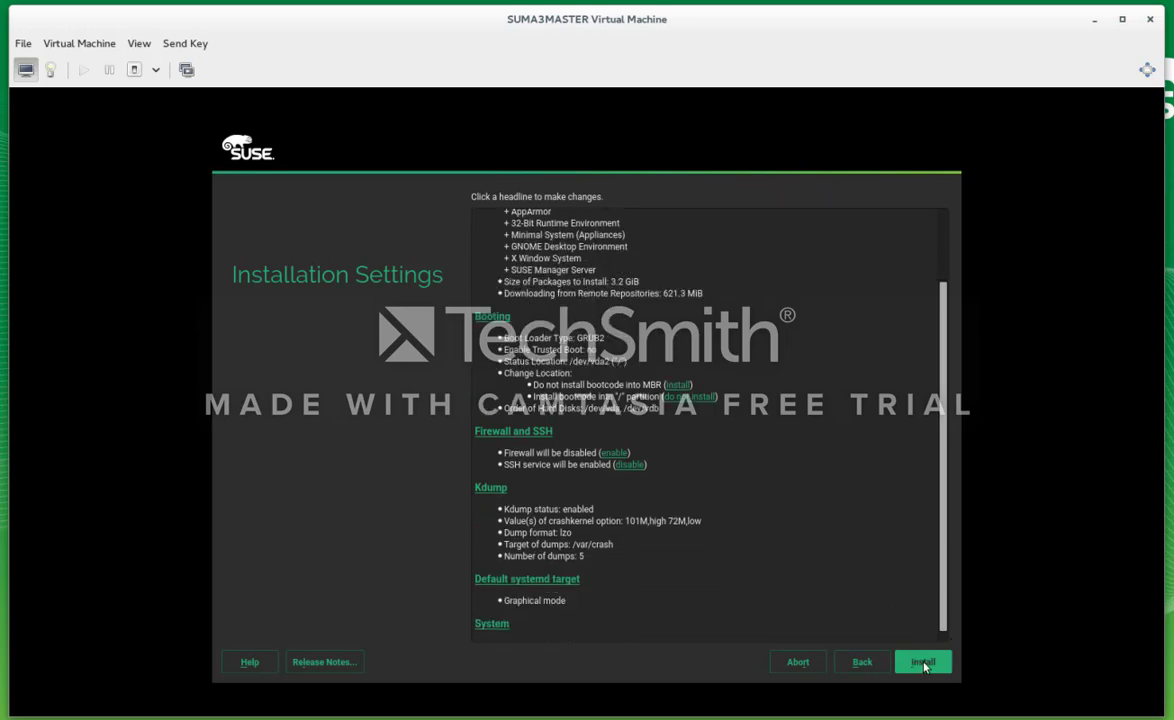
{"action": "left_click", "coordinate": [920, 660]}
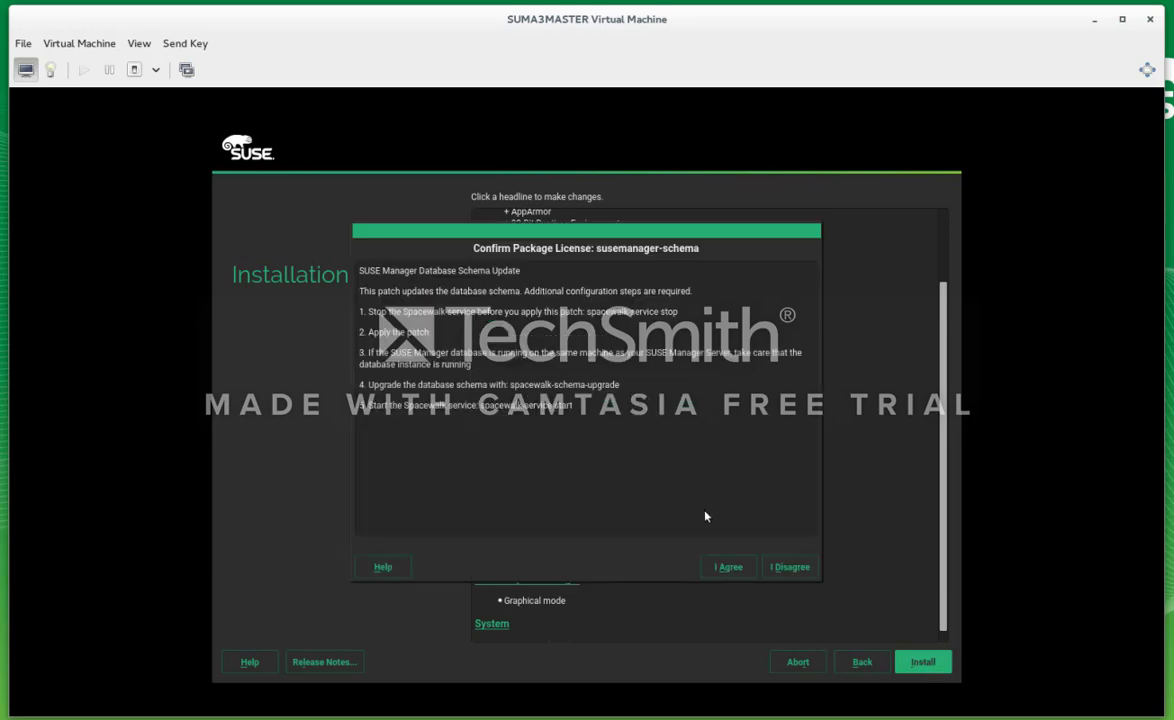
{"action": "left_click", "coordinate": [728, 566]}
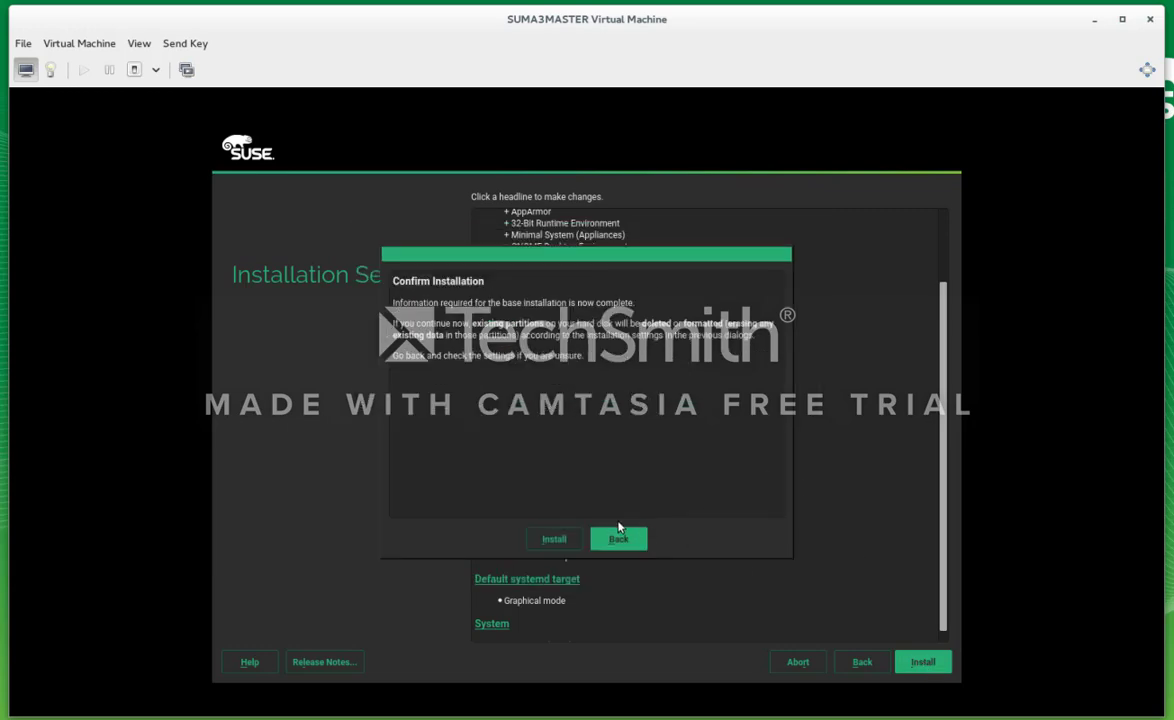
{"action": "left_click", "coordinate": [554, 540]}
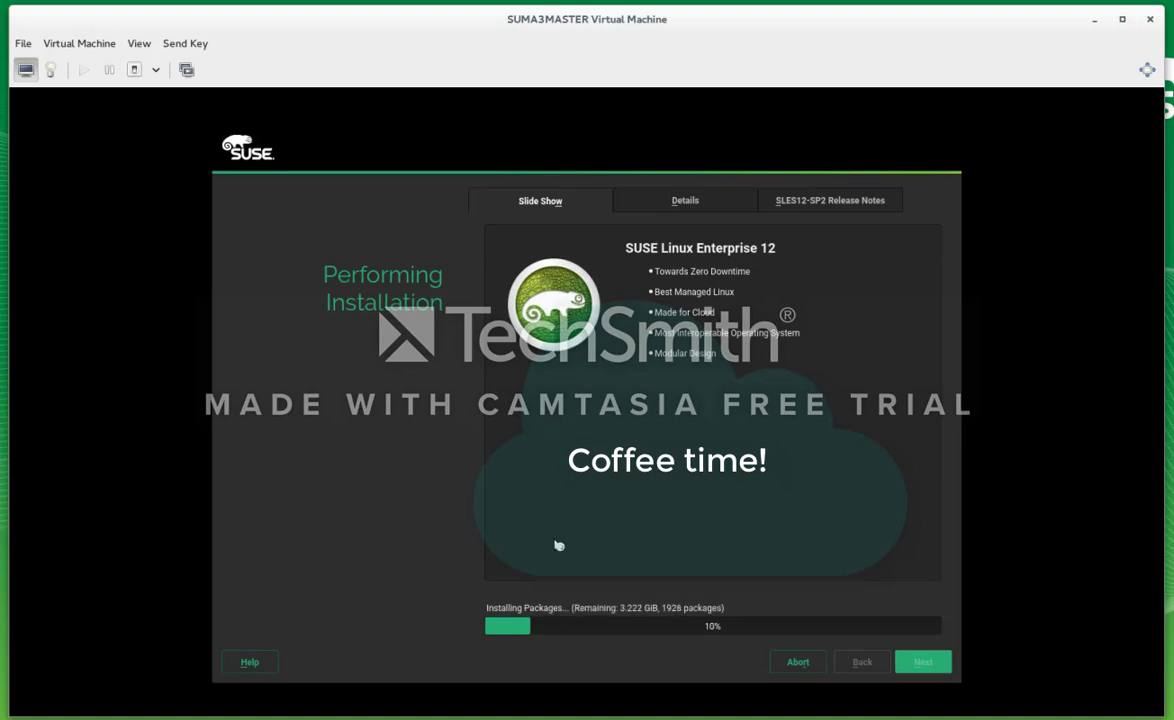
- Wait for the package installation to finish and the VM to reboot to its login screen
{"action": "left_click", "coordinate": [684, 200]}
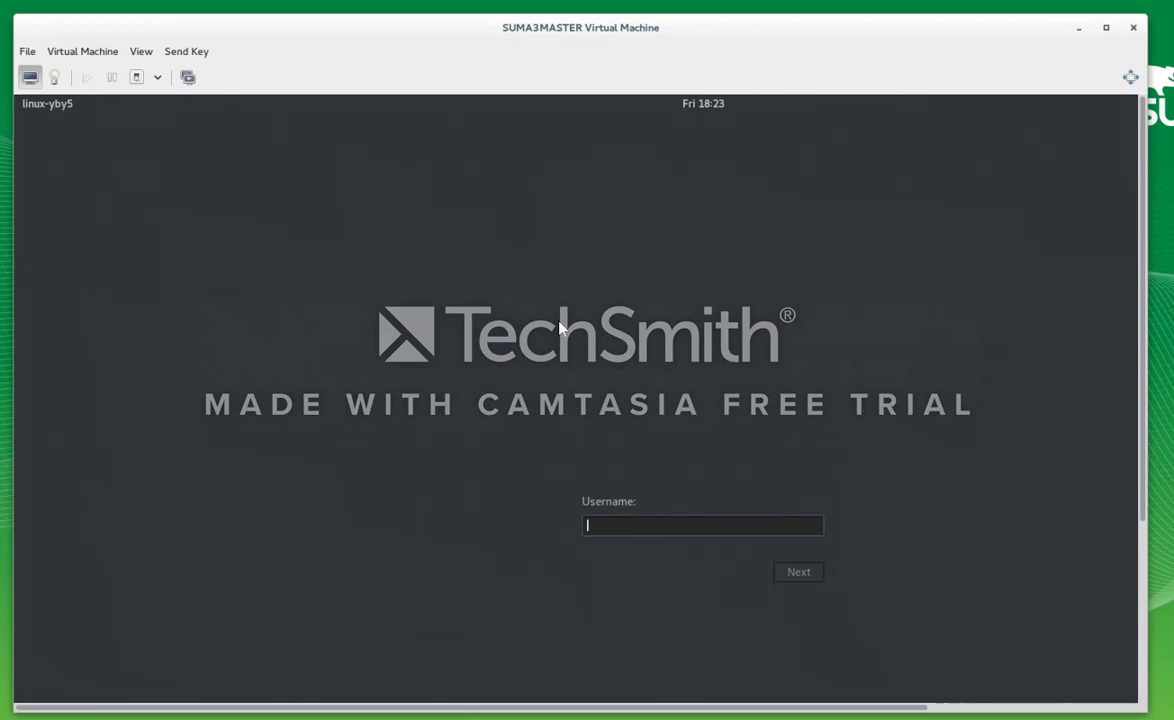
{"action": "mouse_move", "coordinate": [644, 528]}
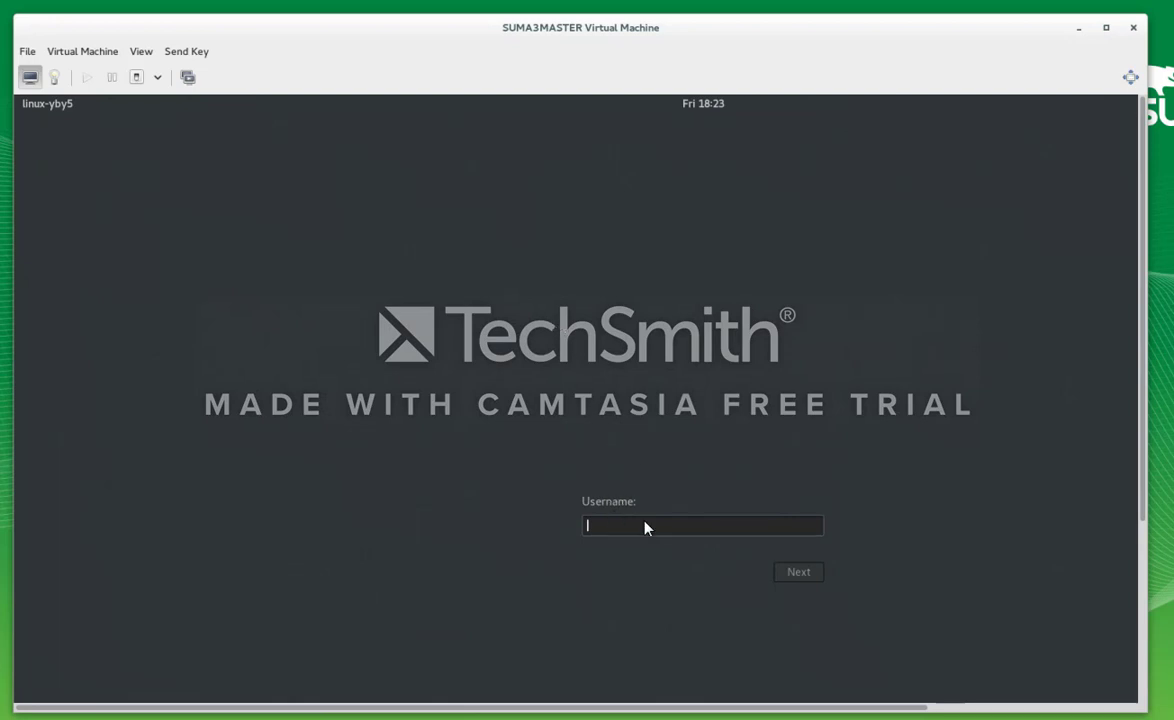
- Enter username root at the graphical login and continue to the password prompt
{"action": "type", "text": "root"}
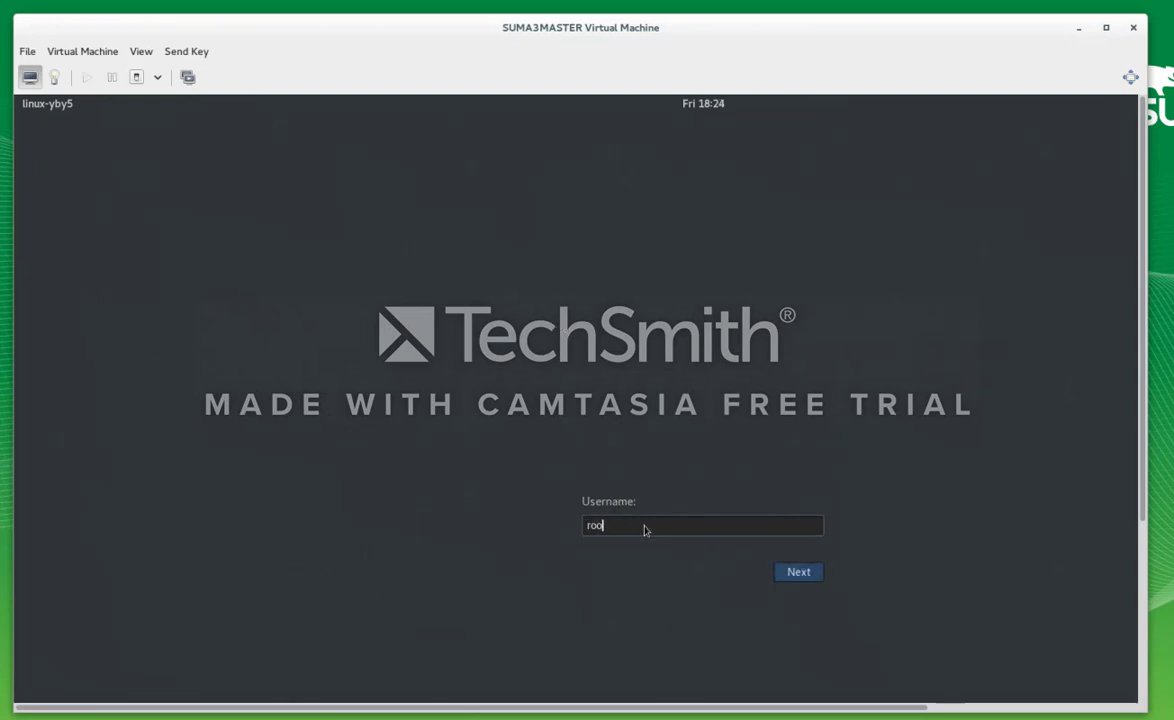
{"action": "left_click", "coordinate": [796, 572]}
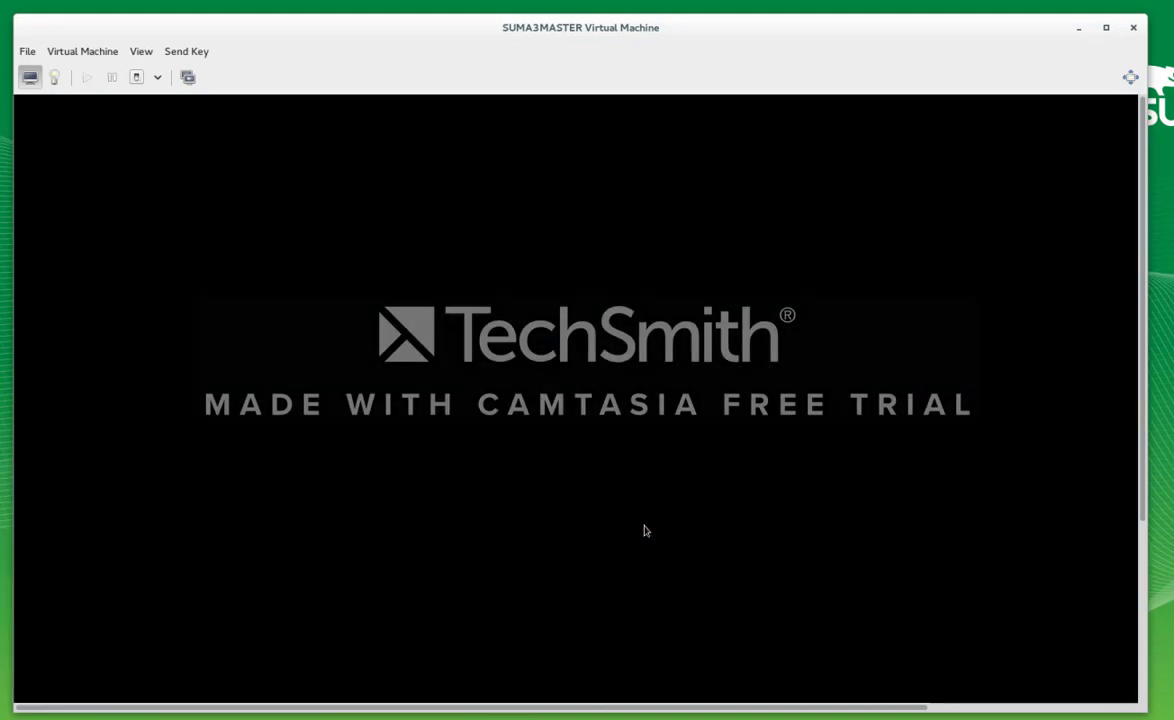
{"action": "mouse_move", "coordinate": [630, 528]}
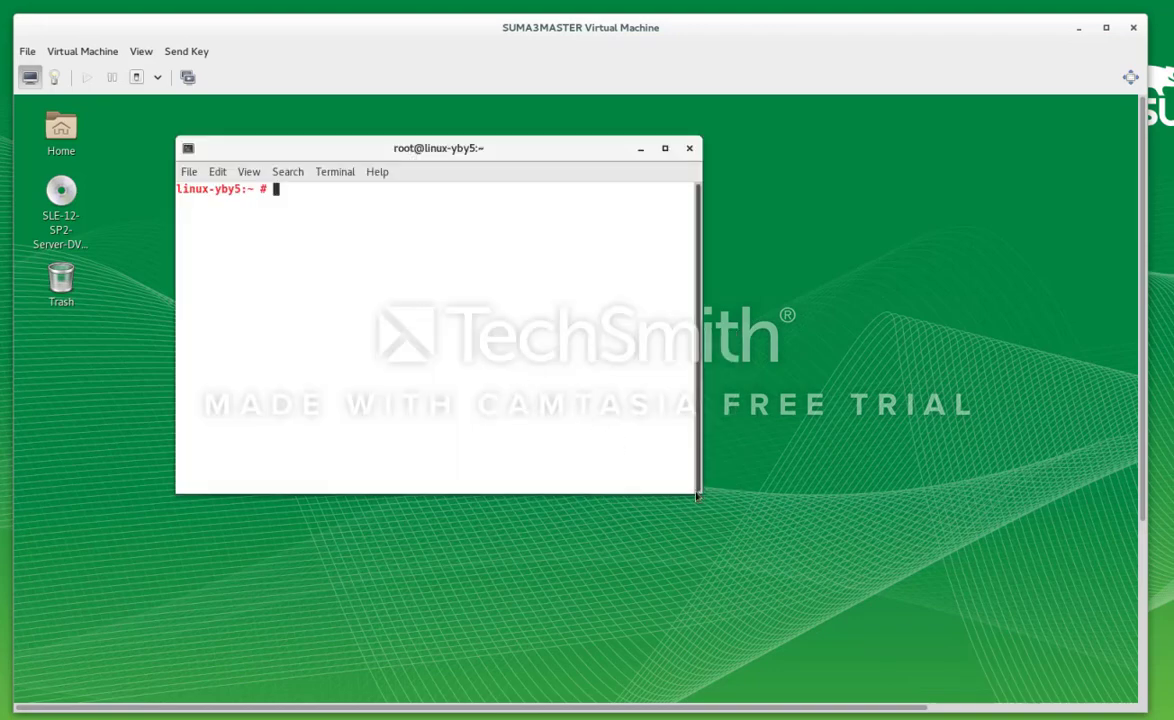
{"action": "mouse_move", "coordinate": [584, 390]}
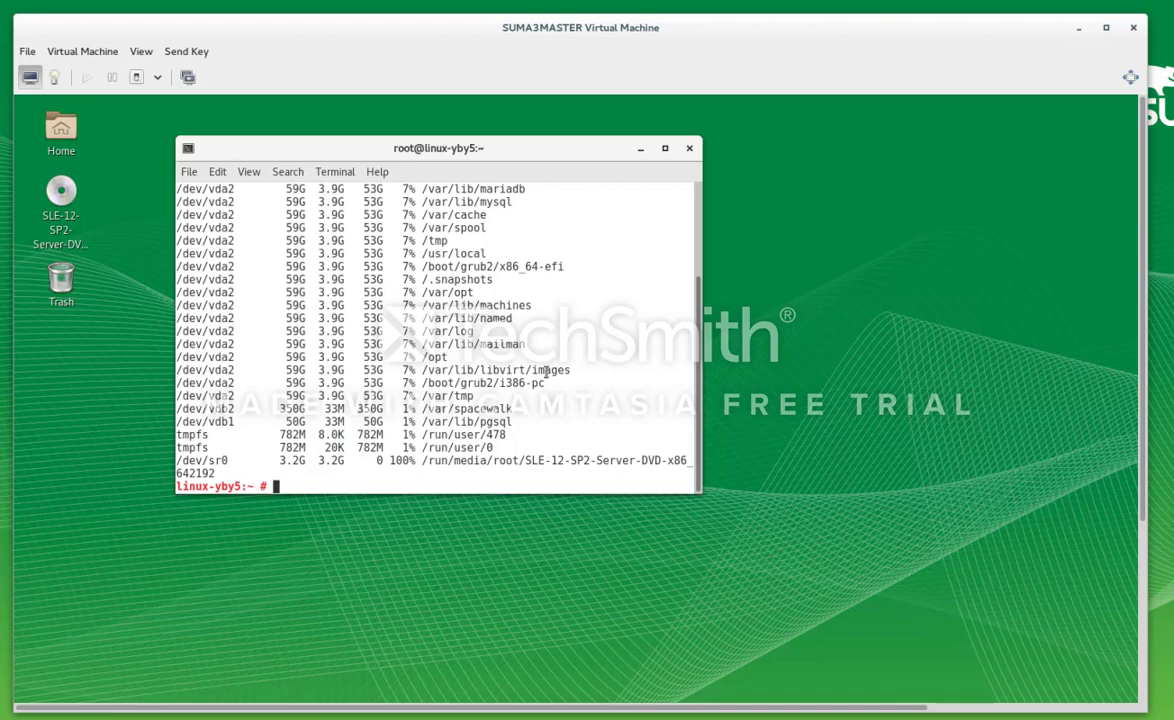
{"action": "mouse_move", "coordinate": [528, 390]}
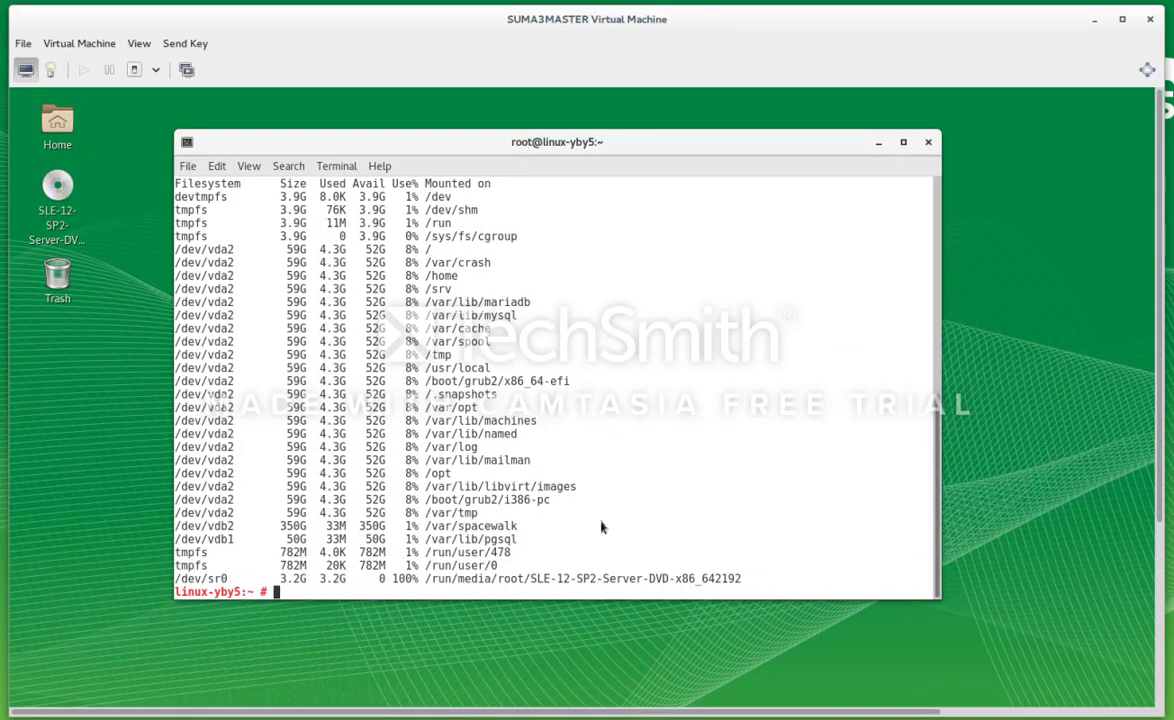
- Run df -h to confirm vdb1 at /var/lib/pgsql and vdb2 at /var/spacewalk
{"action": "type", "text": "rp"}
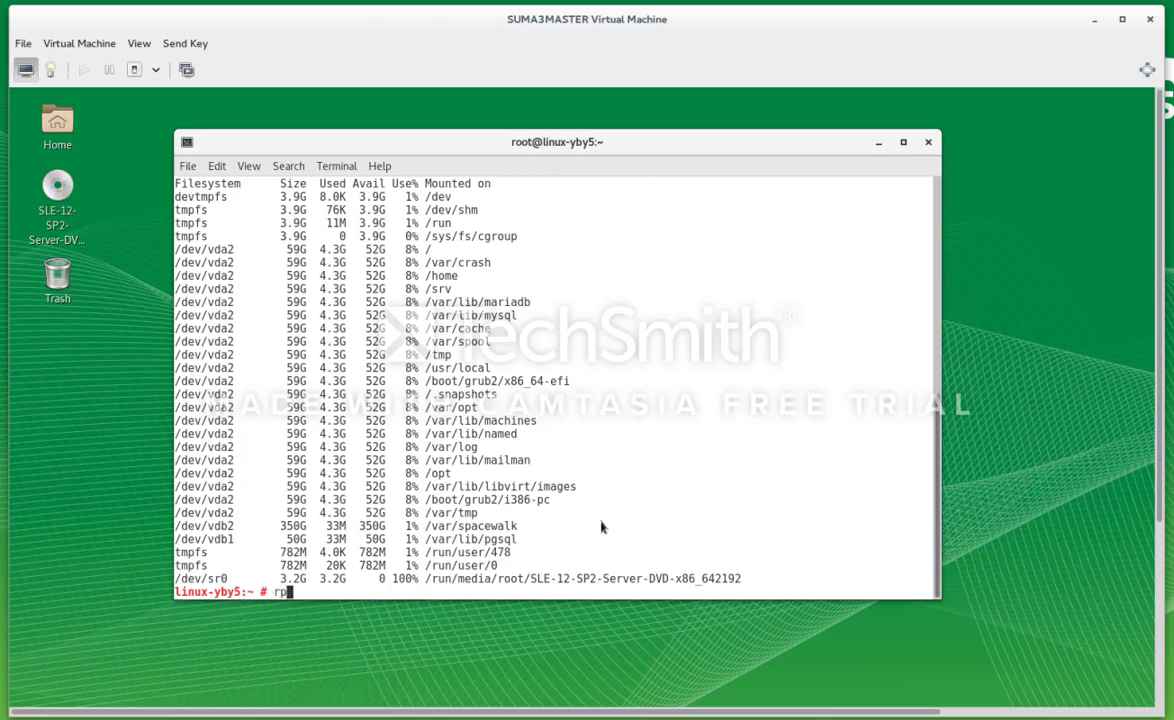